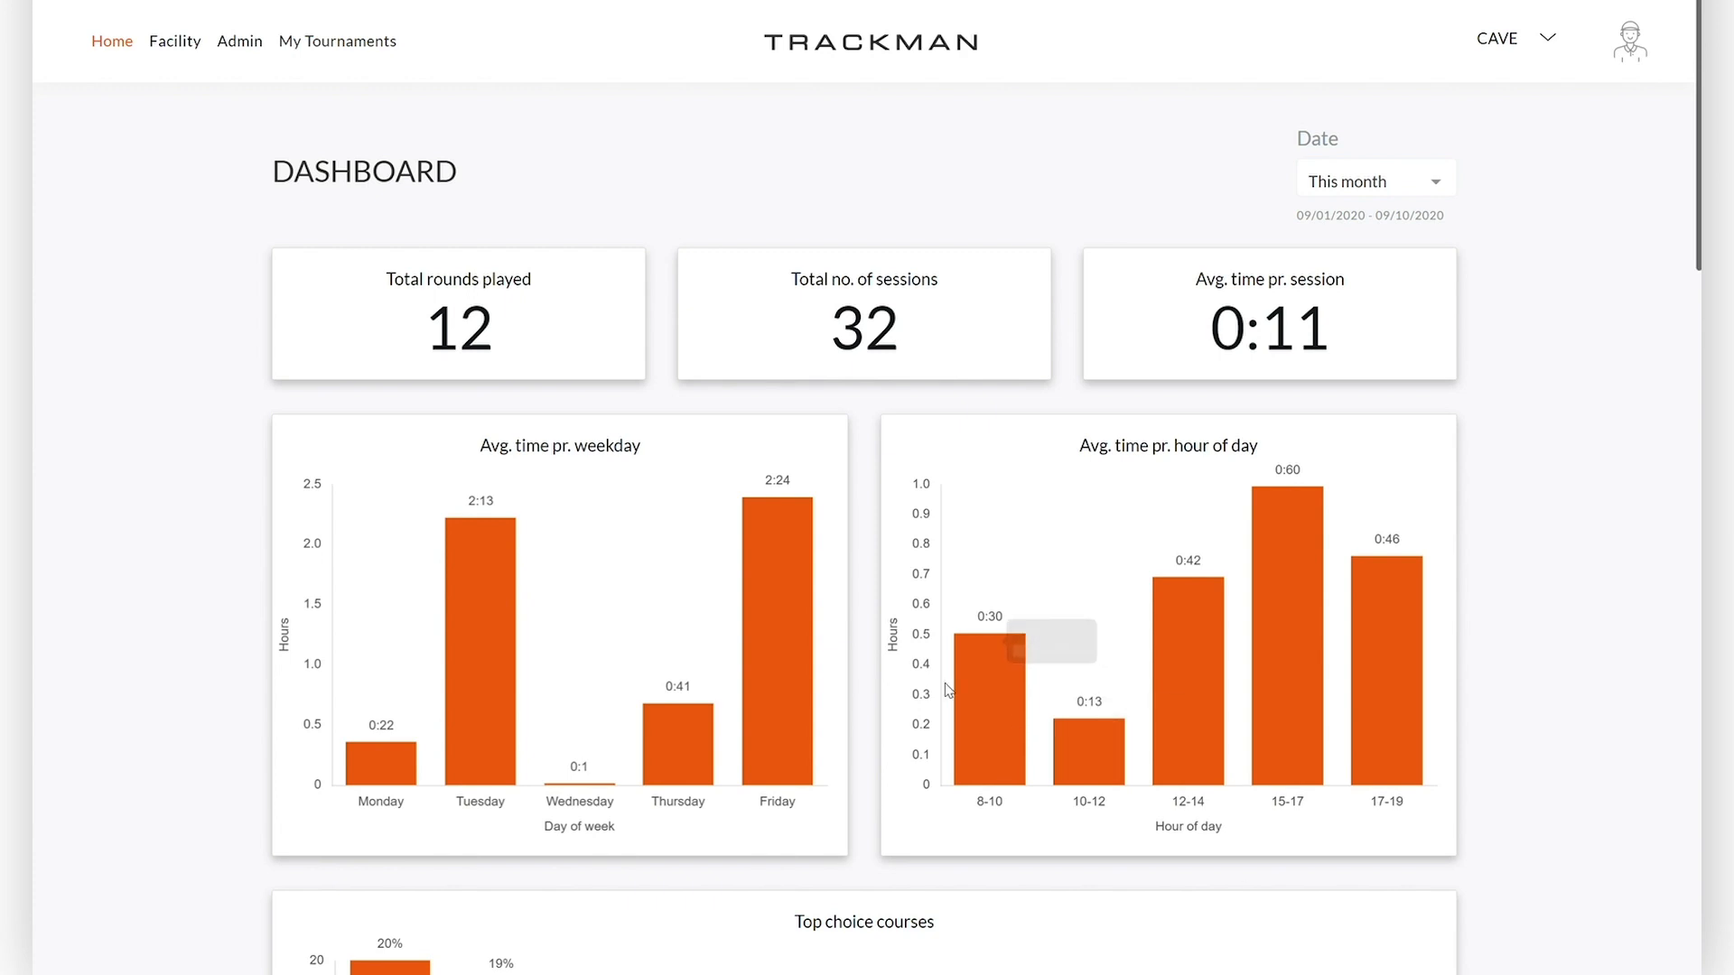
Open the facility's Tournaments page from the Facility menu.
left_click(174, 41)
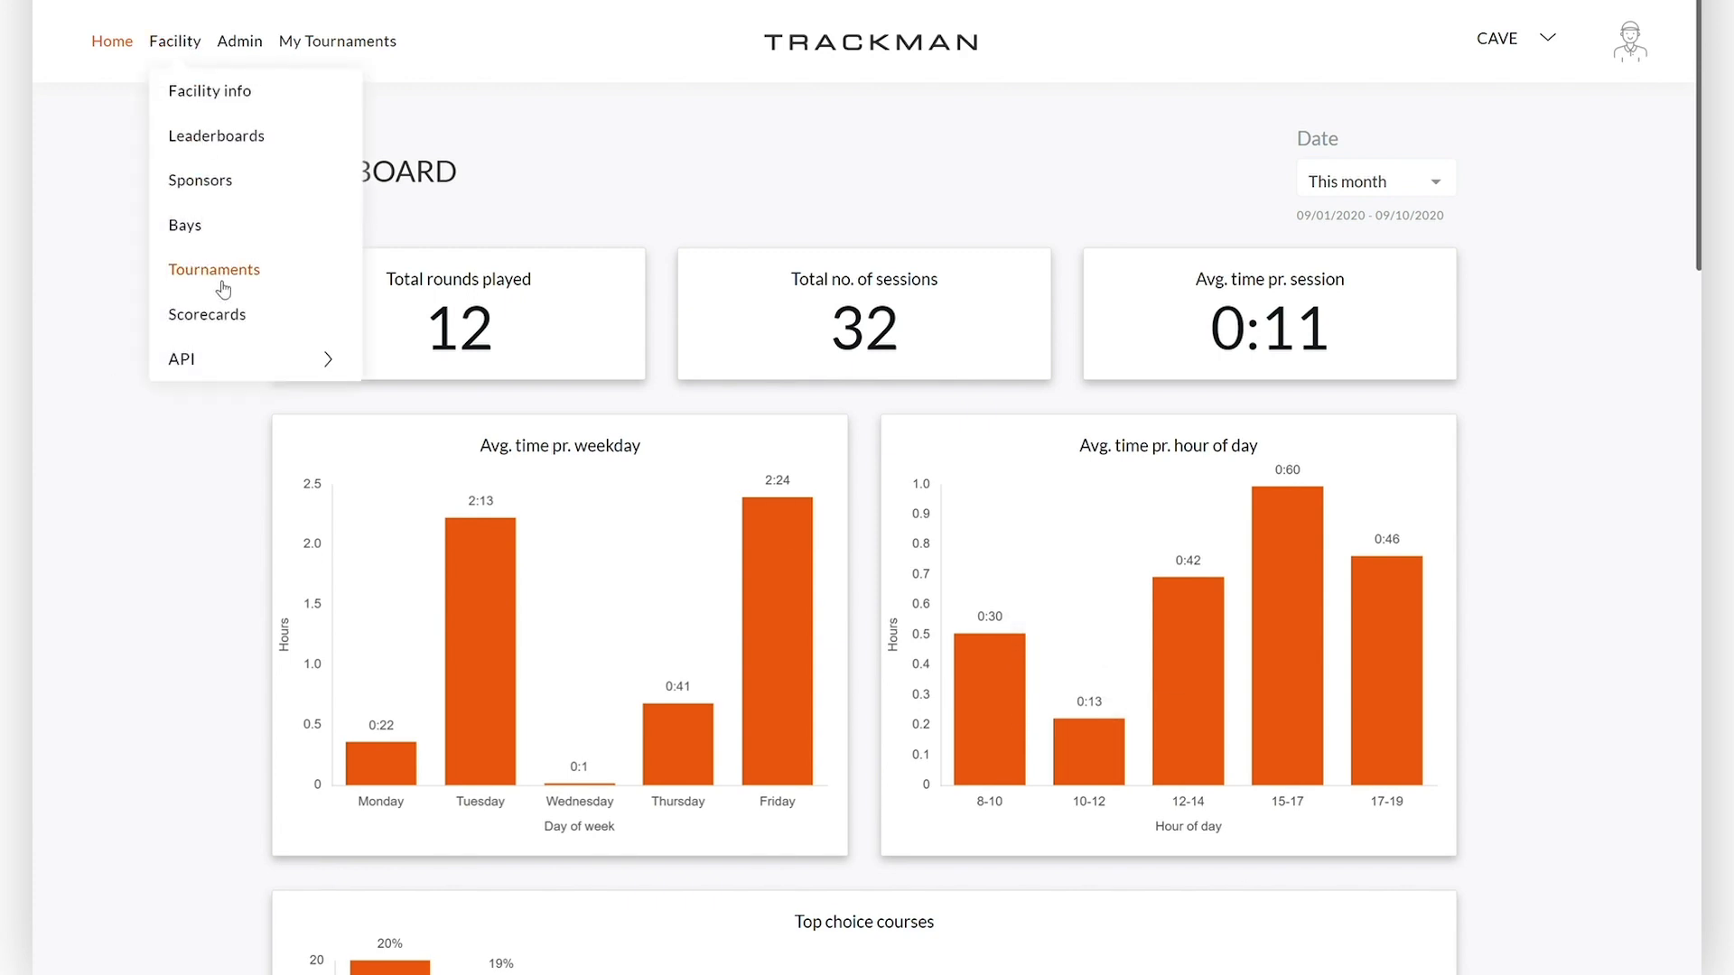
left_click(213, 269)
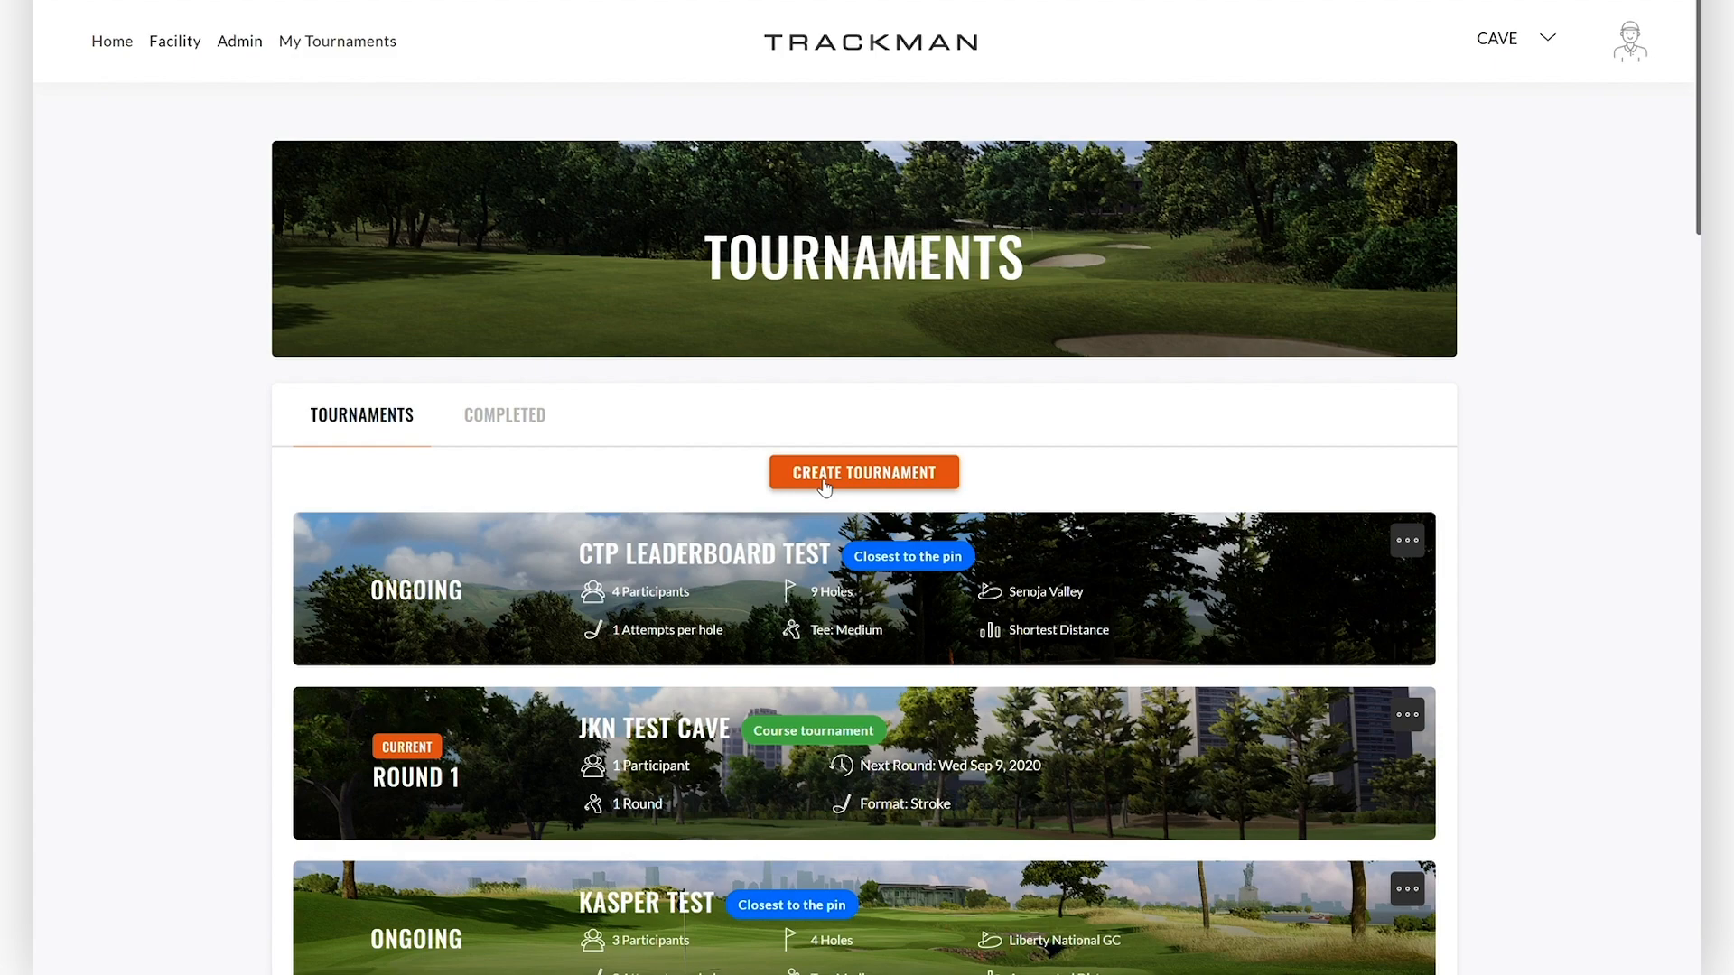
Create a new tournament of the MULTI-ROUND type.
left_click(863, 473)
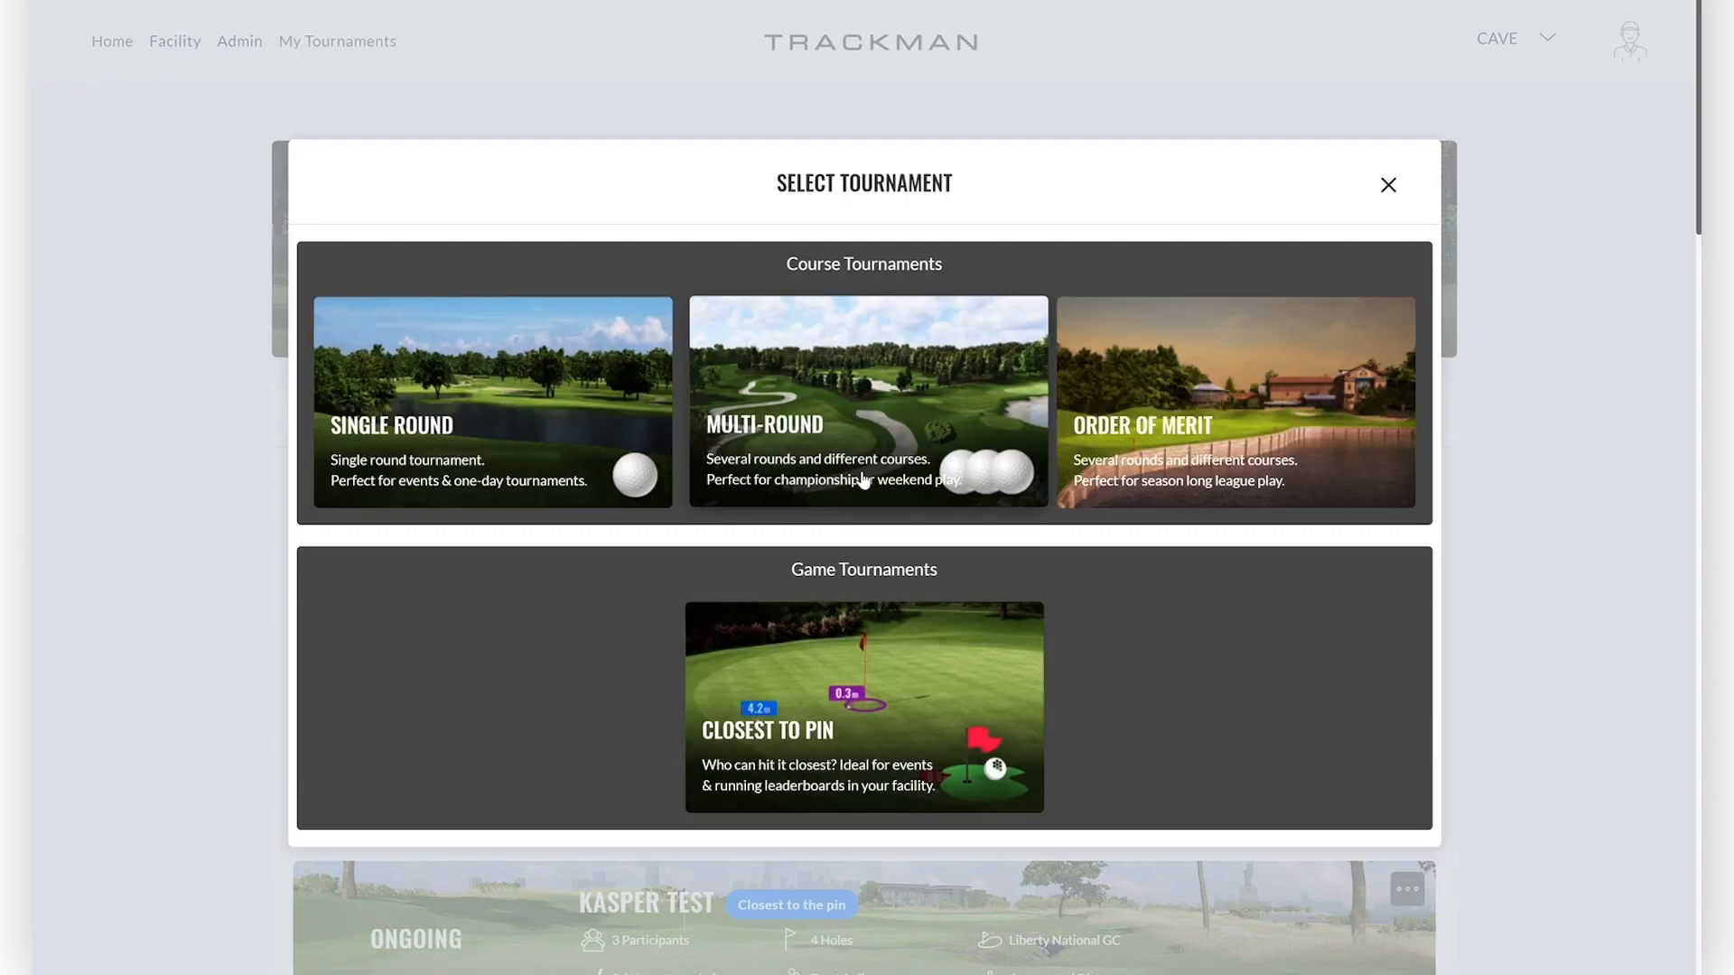
mouse_move(872, 369)
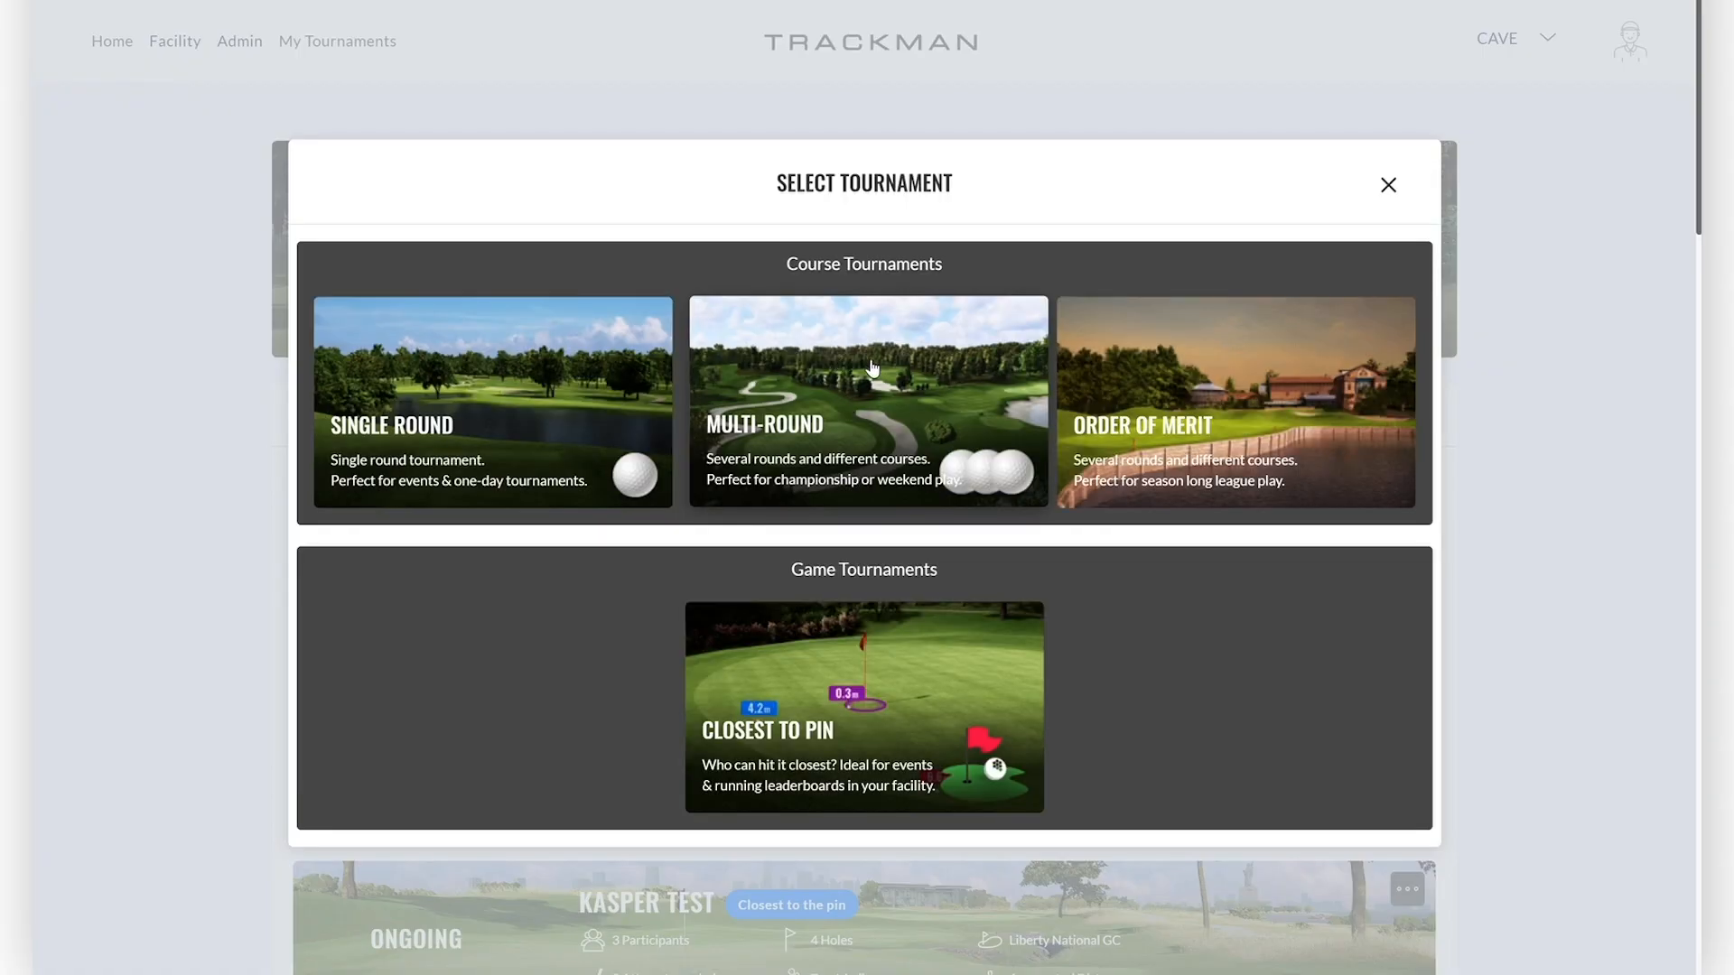
left_click(868, 400)
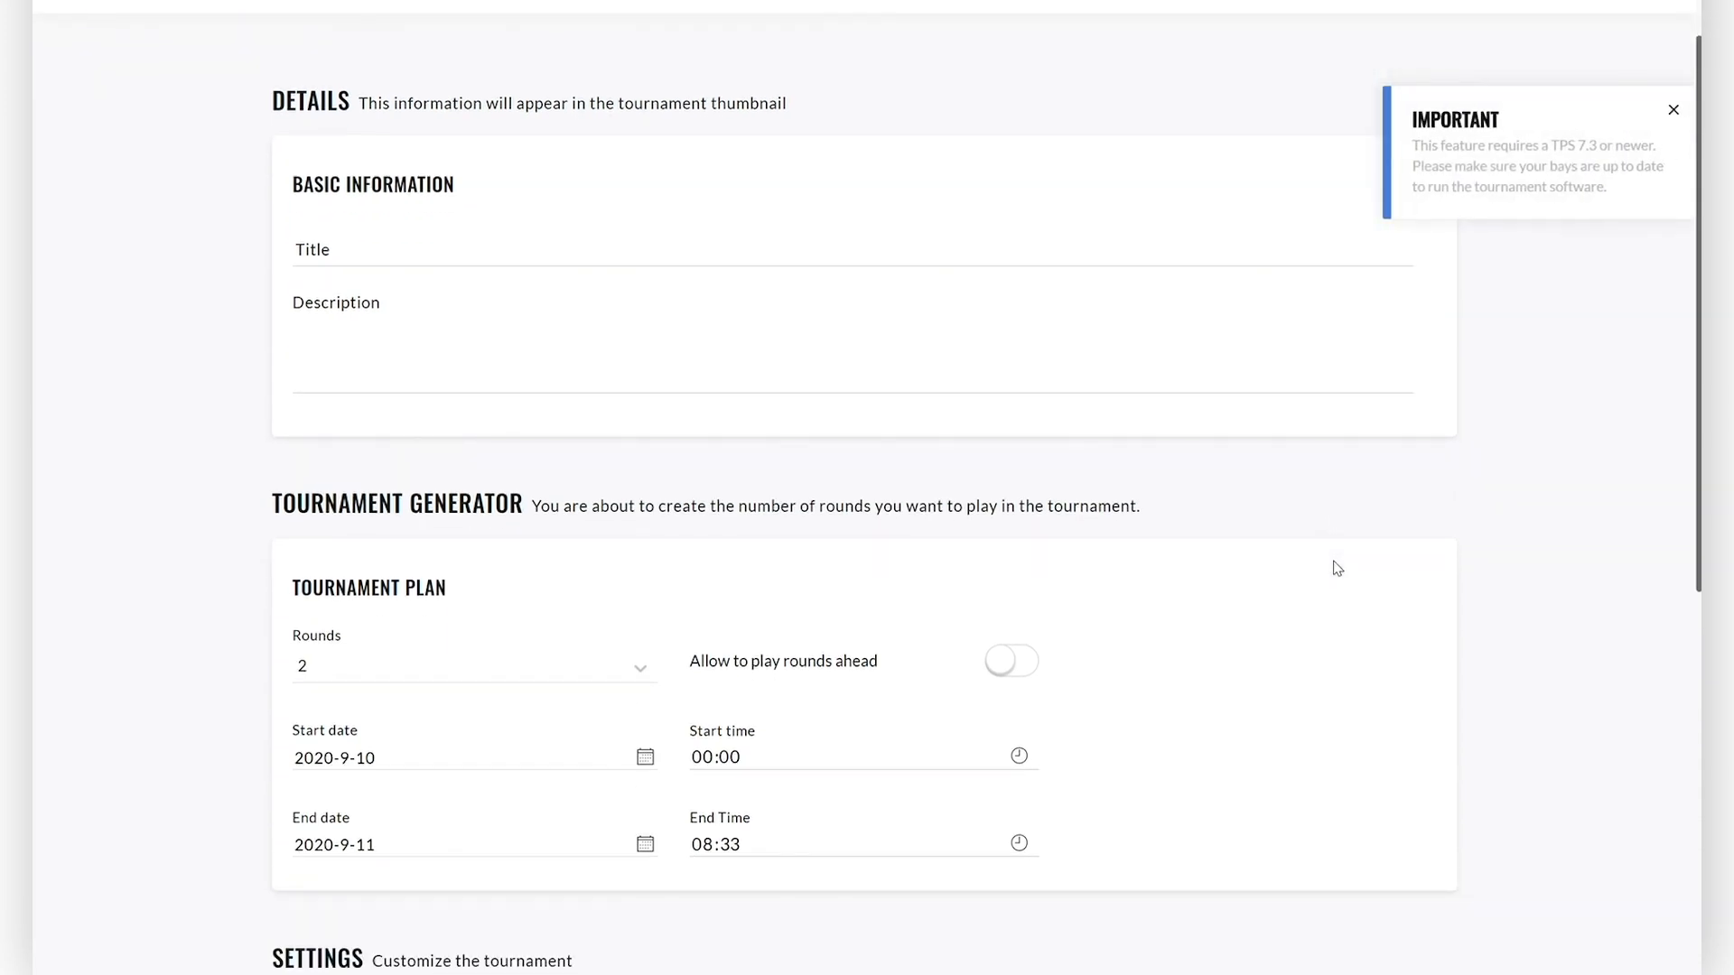
mouse_move(890, 558)
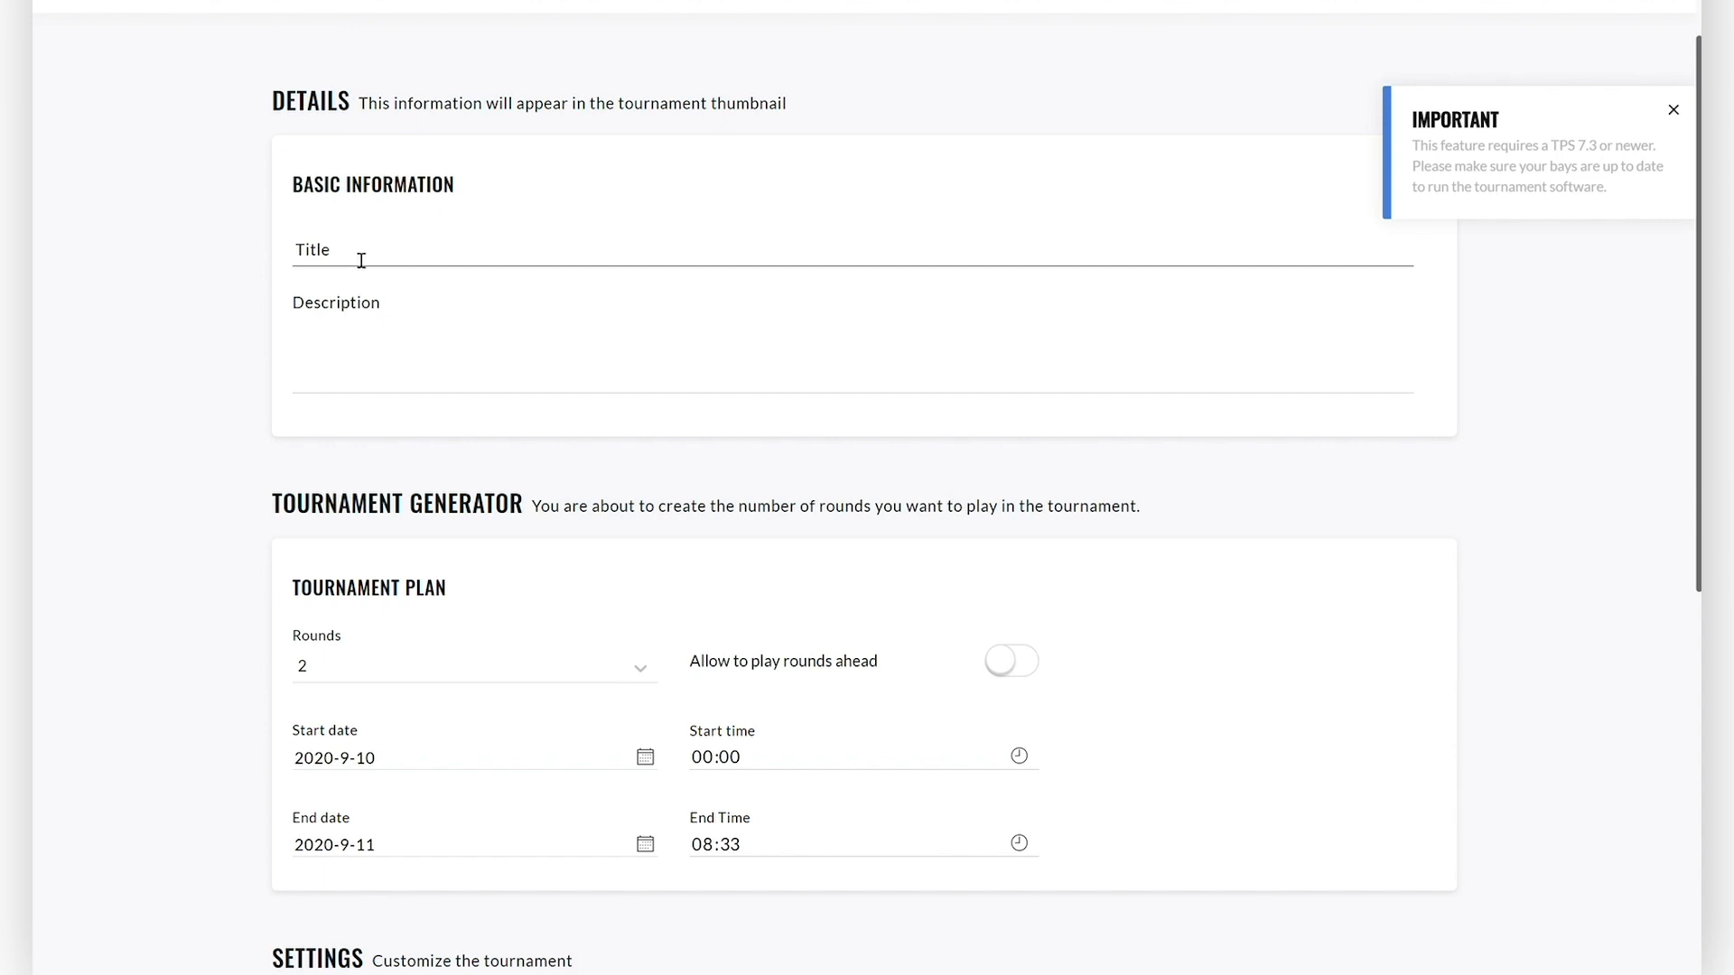
Title the tournament 'TrackMan Tournament 2020' with description 'Welcome to the TrackMan Tournament'.
type("TrackMan Tournament 2020")
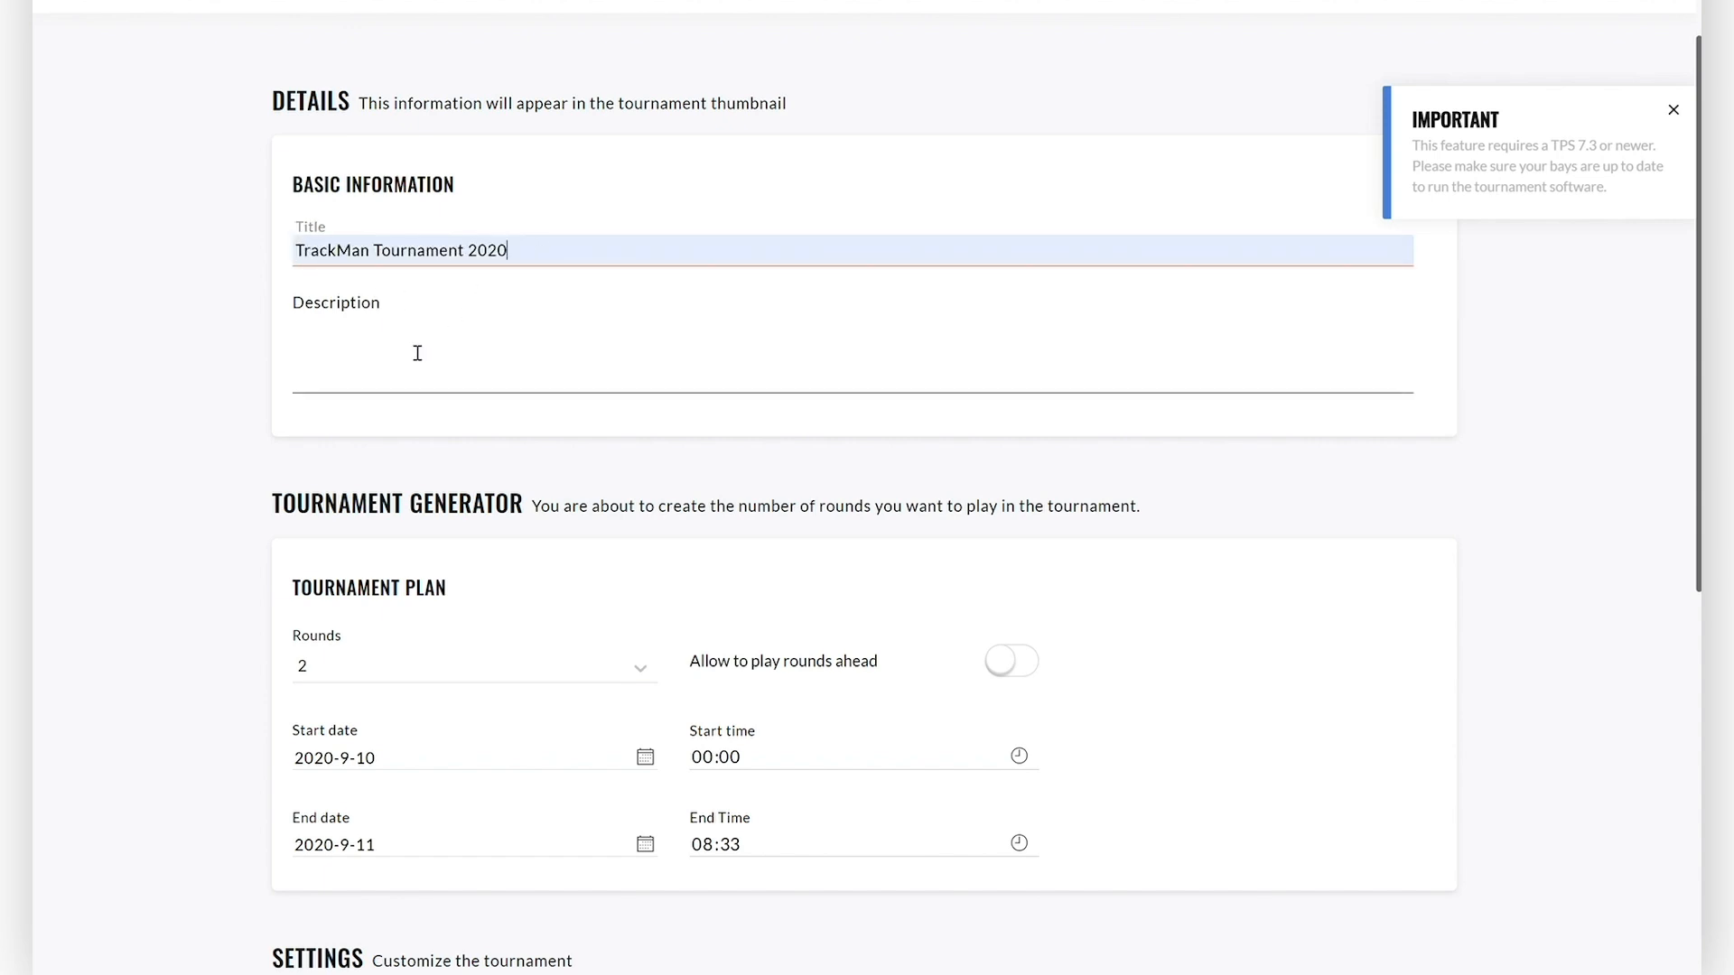
type("Welcome")
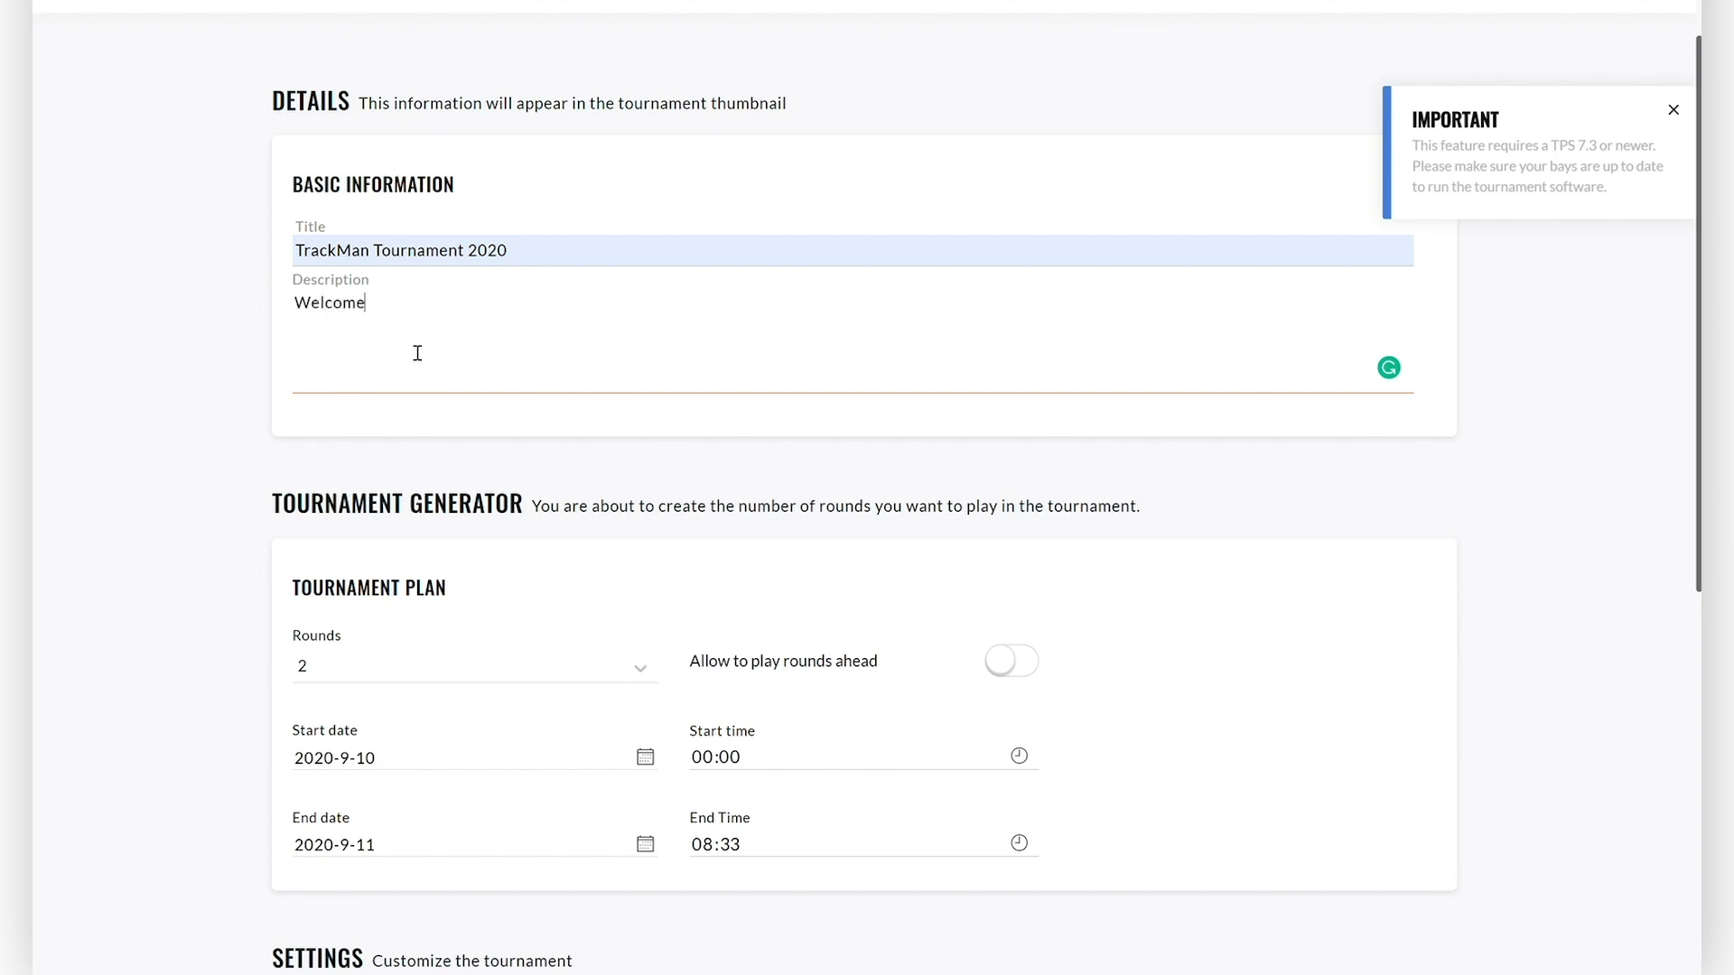
type("to the Track")
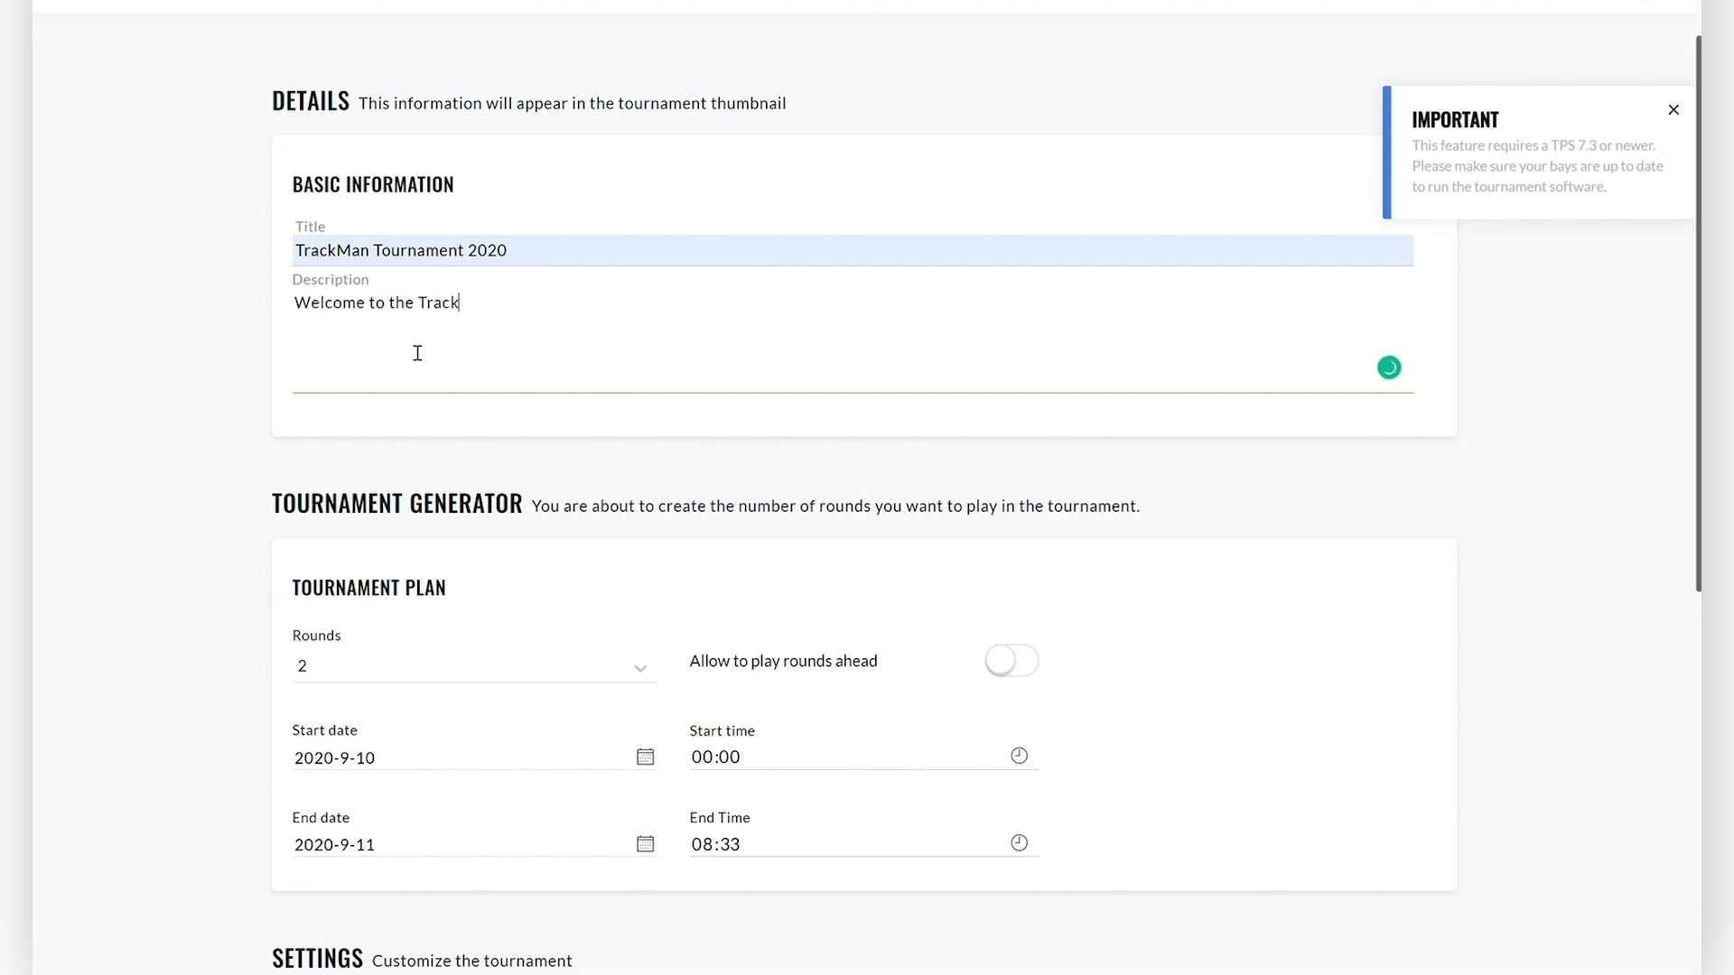
type("Man Tournament 2020!")
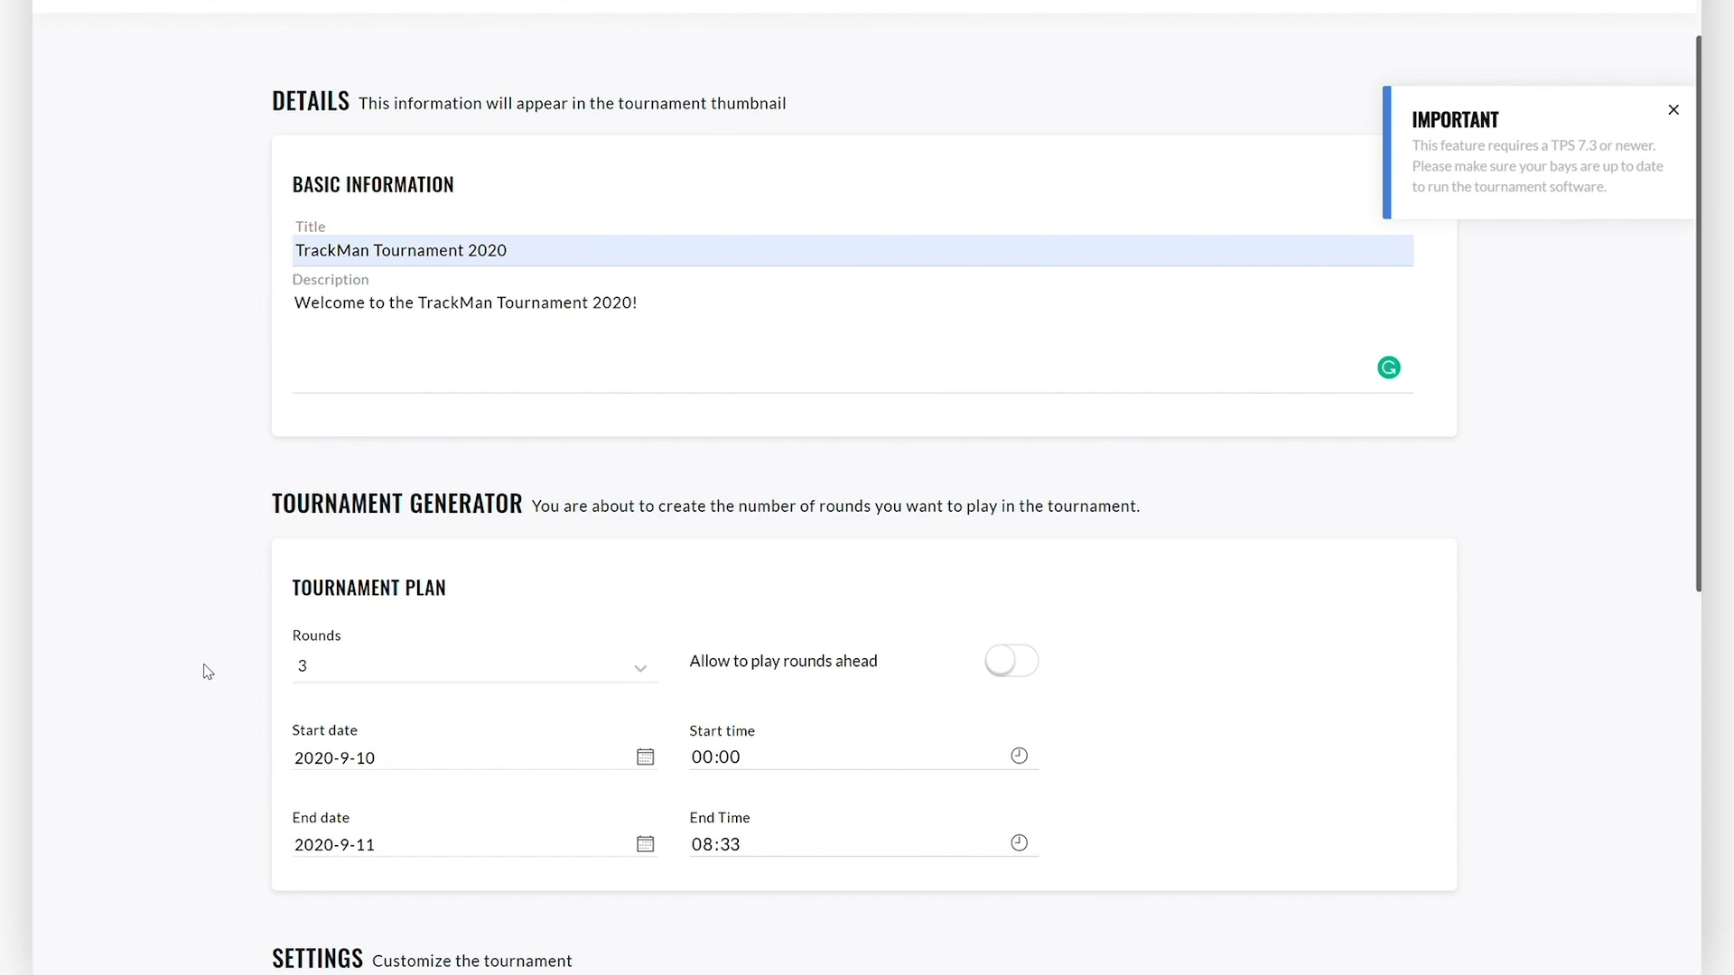
mouse_move(152, 664)
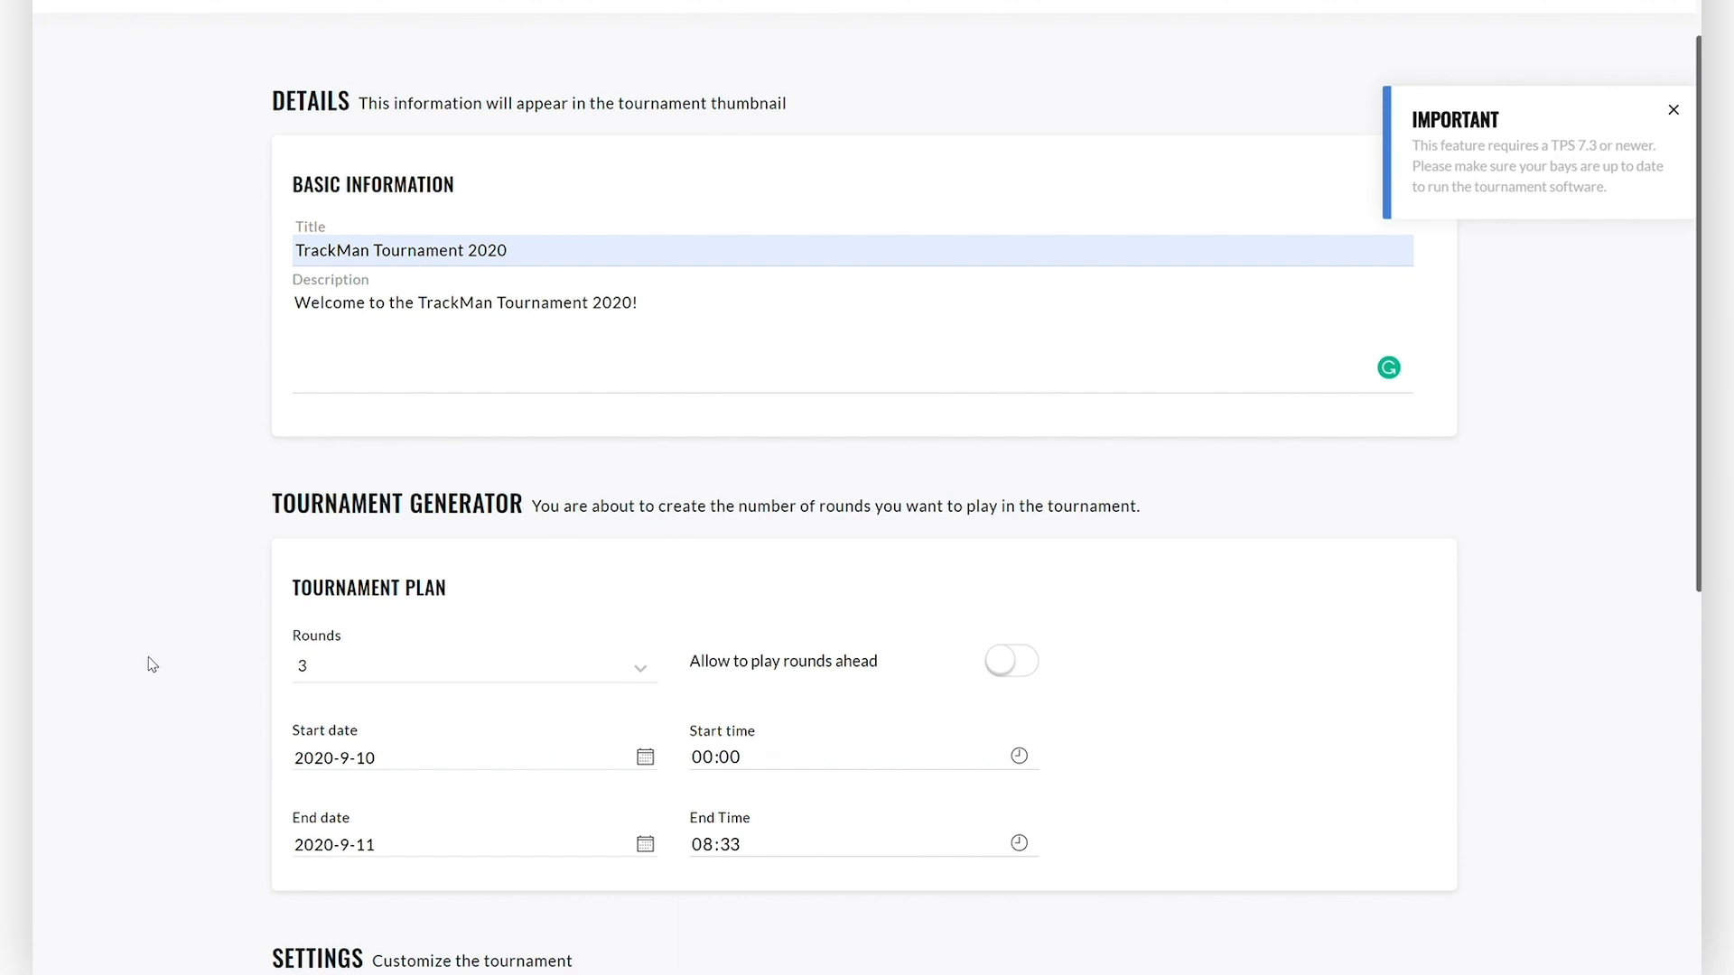
mouse_move(442, 681)
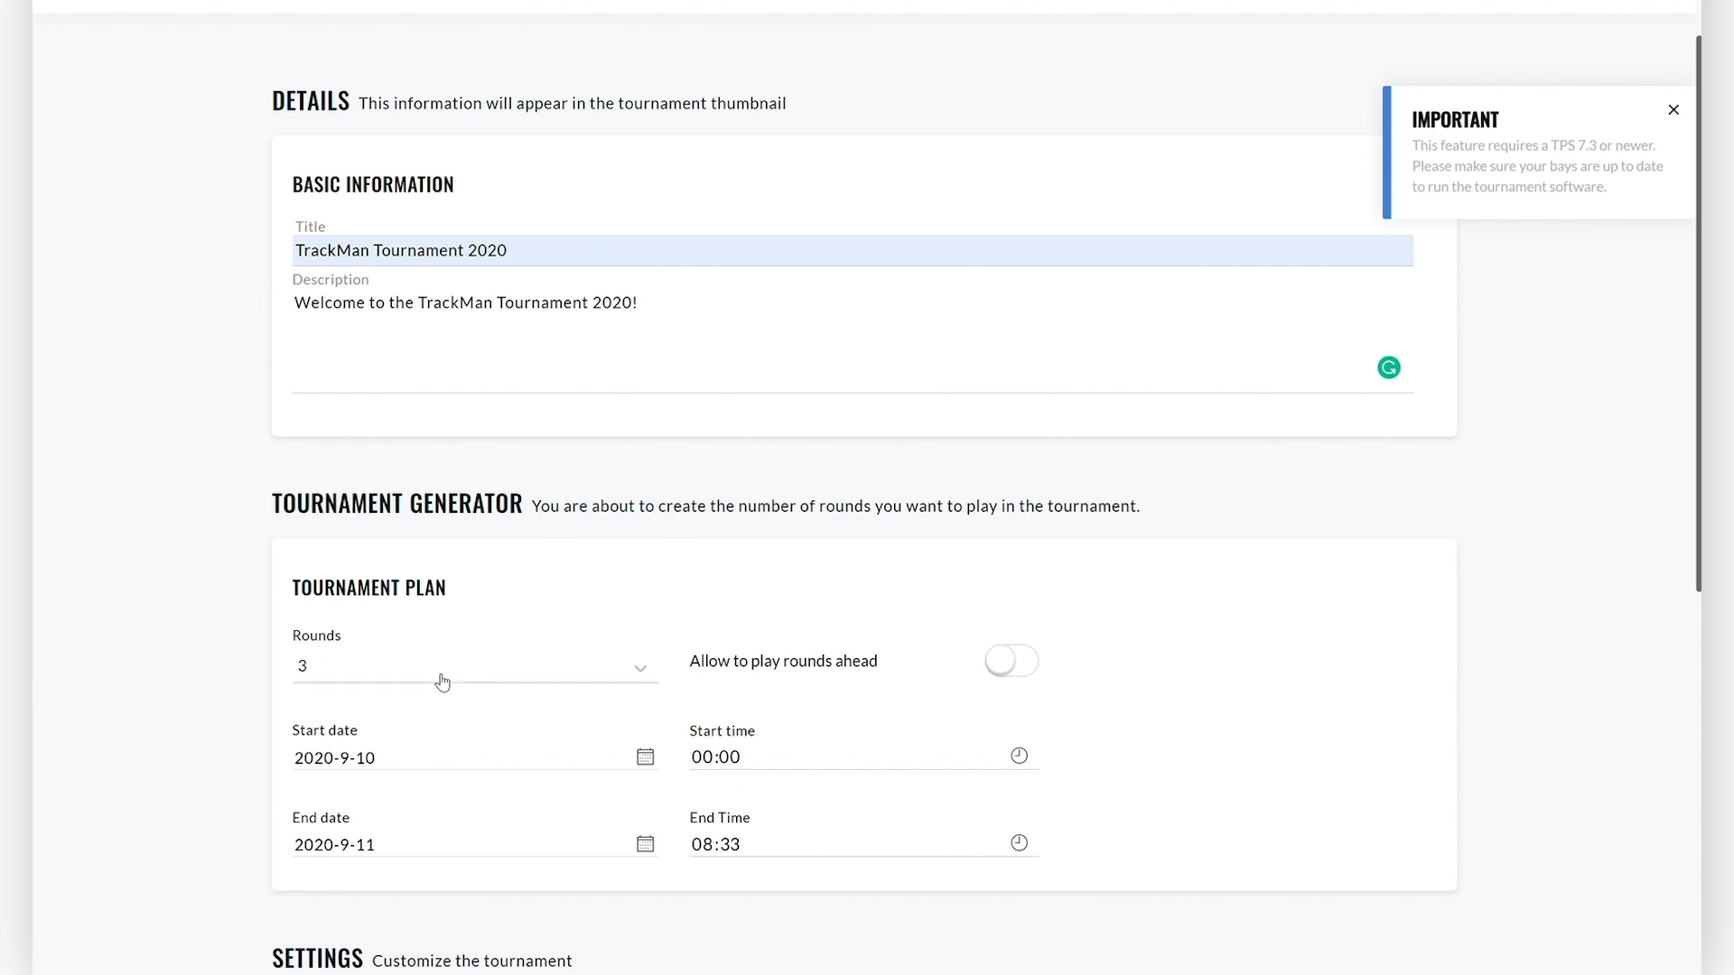
Set the plan to 4 rounds ending at 12:00 on September 19, 2020.
left_click(474, 666)
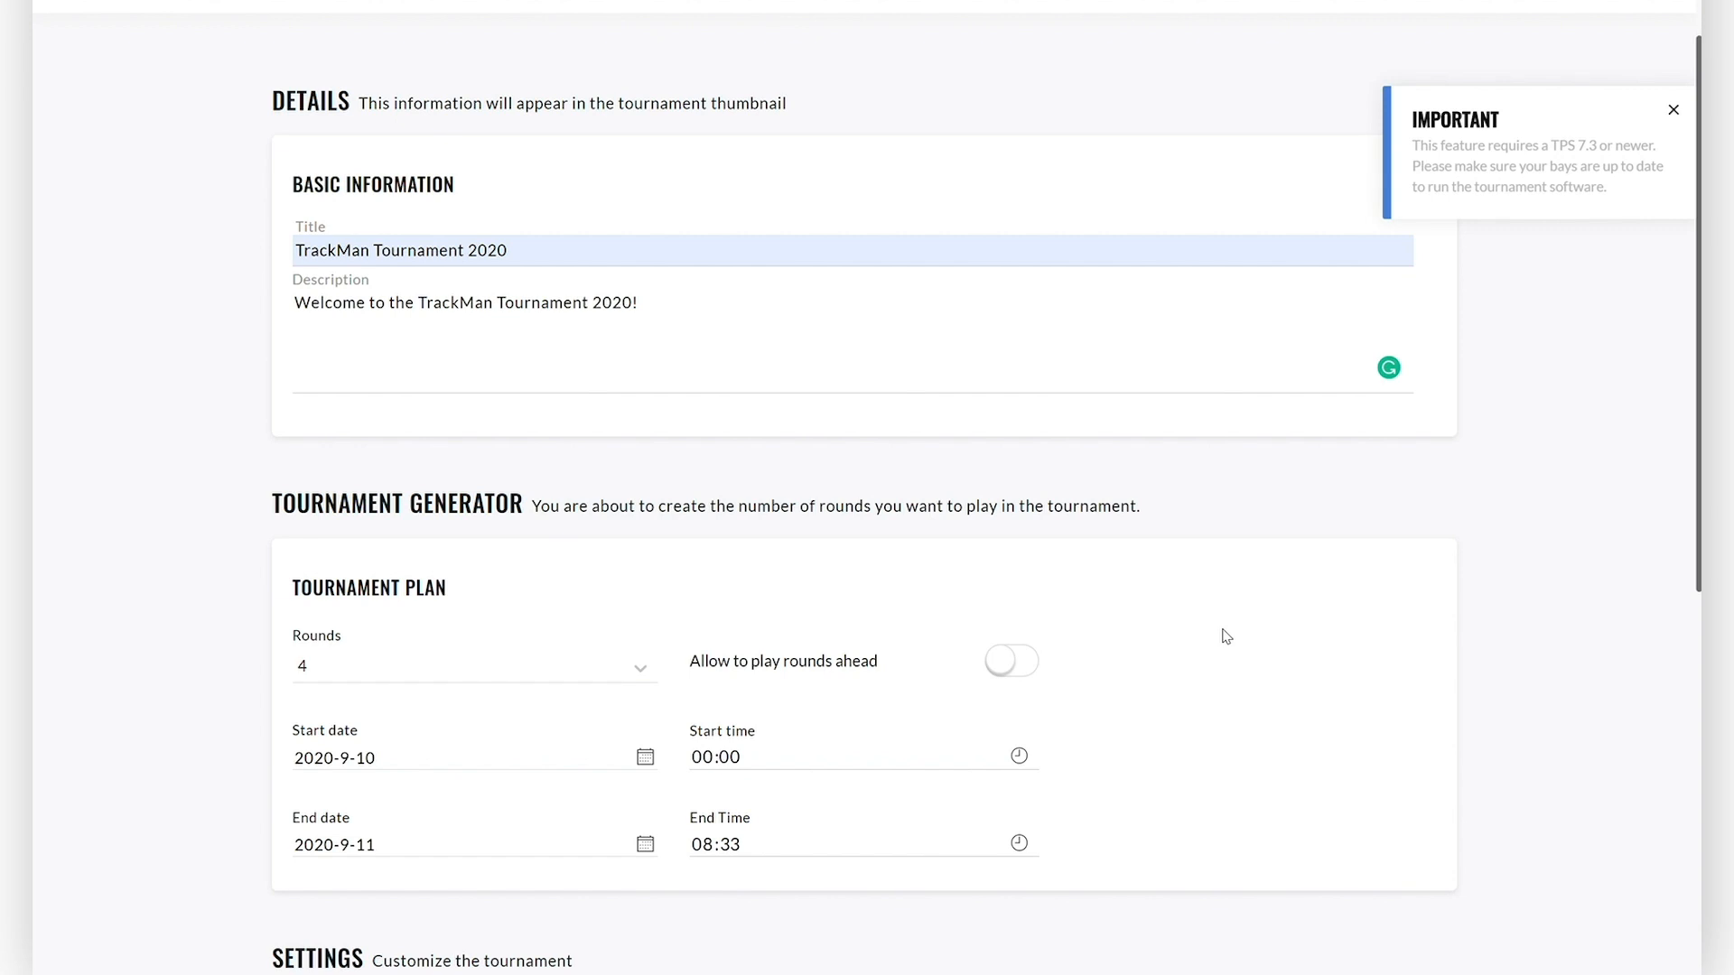
mouse_move(627, 767)
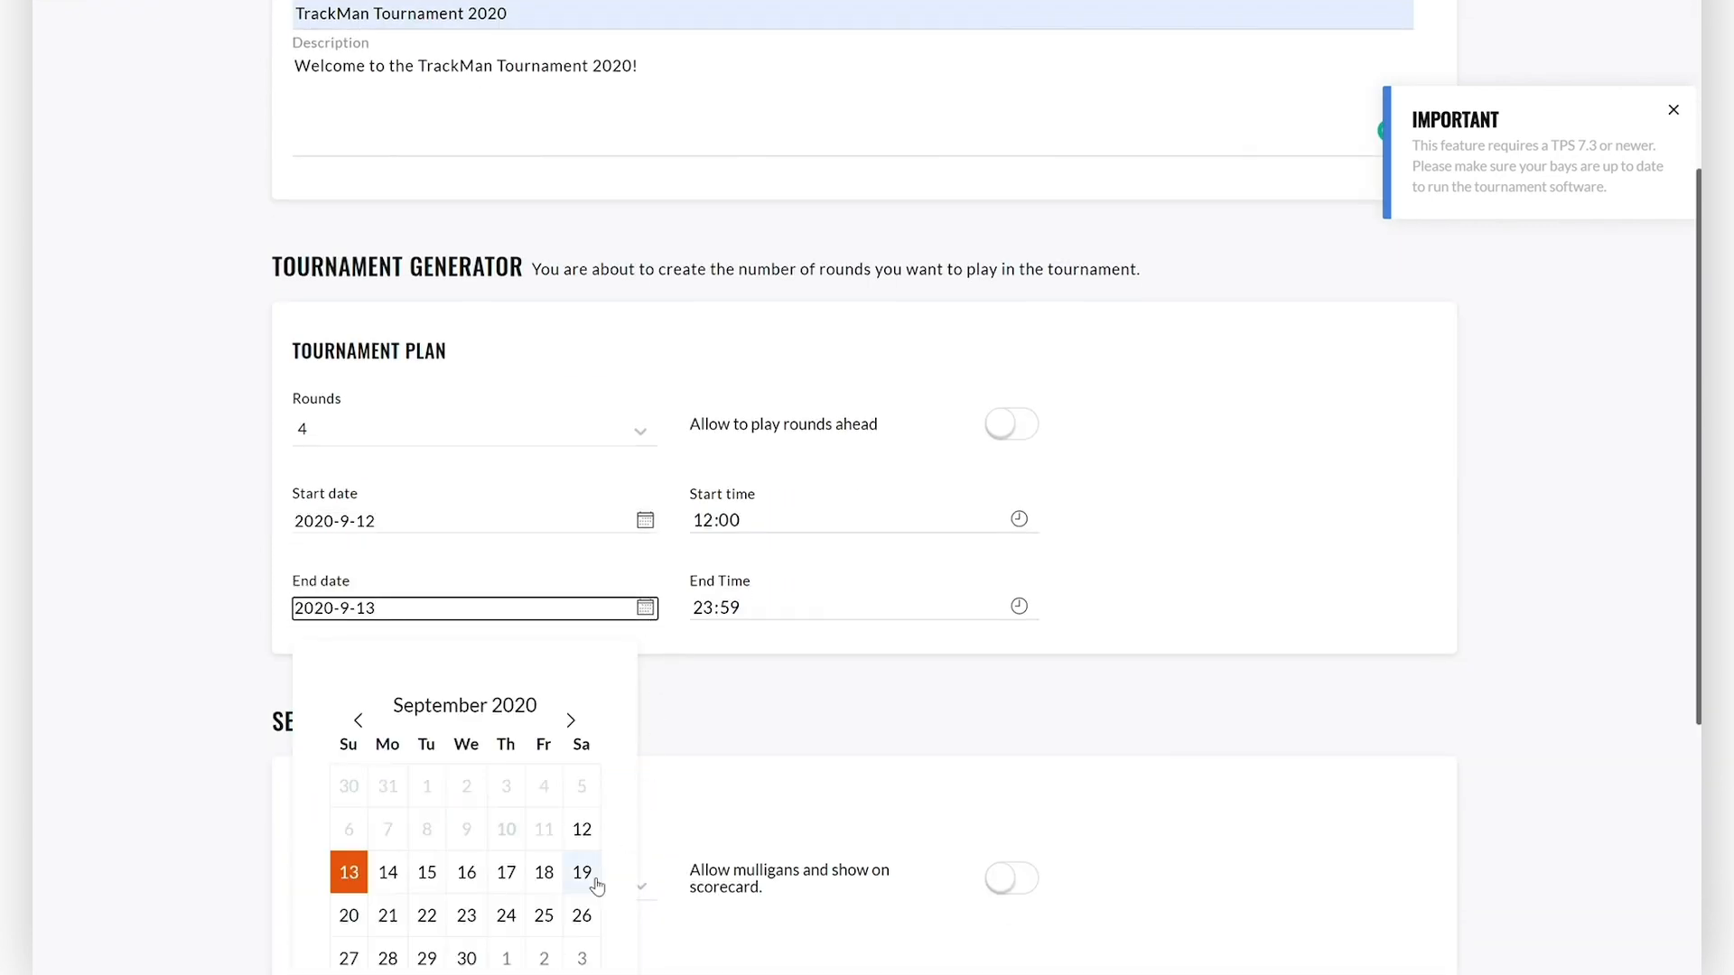
left_click(581, 872)
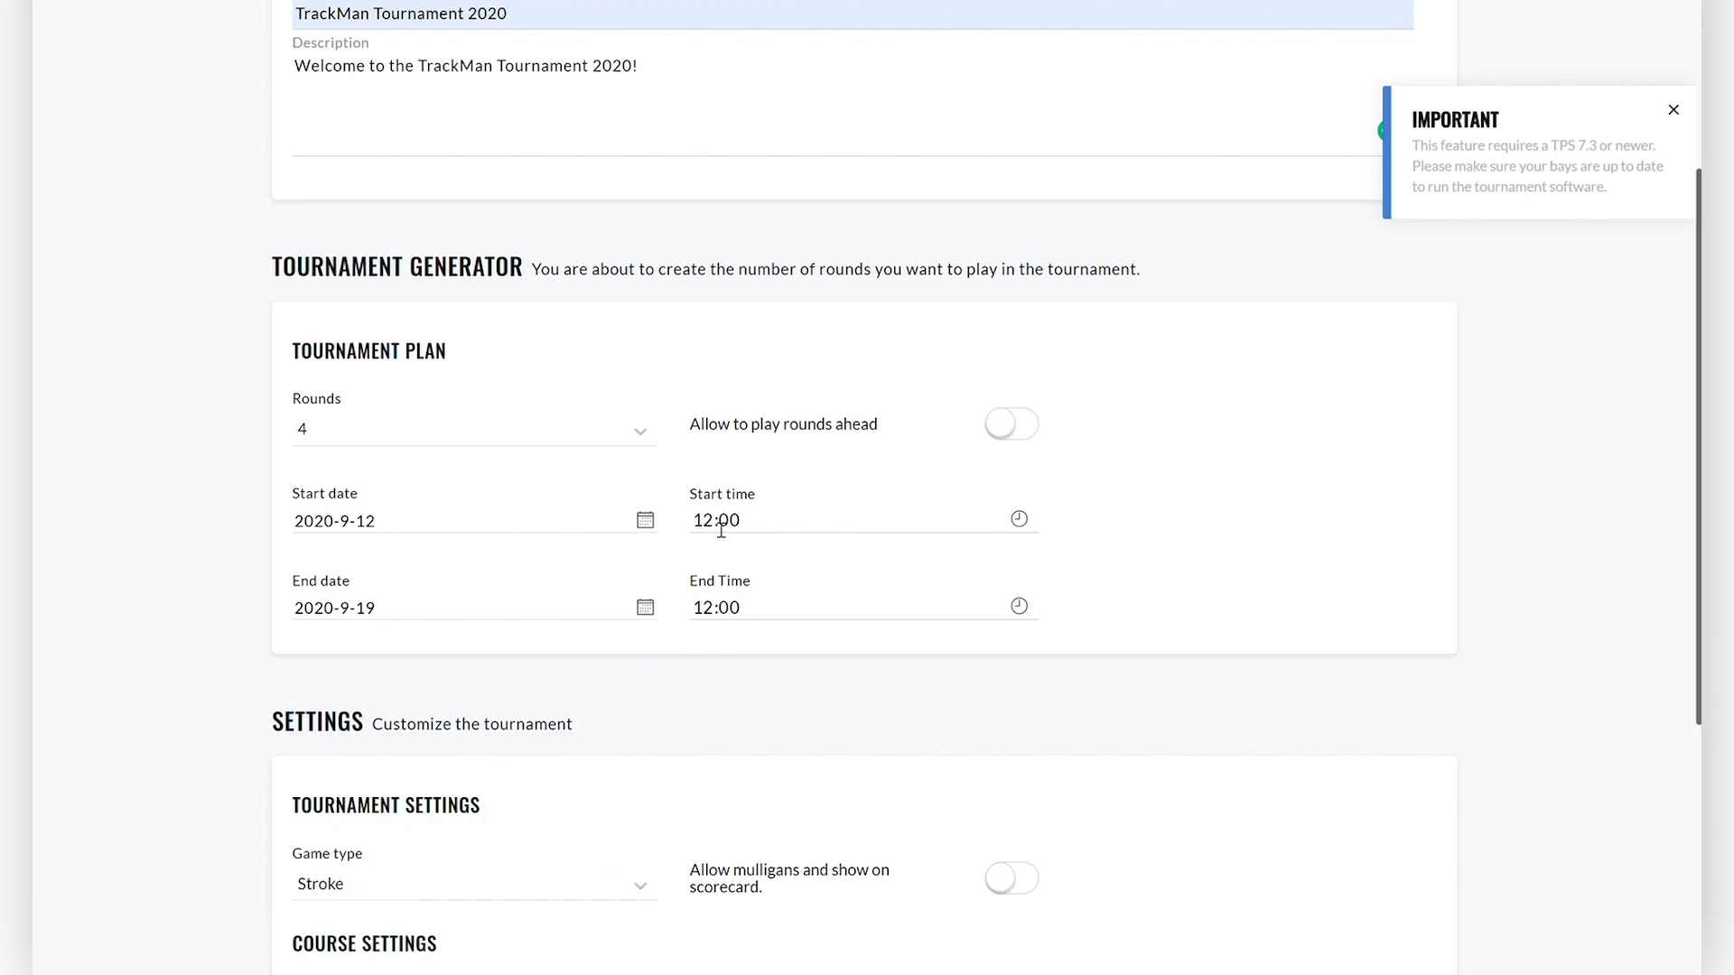
mouse_move(704, 607)
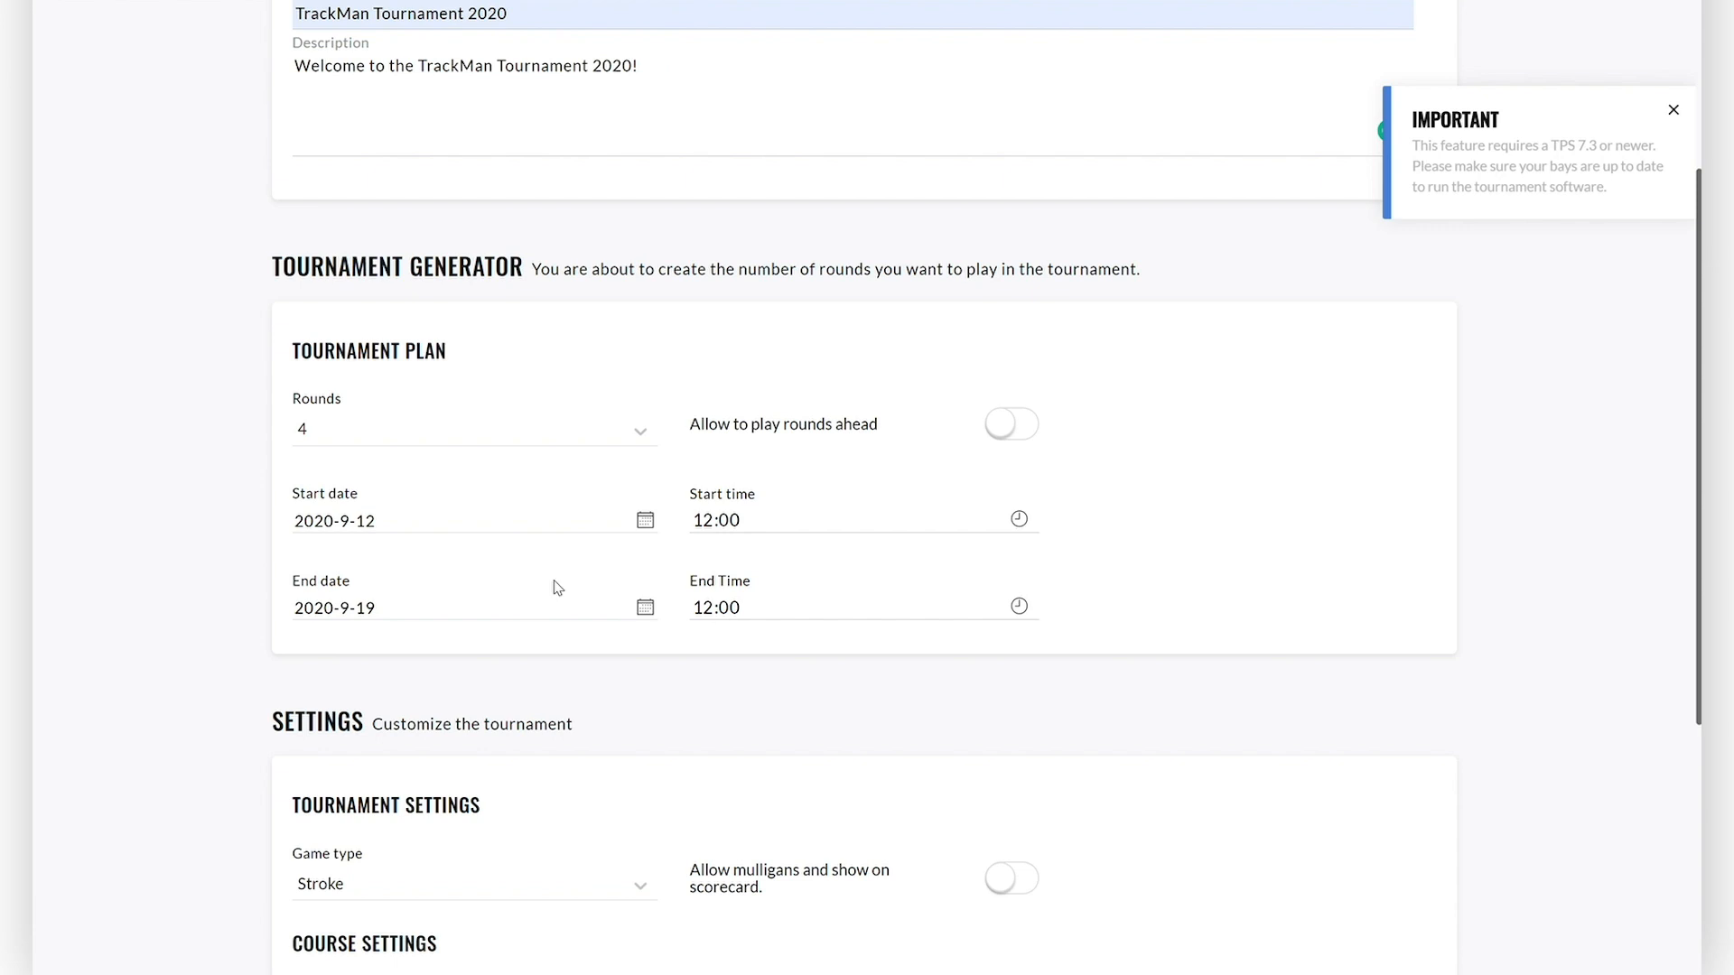
mouse_move(650, 466)
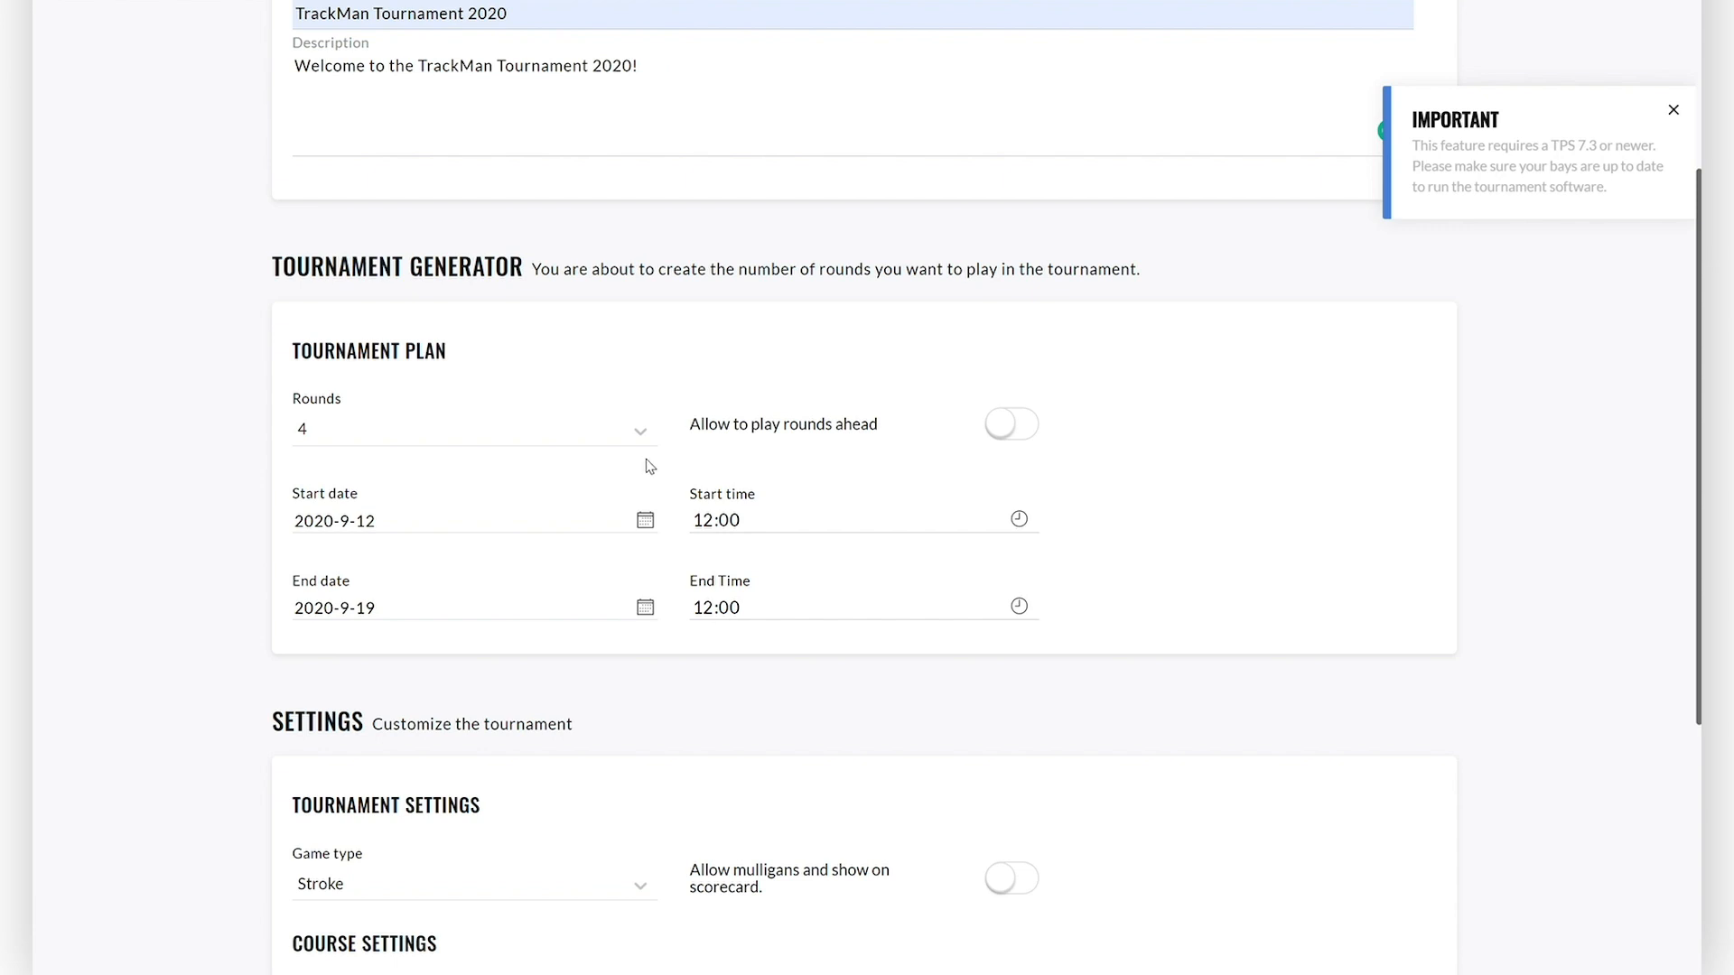
mouse_move(840, 427)
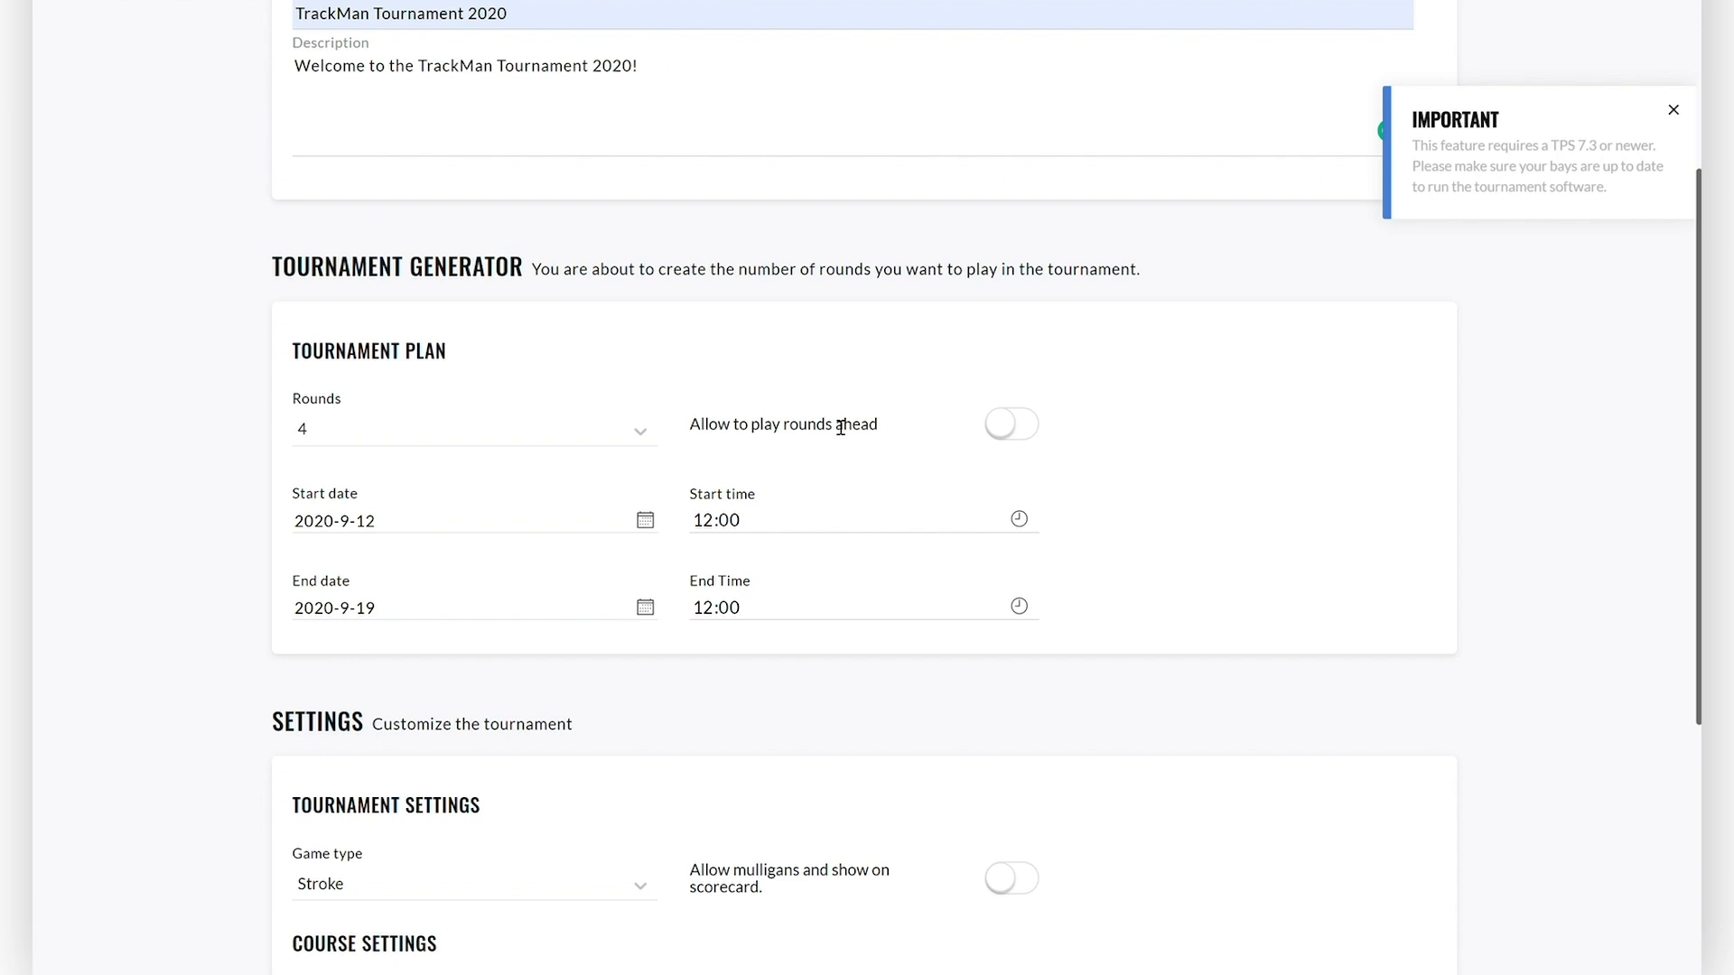
mouse_move(1028, 432)
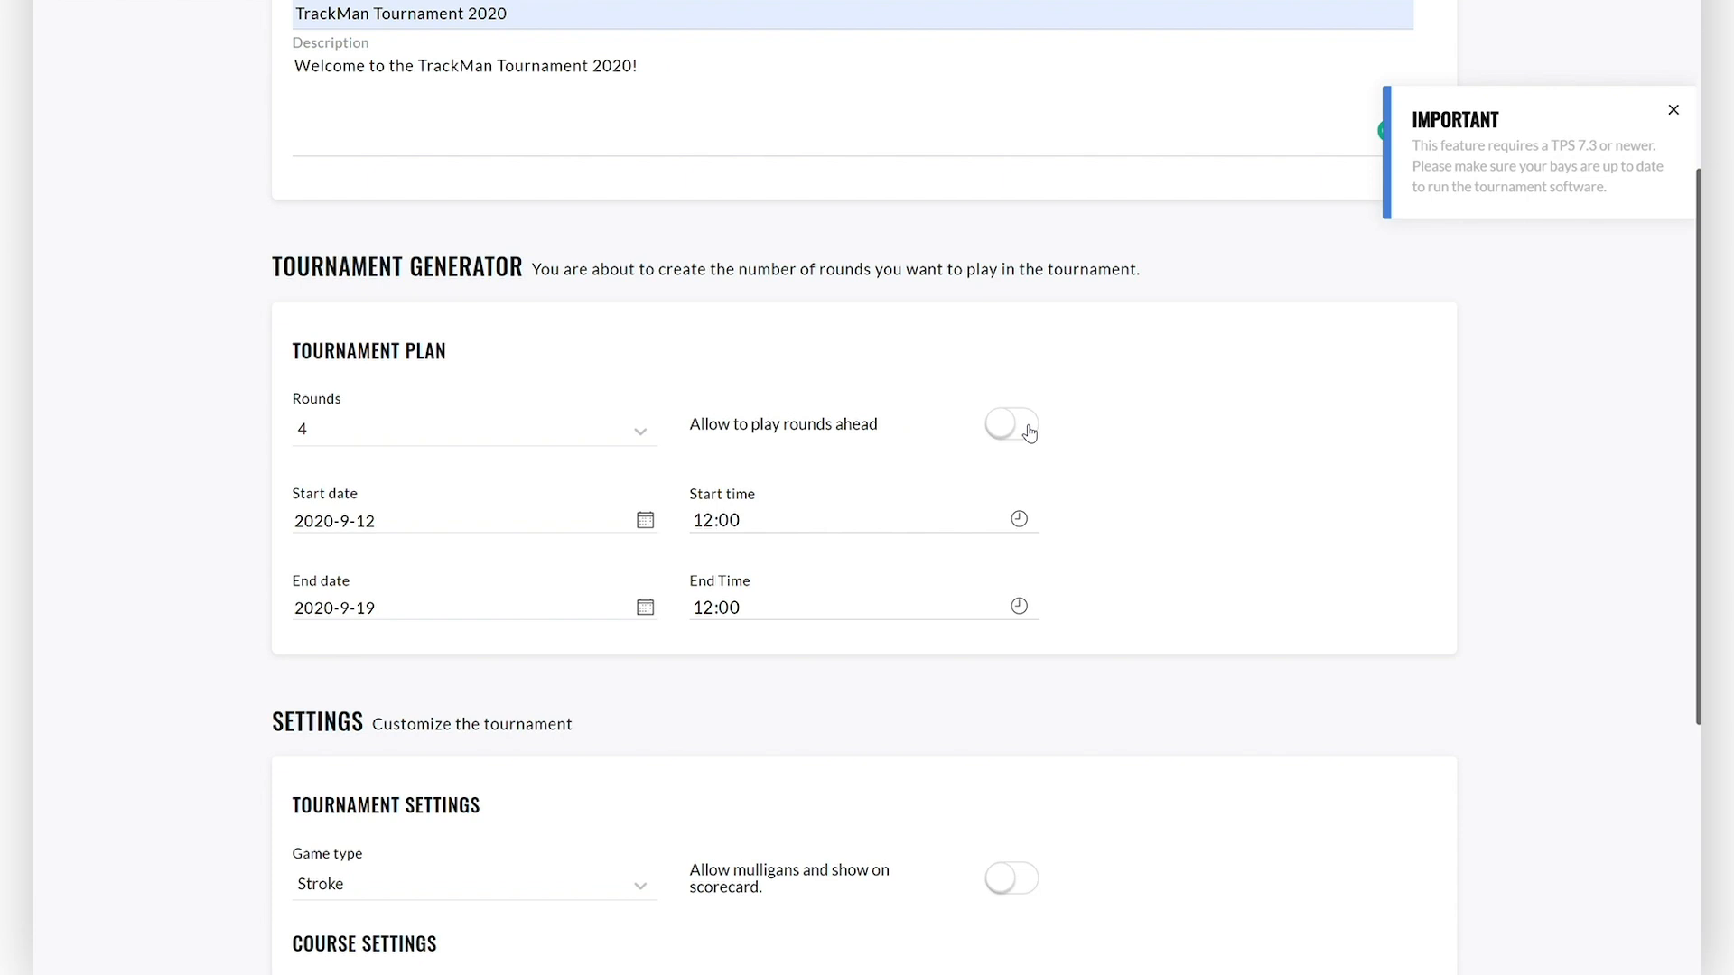
Turn on 'Allow to play rounds ahead' in the tournament plan.
left_click(1010, 424)
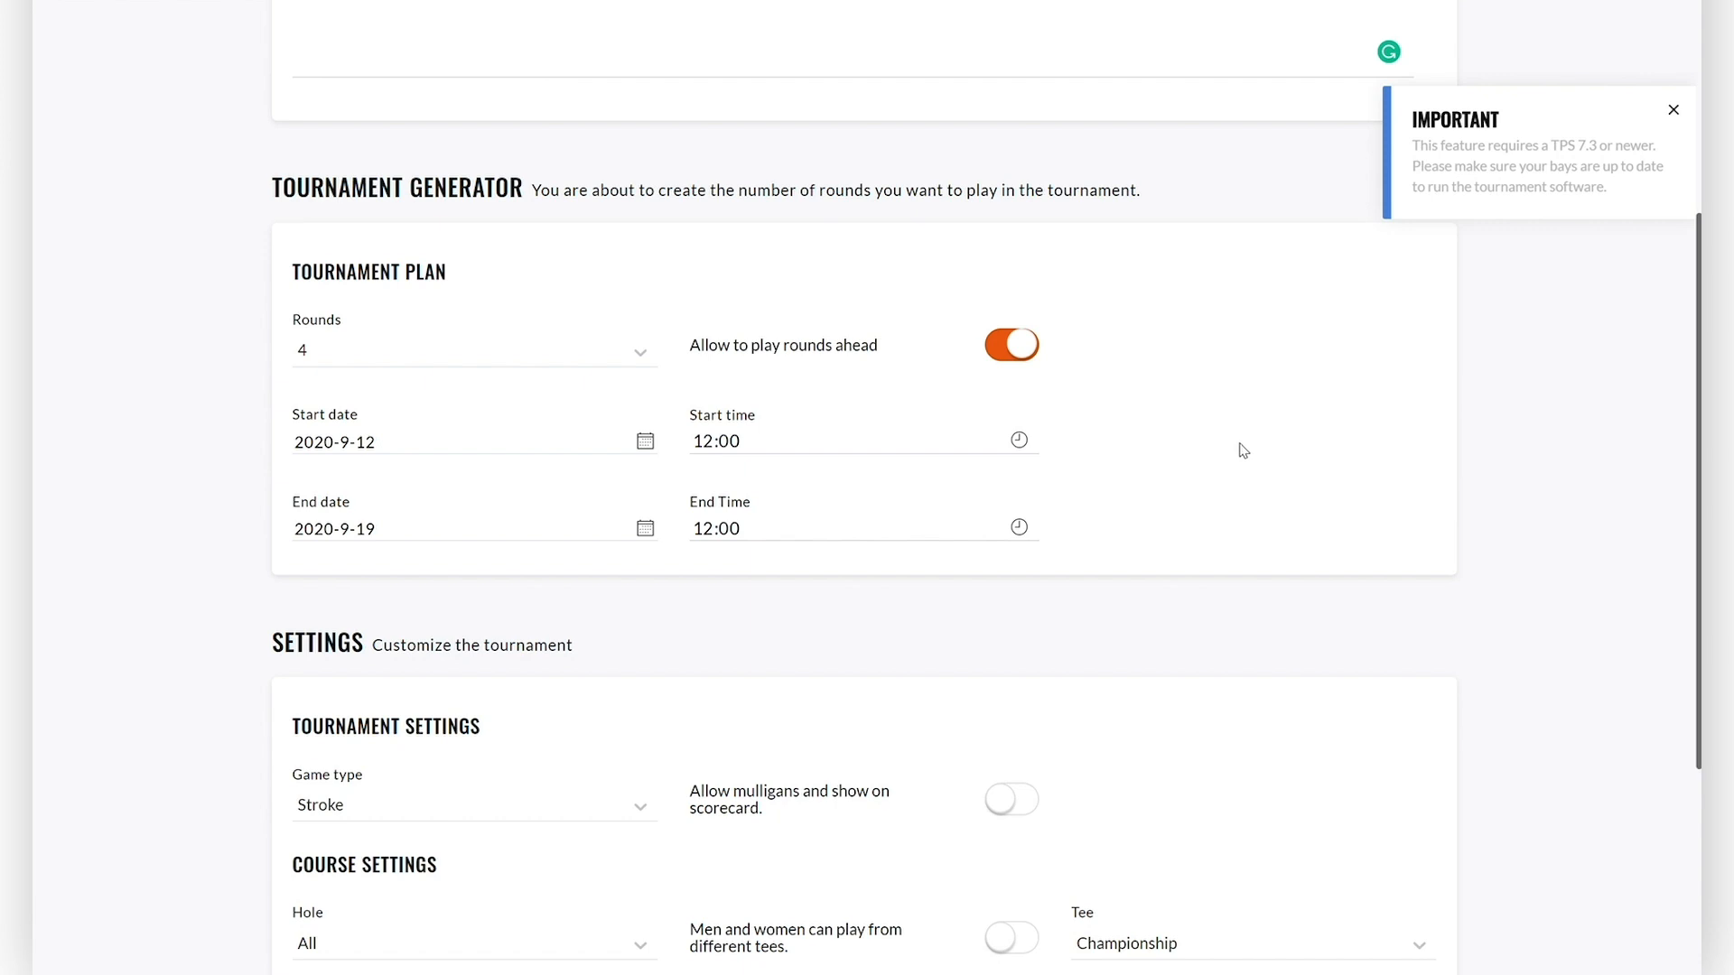
mouse_move(1503, 517)
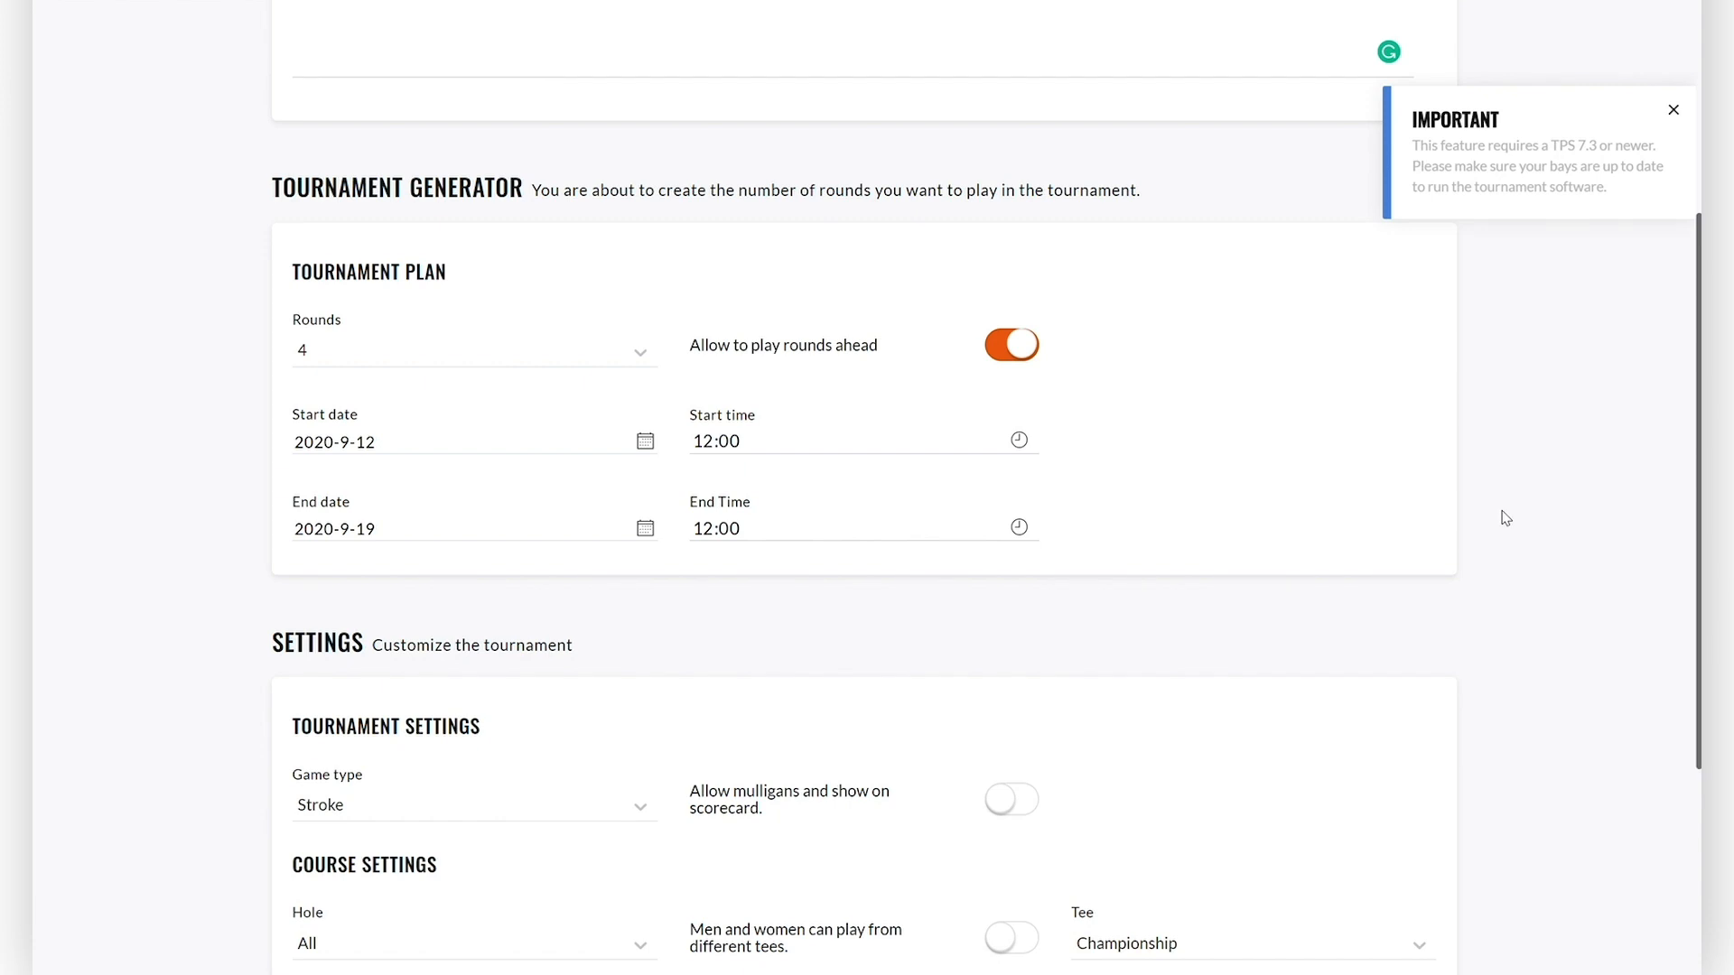
Keep Stroke as the game type and allow mulligans on the scorecard.
scroll("down", 3)
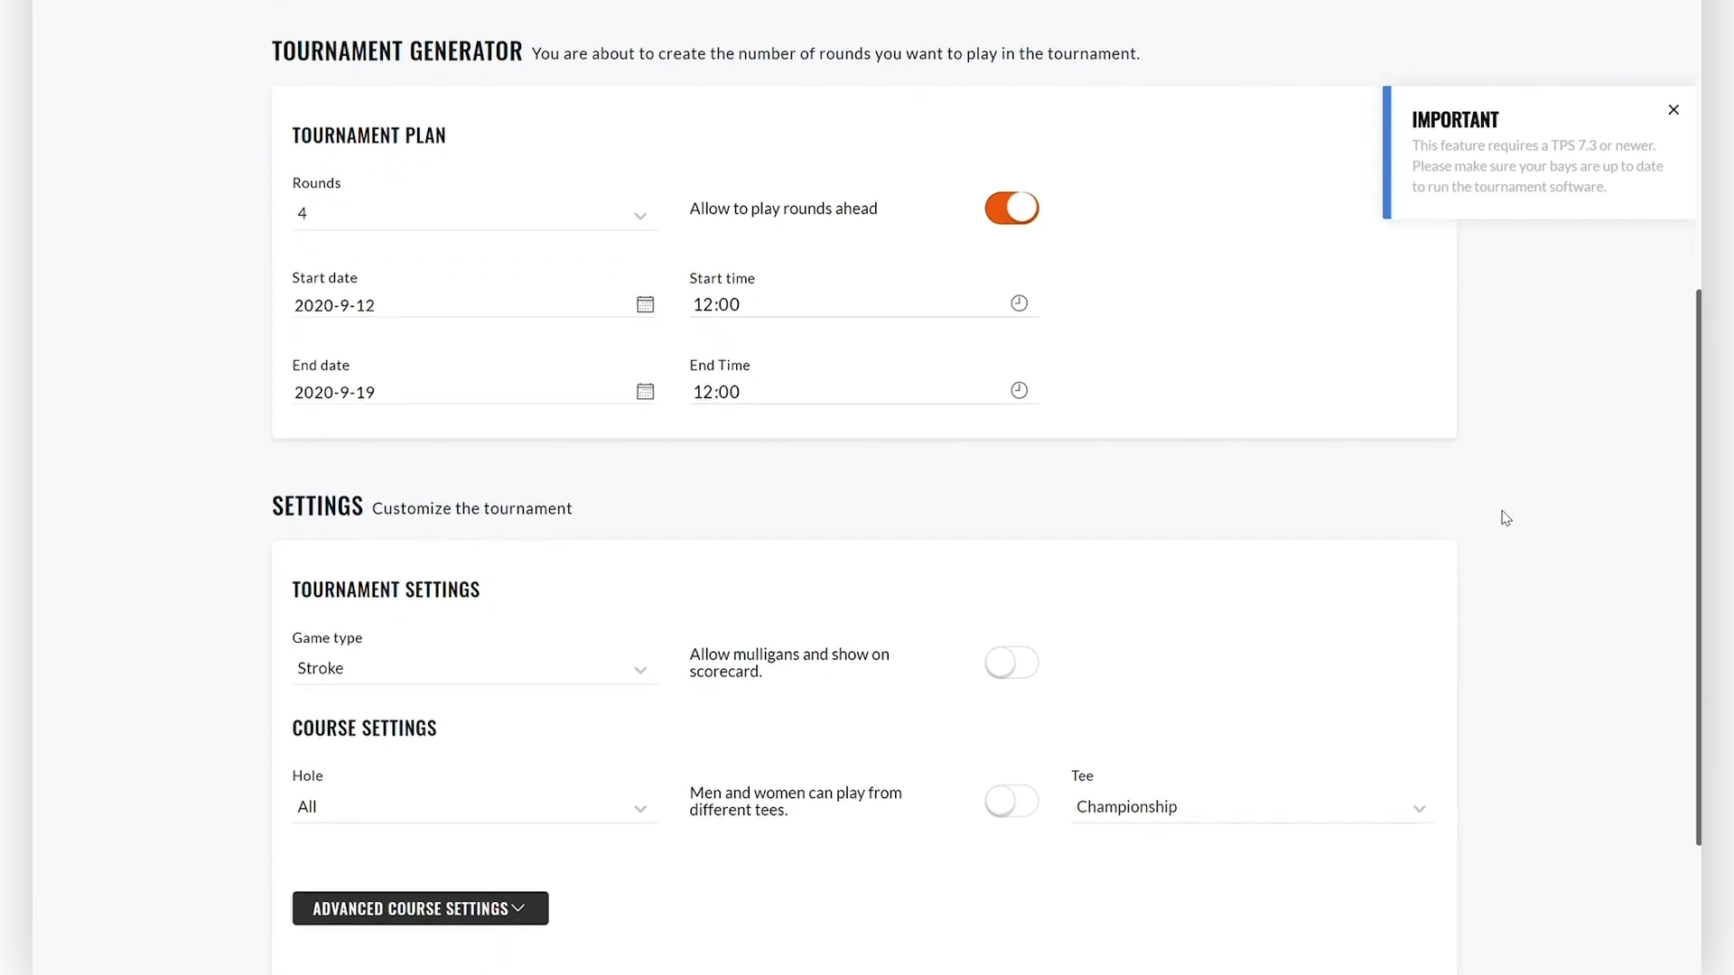
left_click(473, 668)
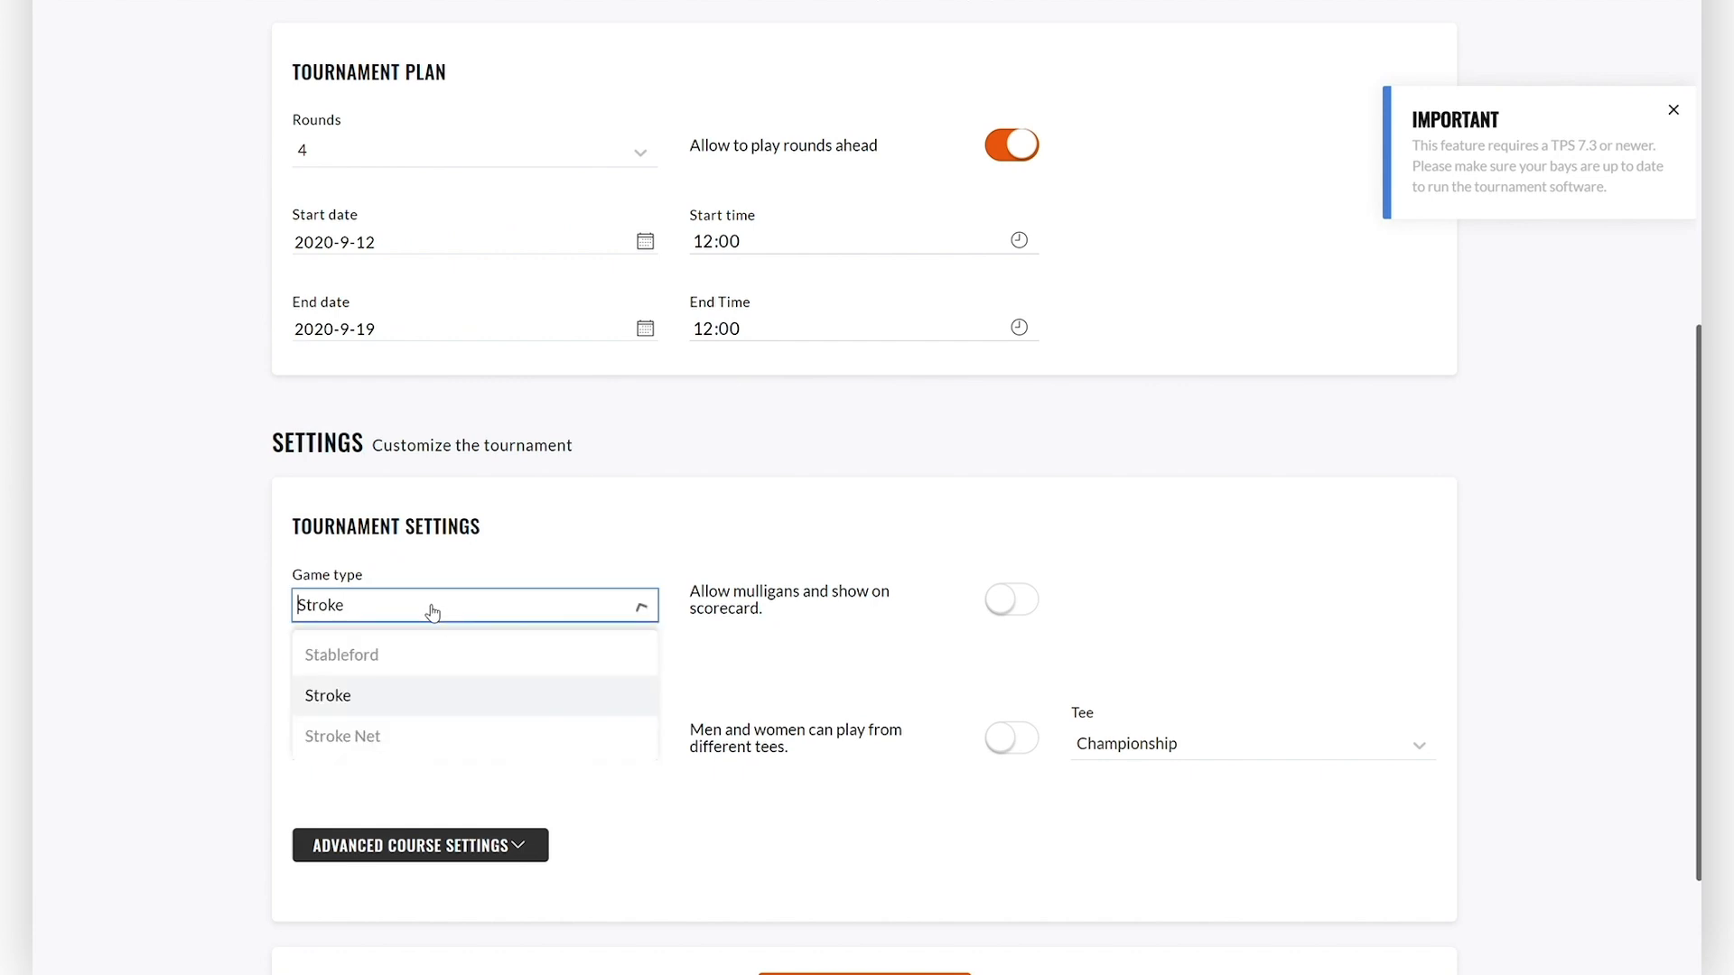
mouse_move(384, 737)
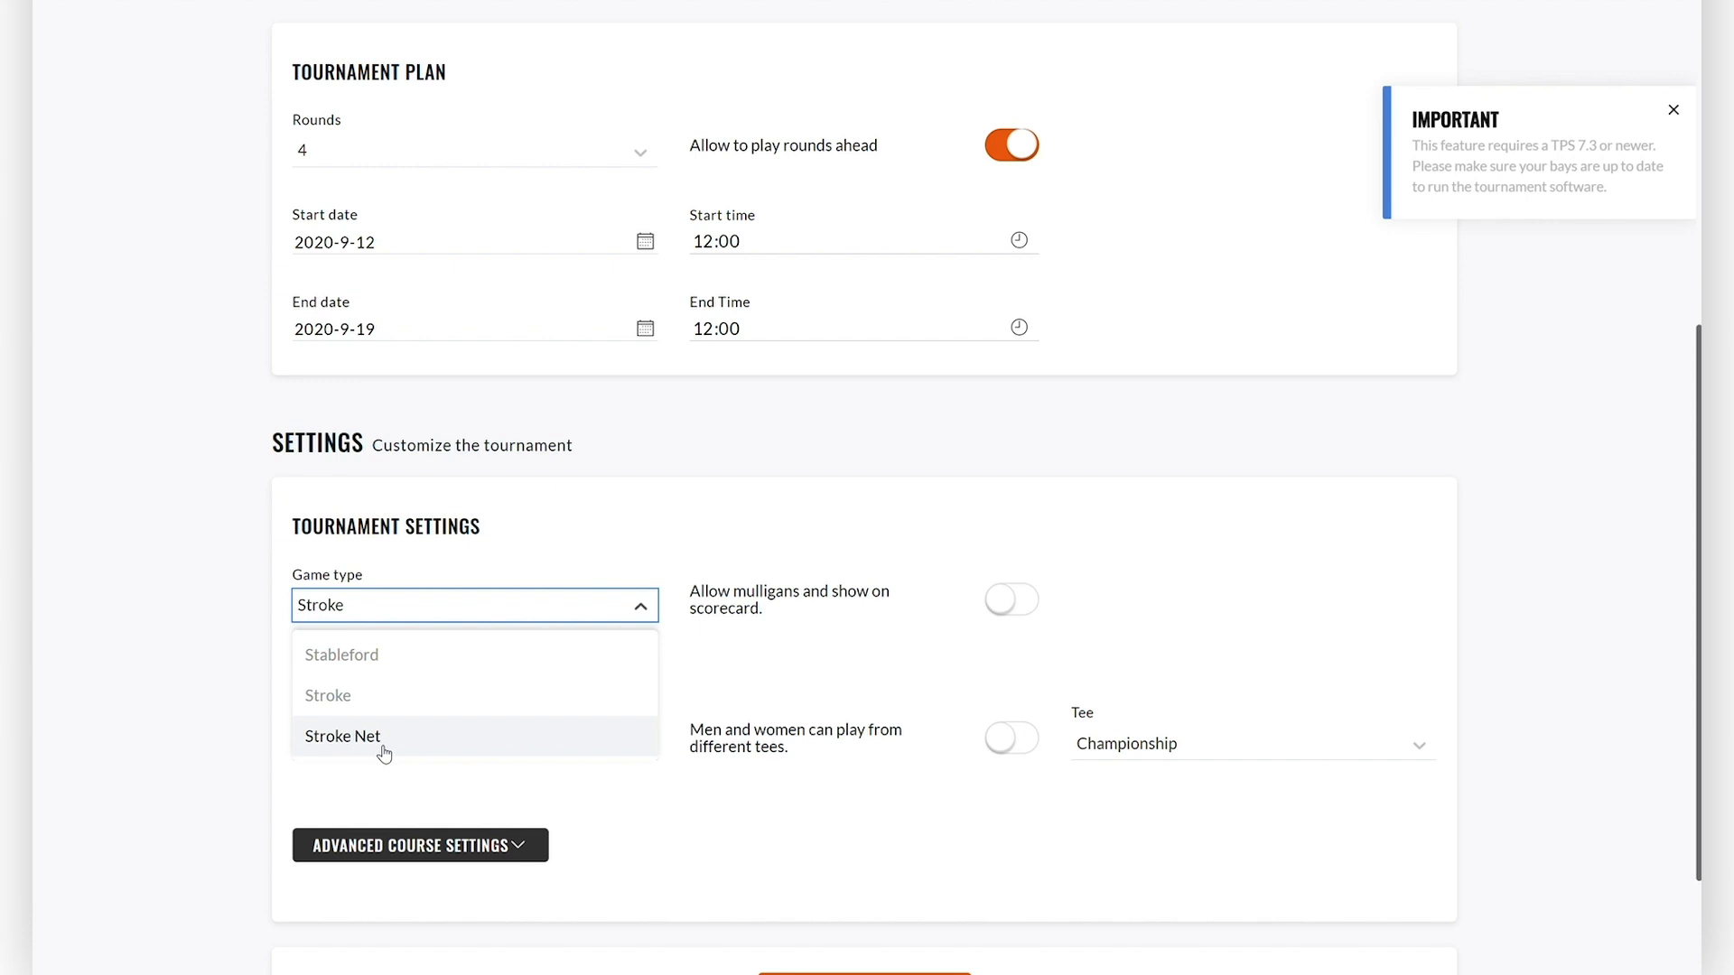
left_click(327, 694)
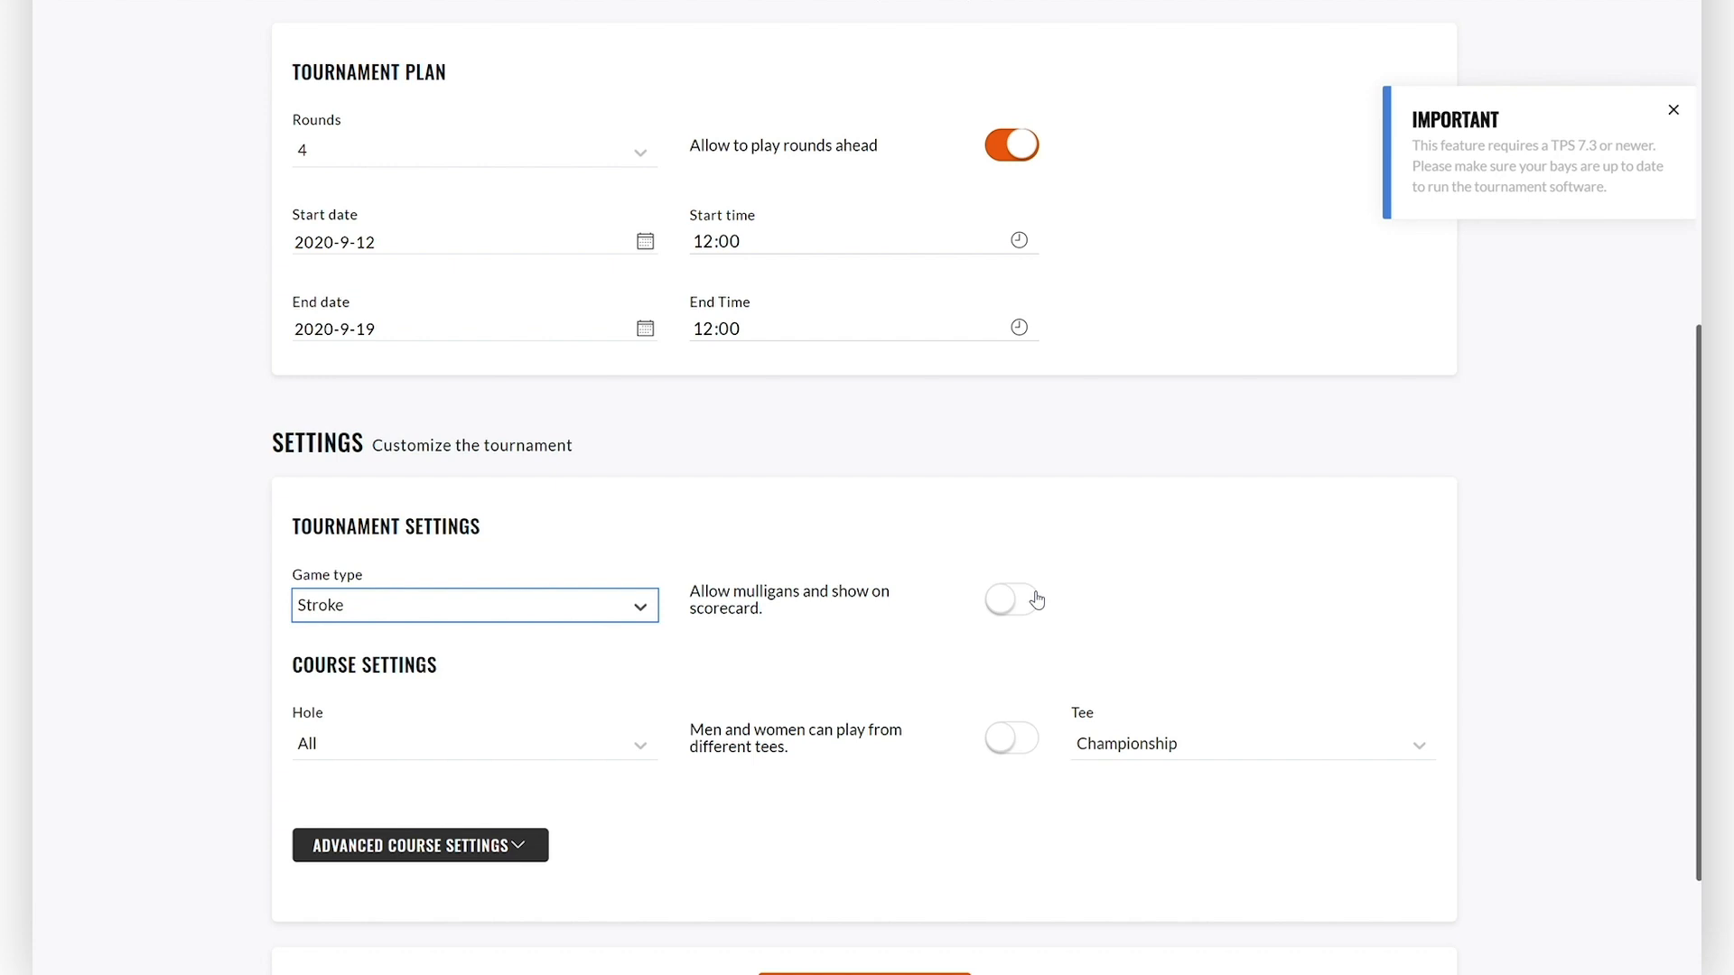
left_click(1010, 600)
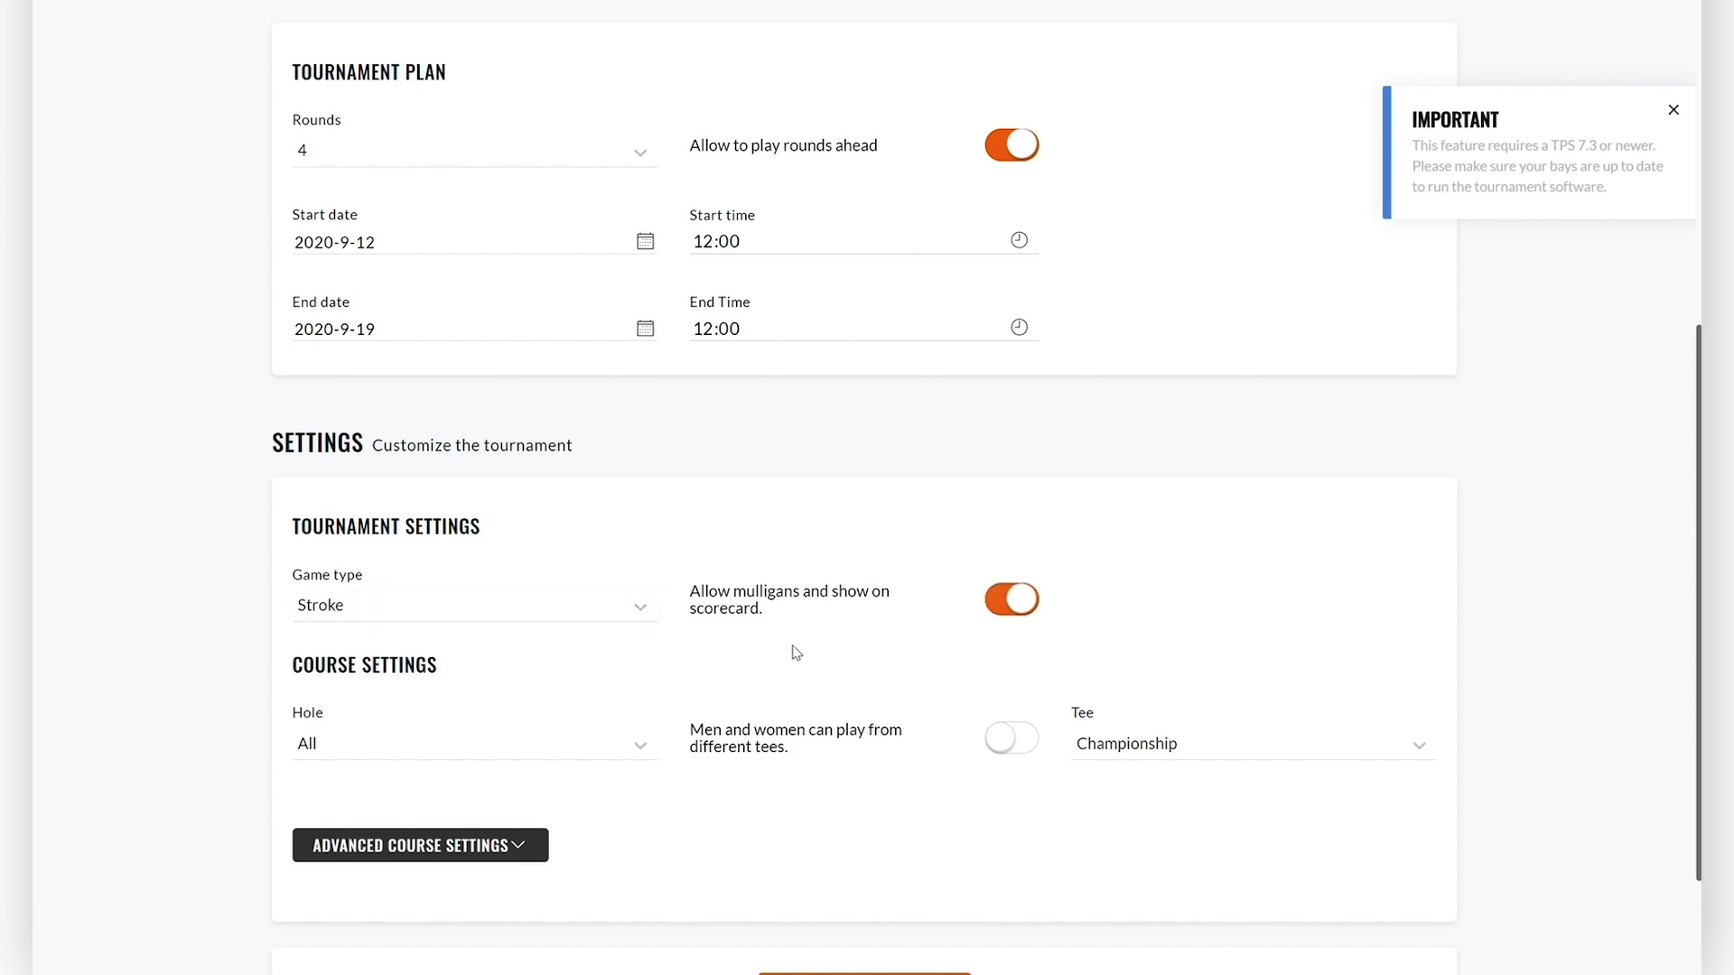
scroll("down", 3)
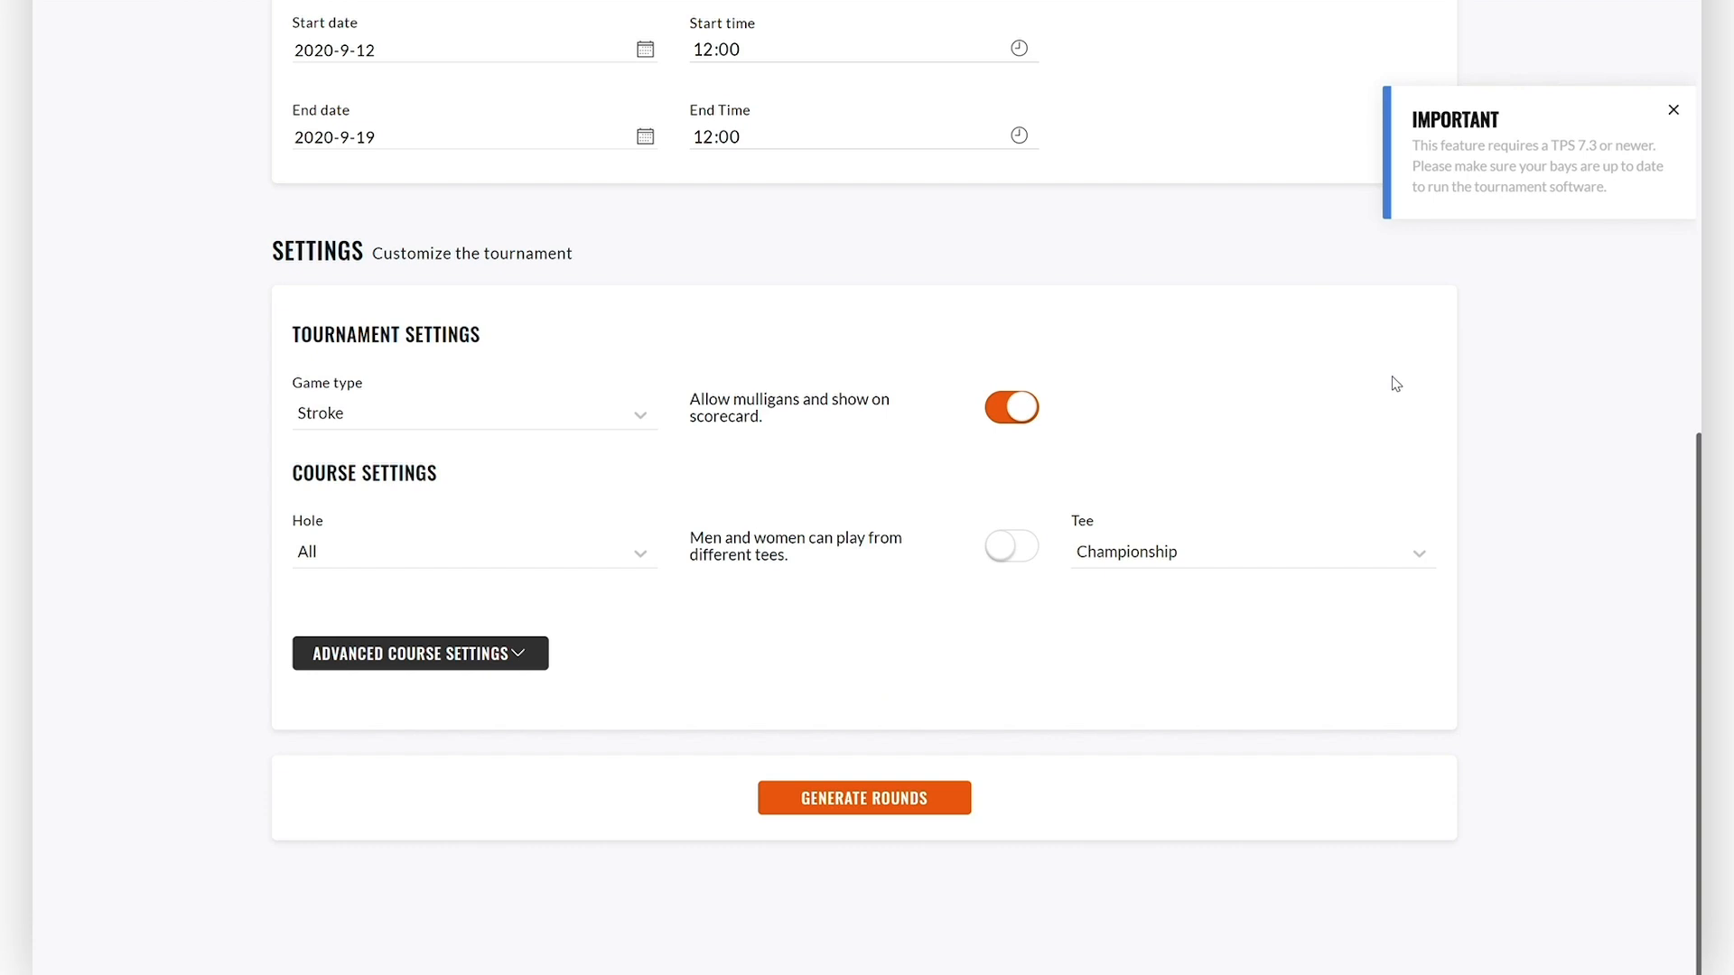
mouse_move(649, 506)
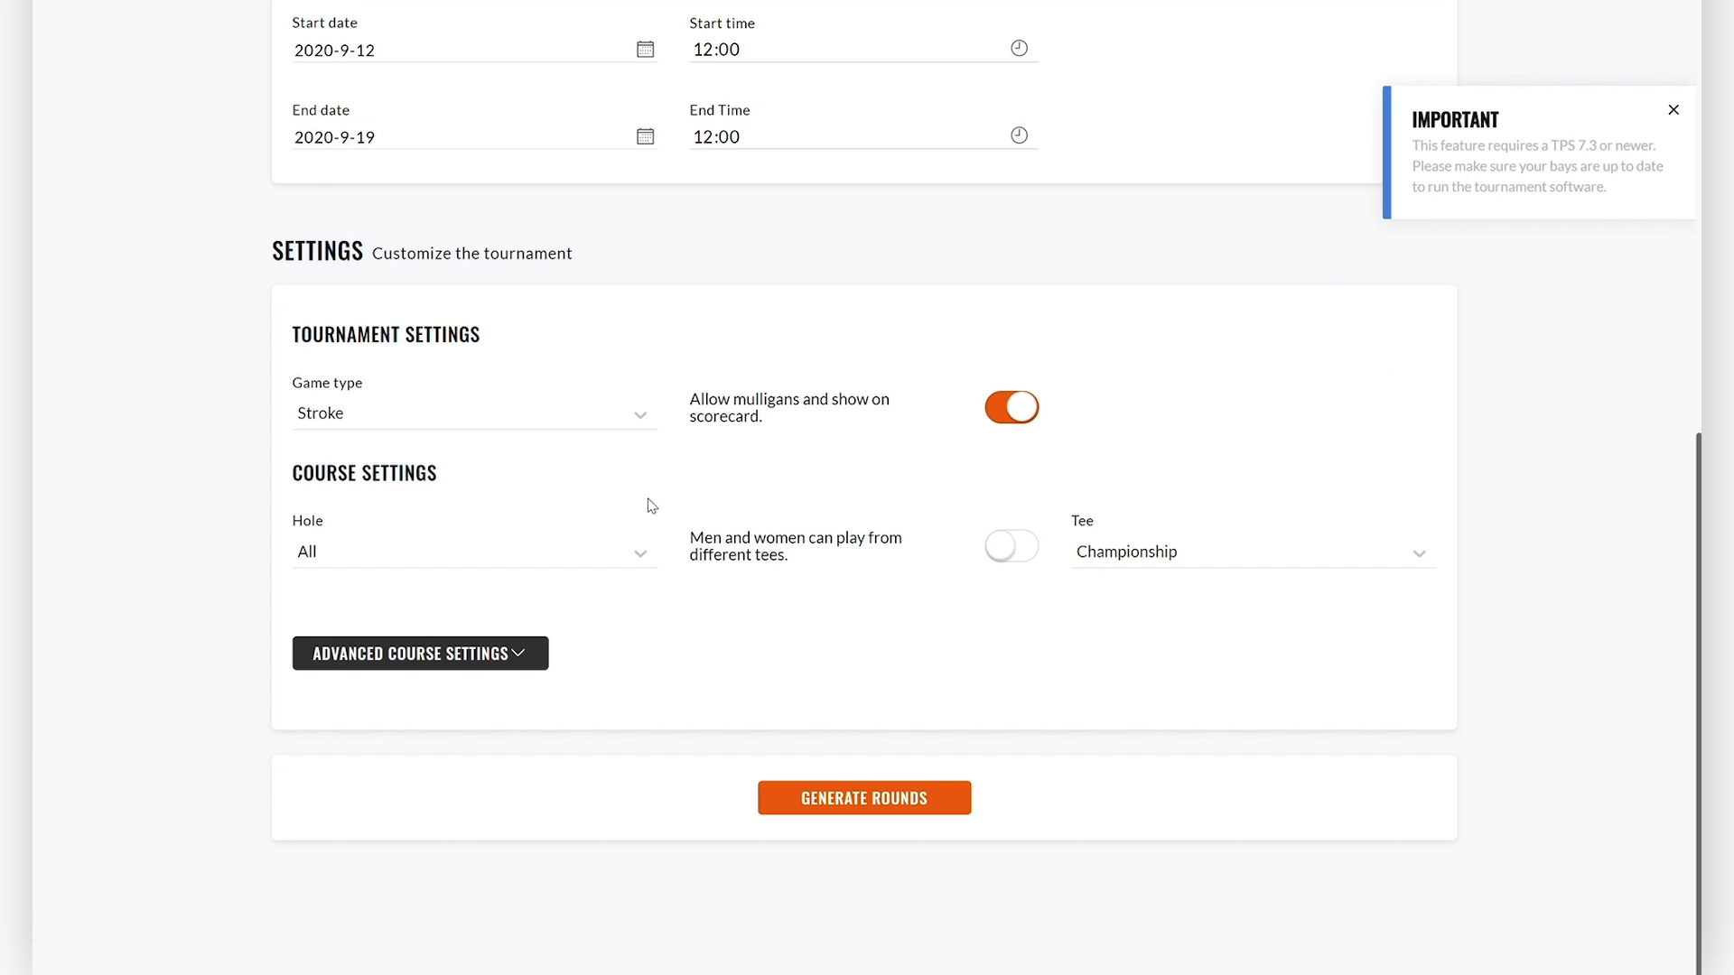
Keep all holes, put women on Long and men on Championship tees, then generate rounds.
left_click(473, 552)
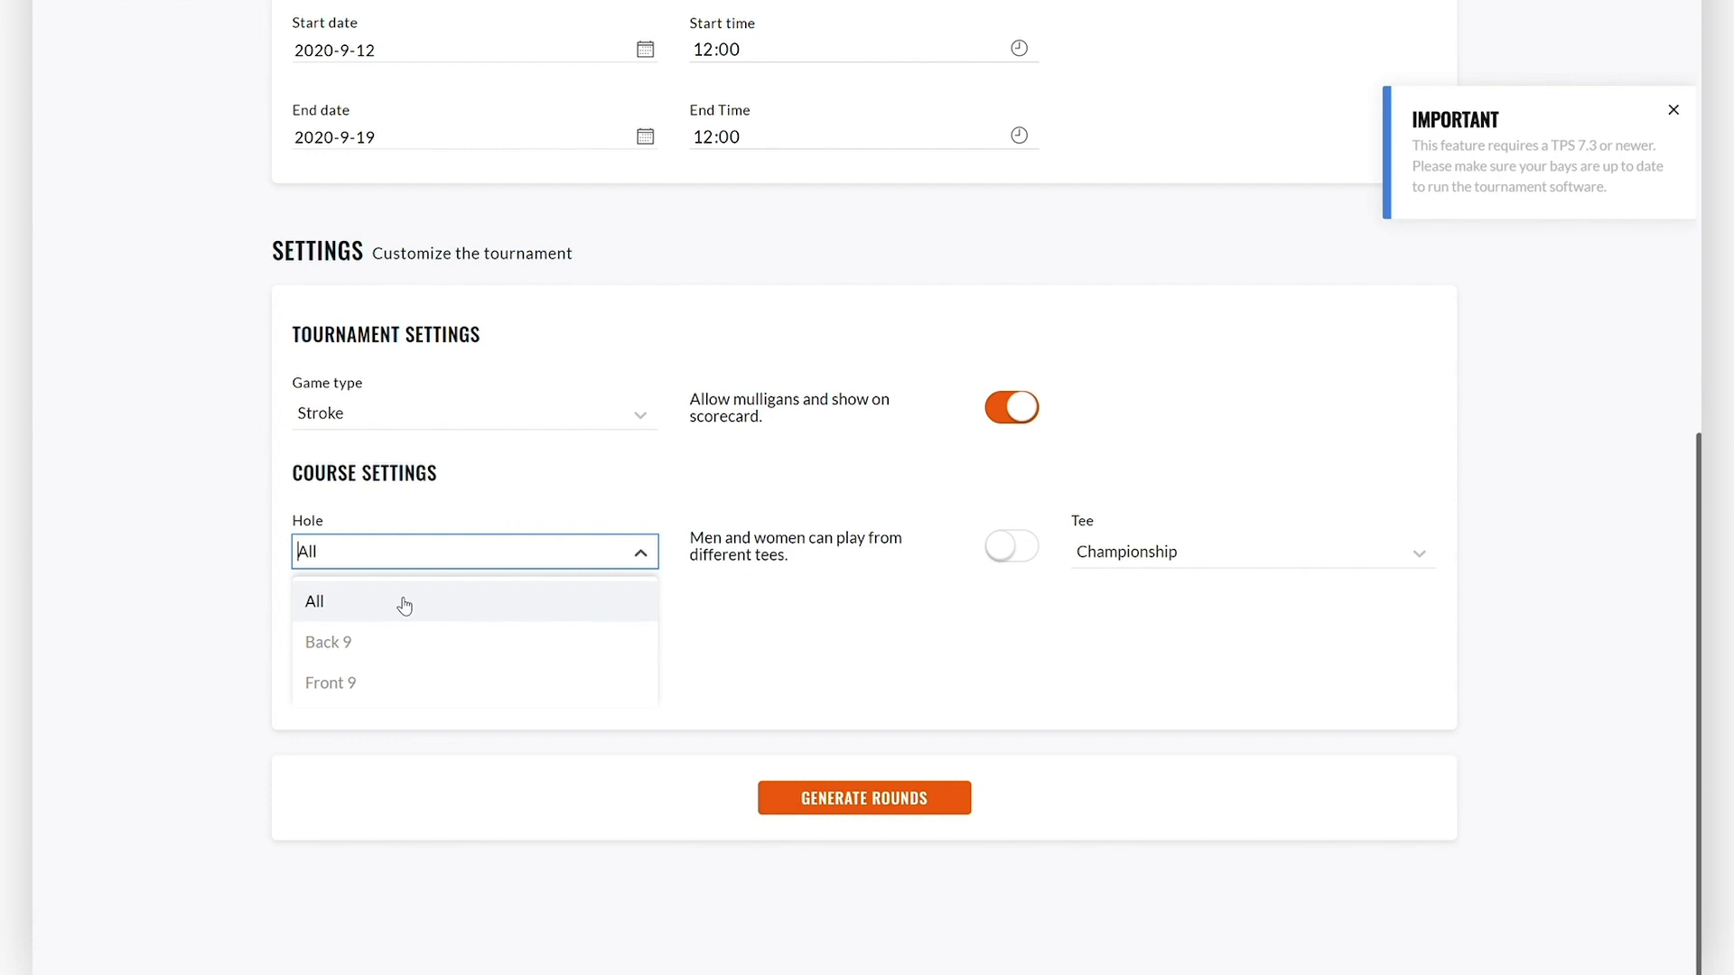
mouse_move(374, 642)
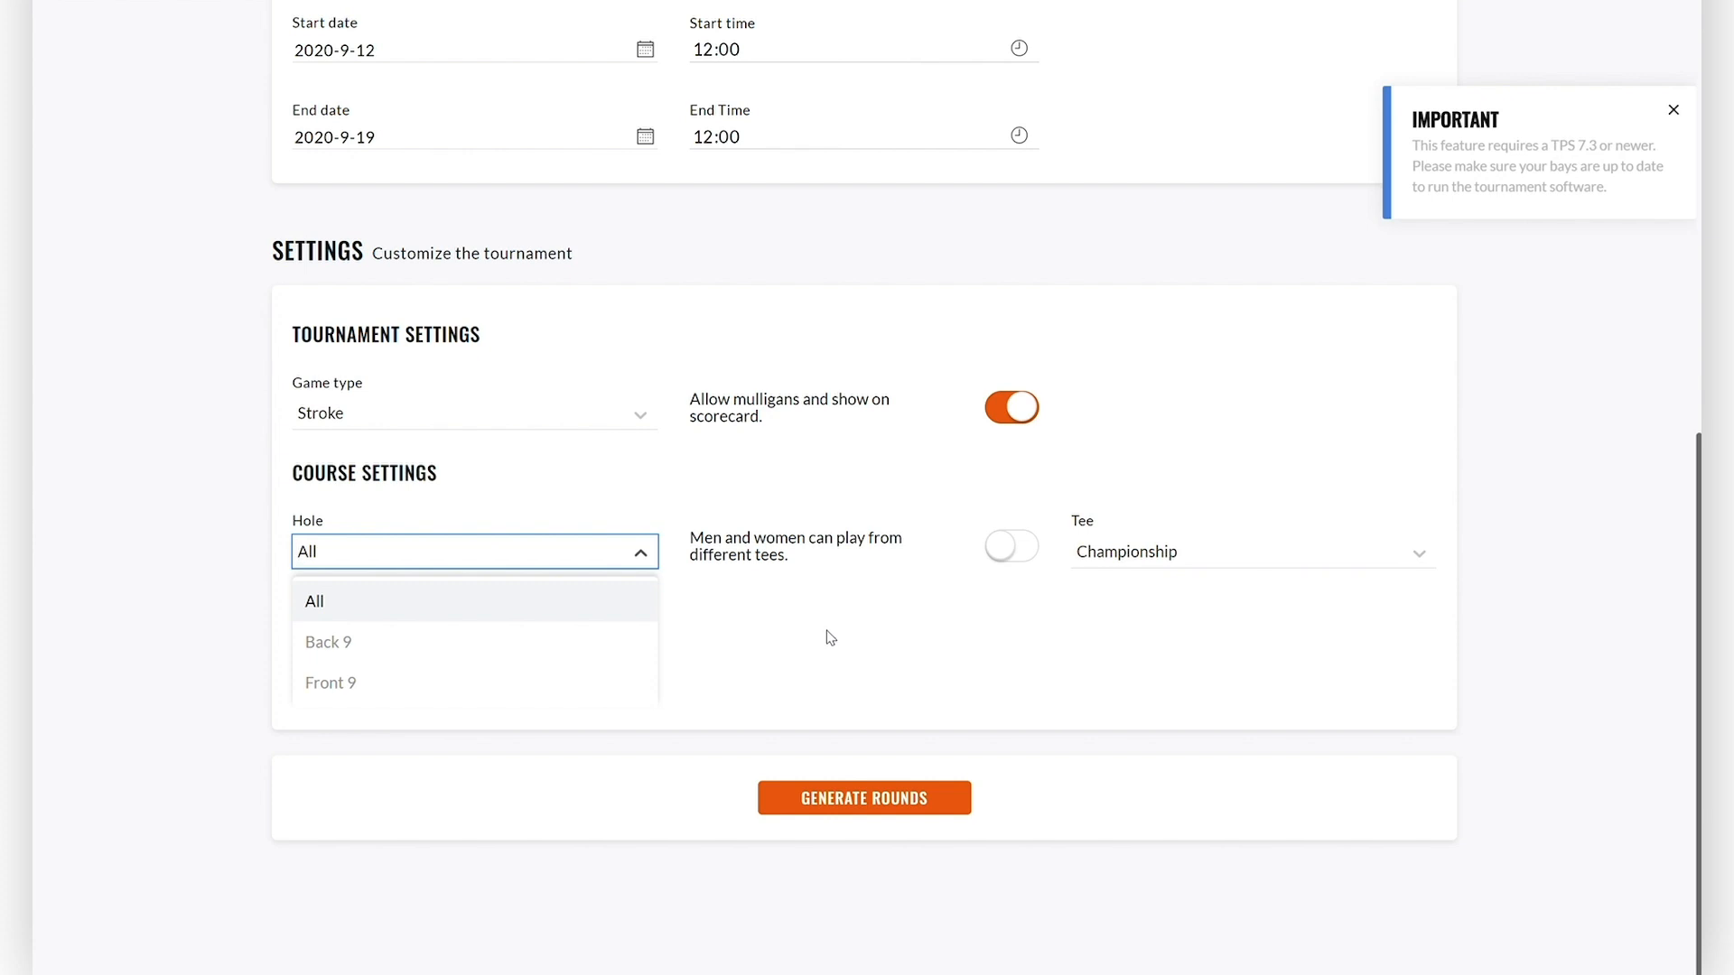
left_click(315, 601)
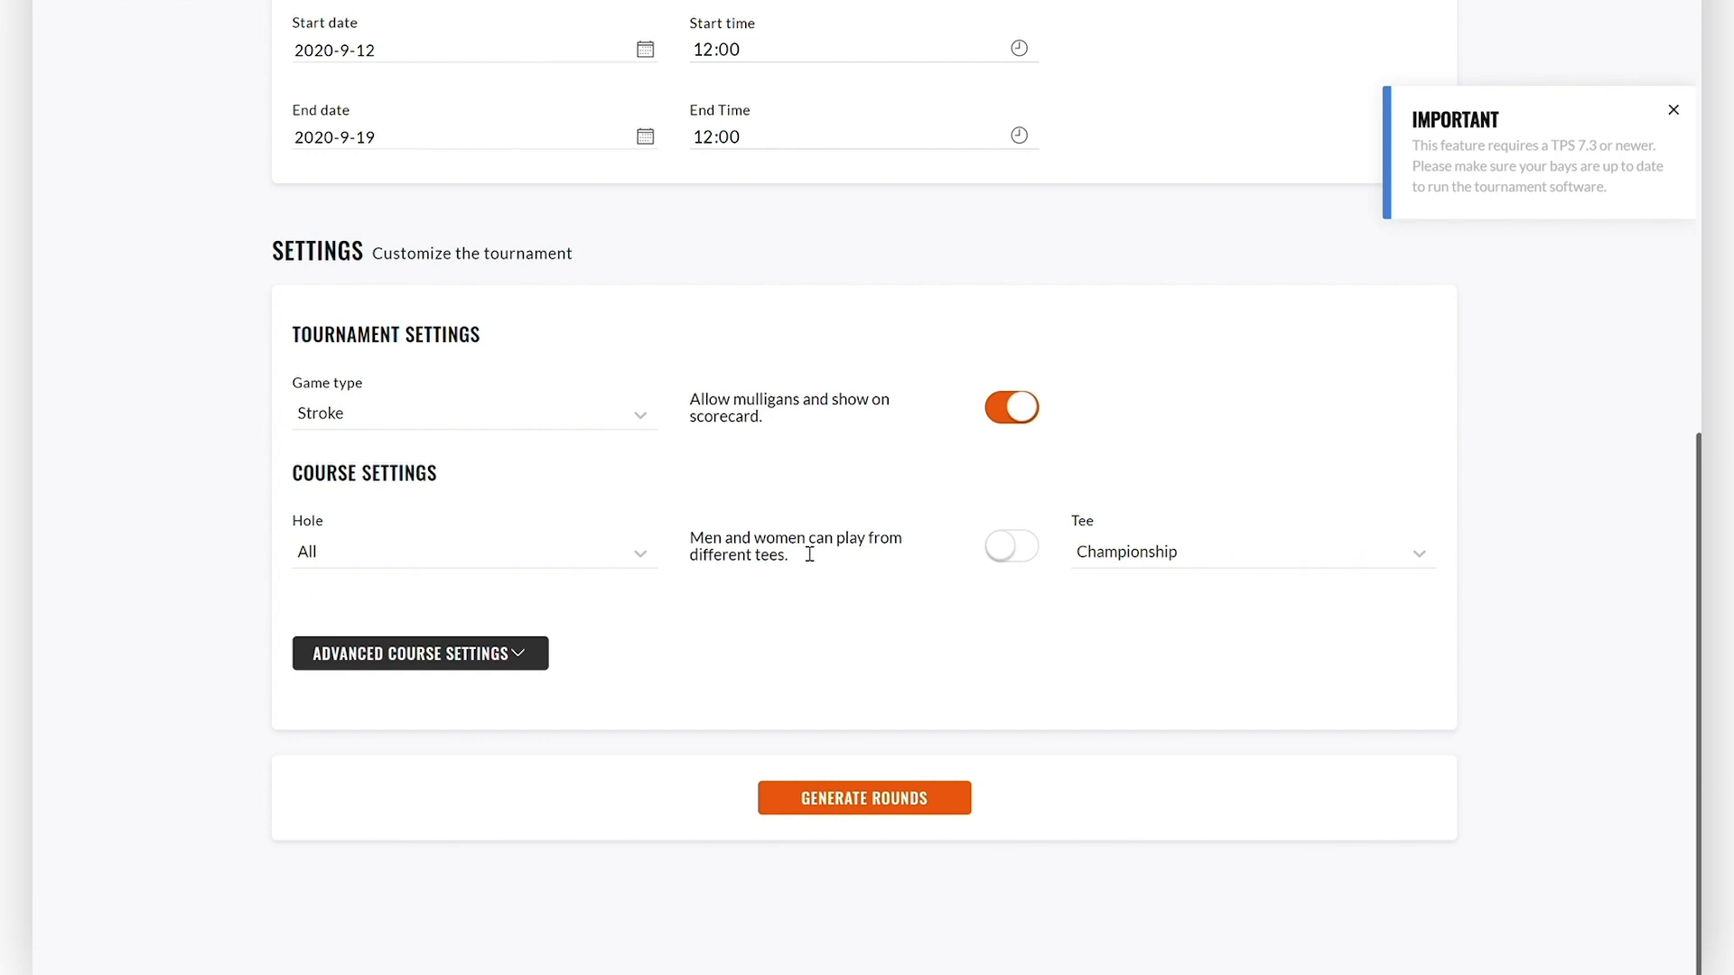
left_click(1010, 546)
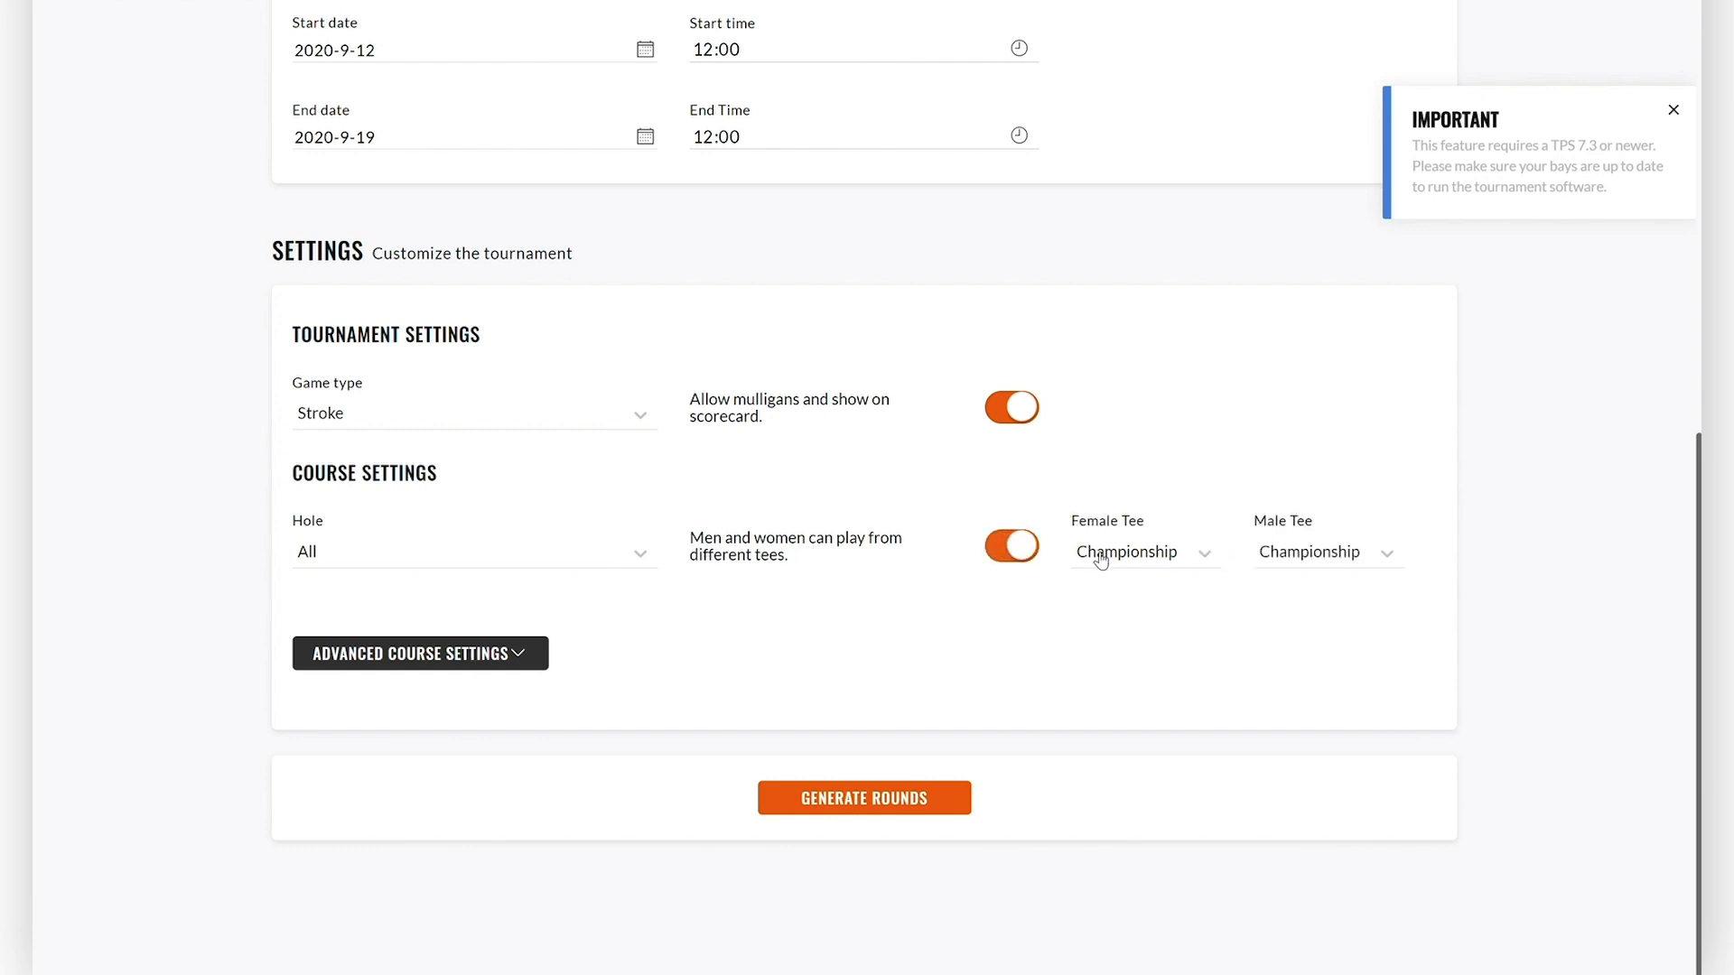
left_click(1145, 552)
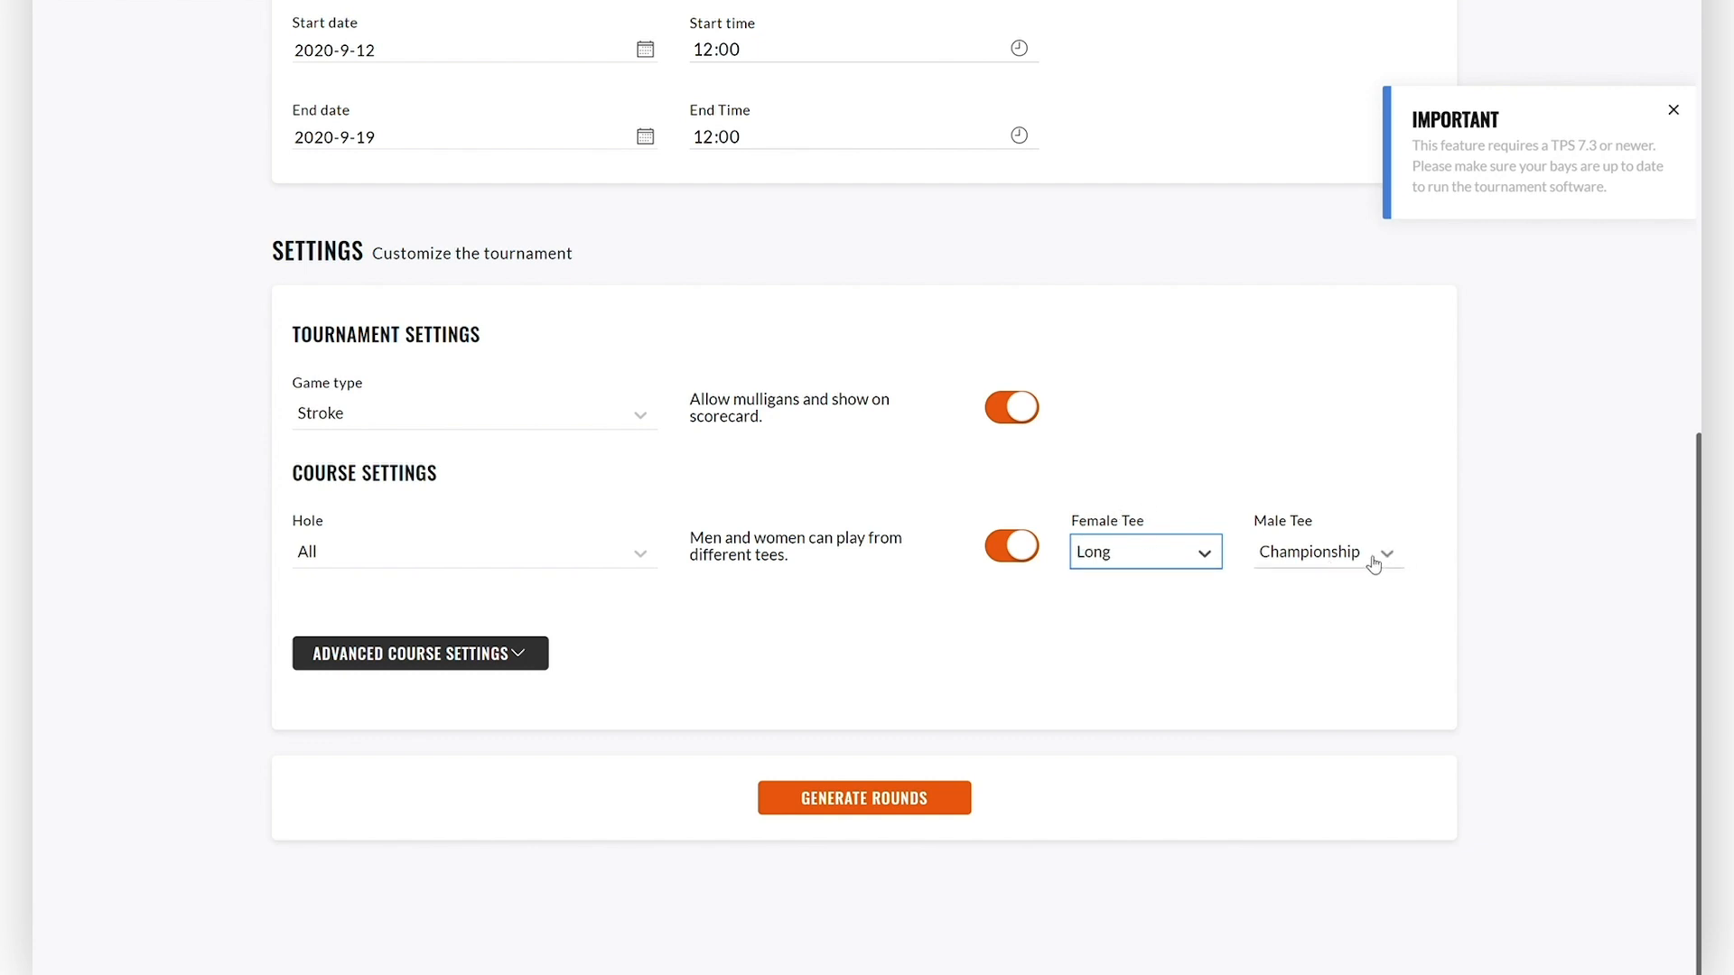
left_click(1327, 551)
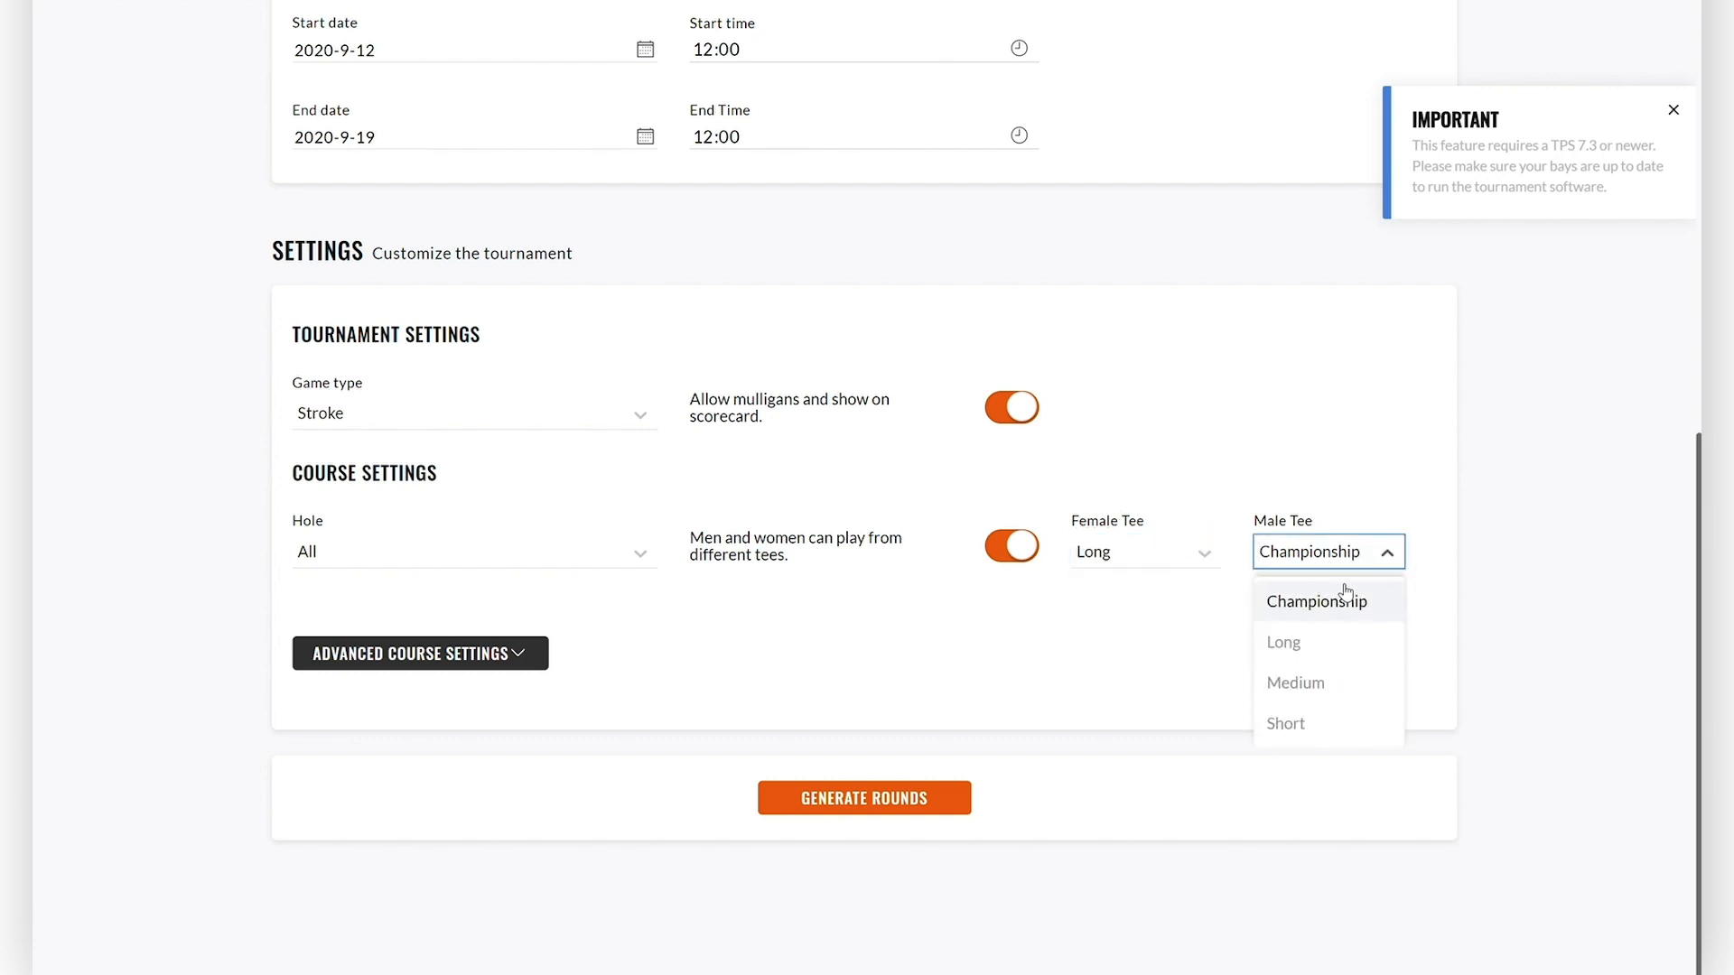
left_click(1315, 600)
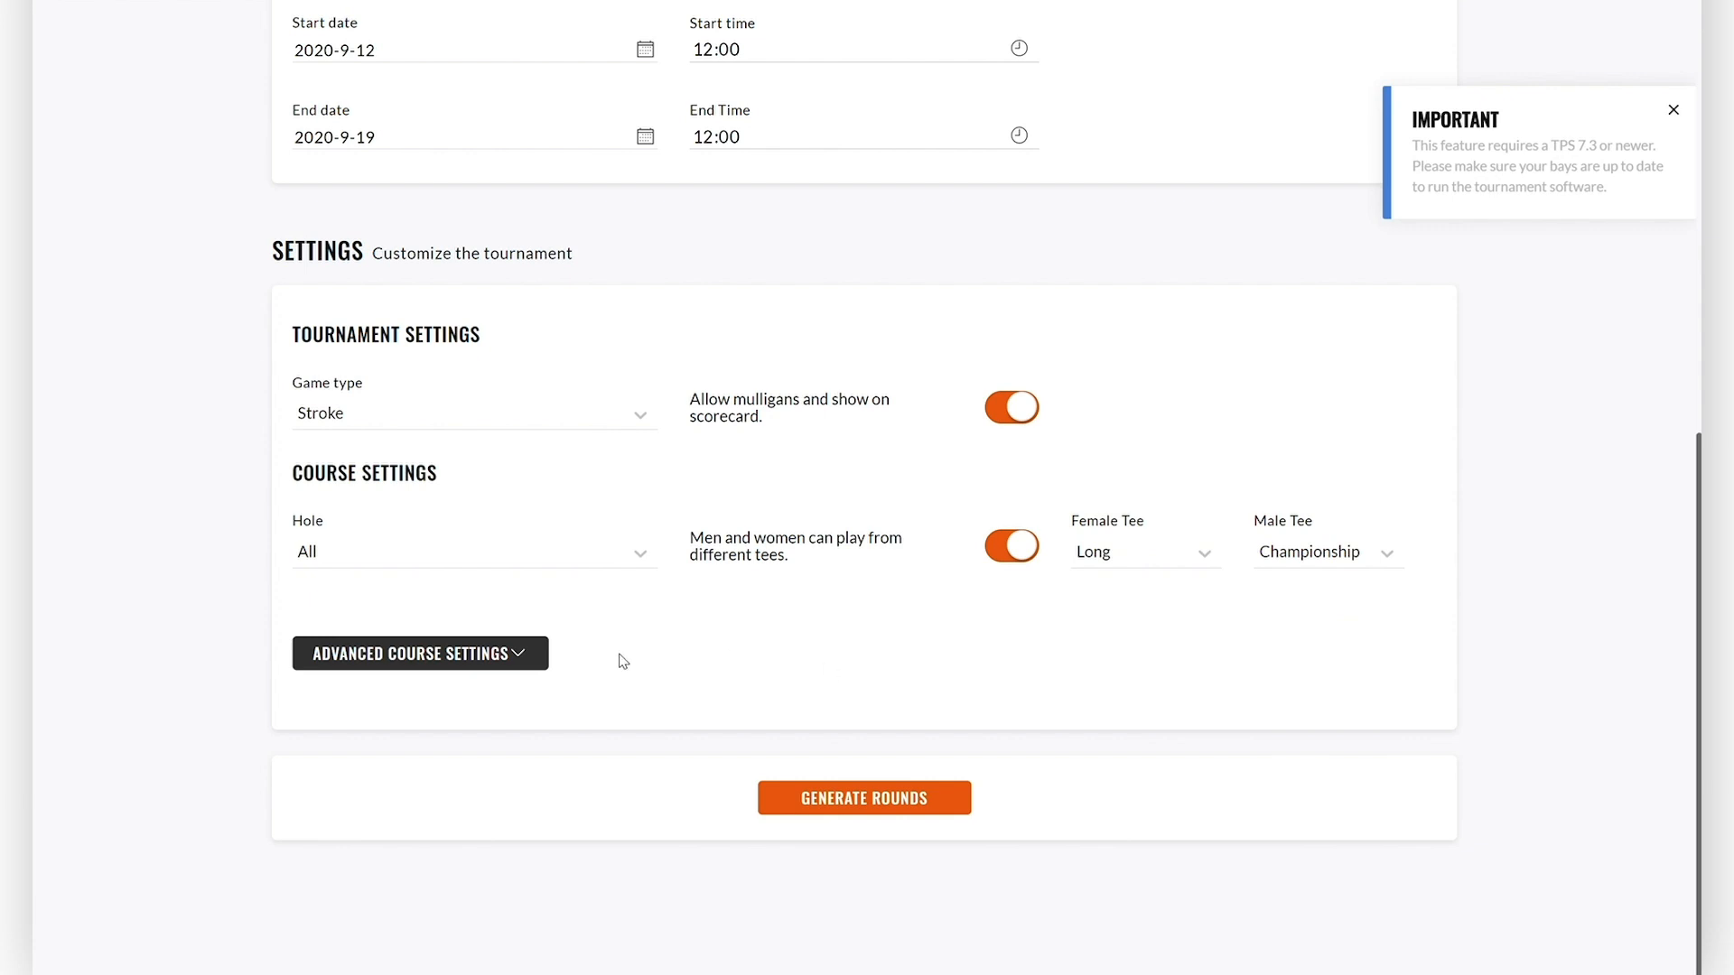
mouse_move(863, 796)
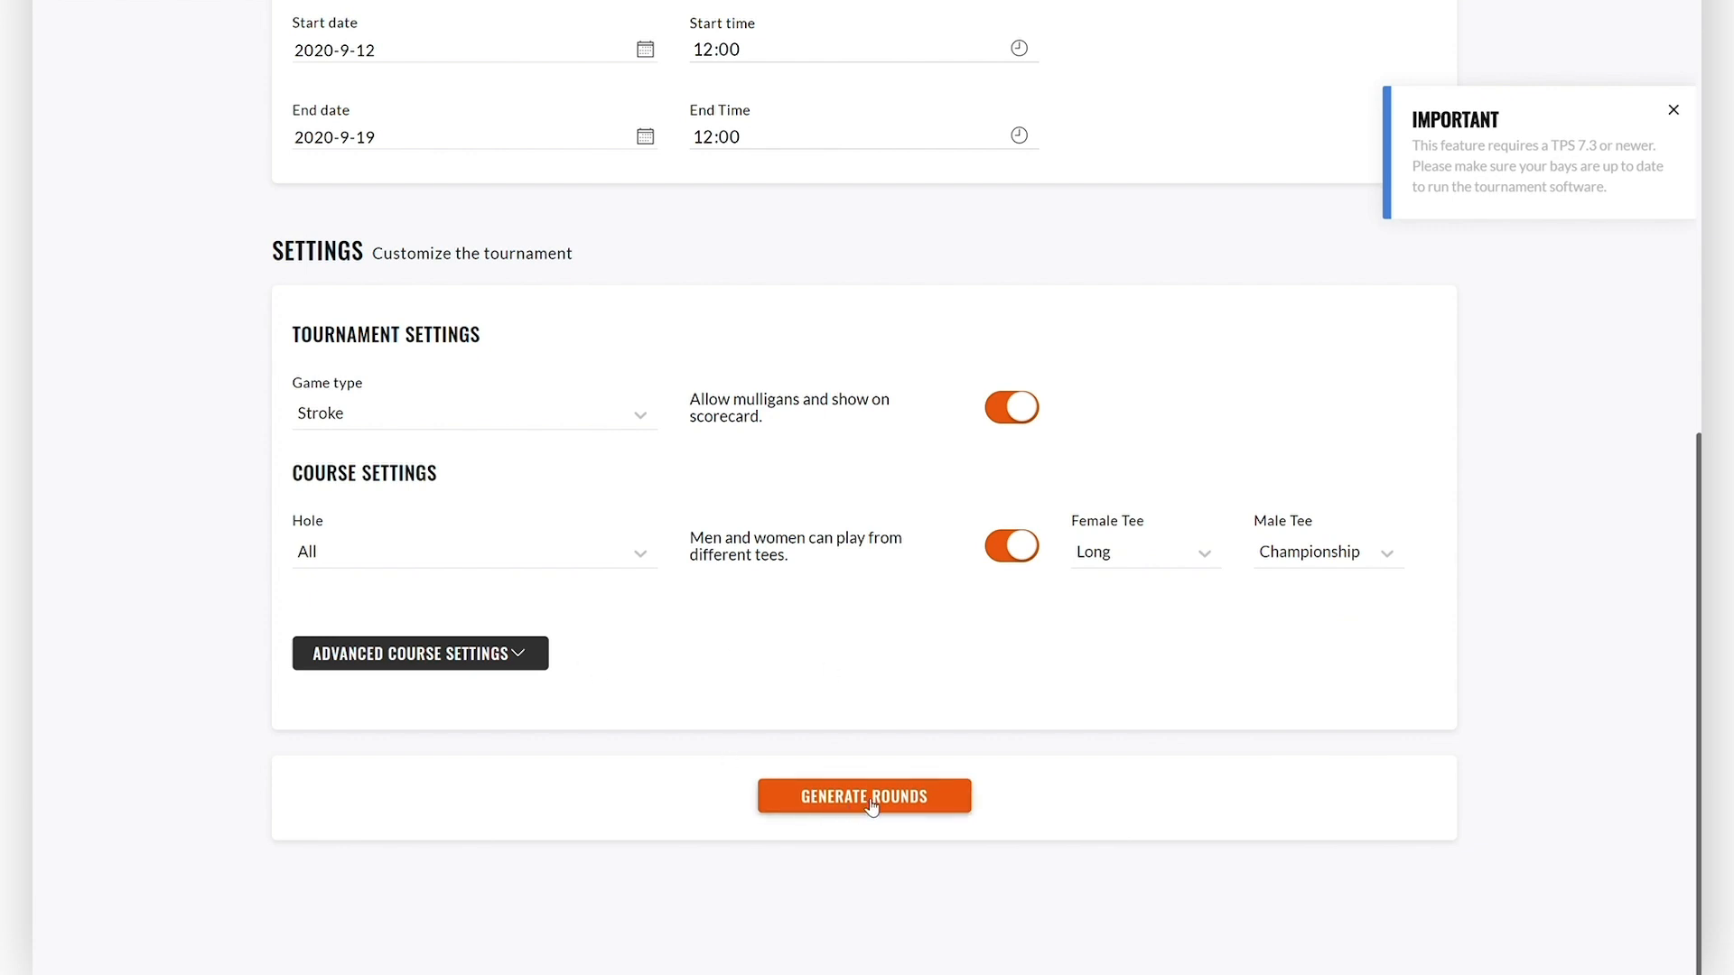
left_click(864, 794)
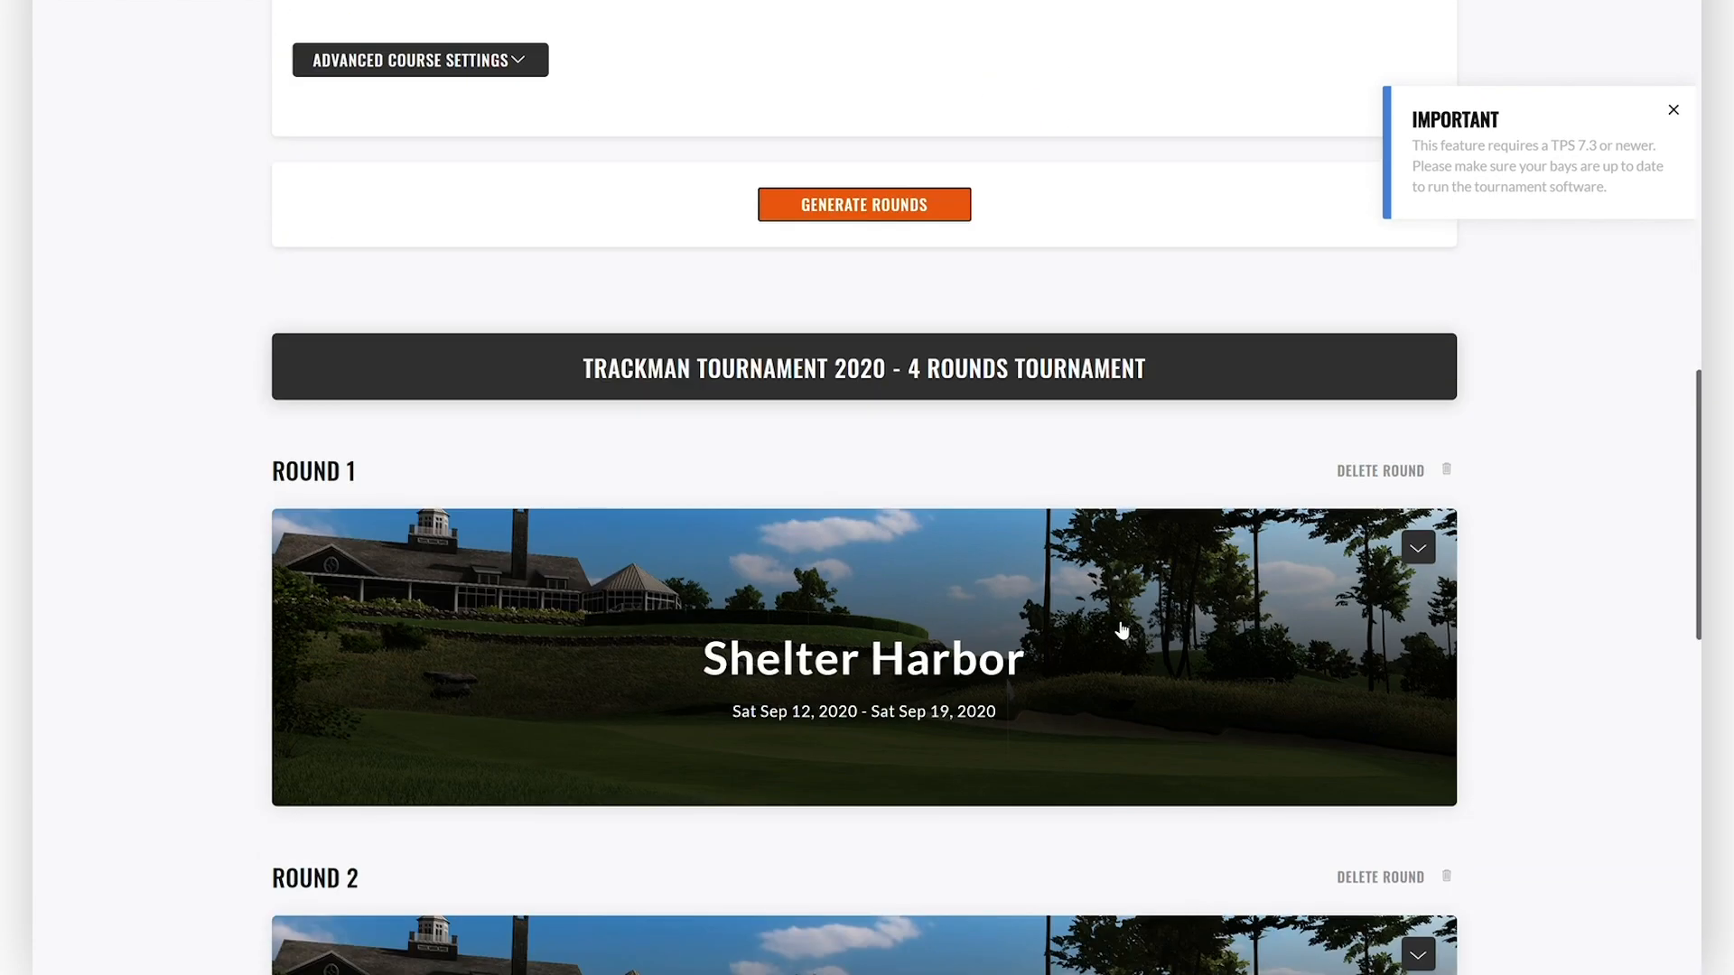
mouse_move(553, 523)
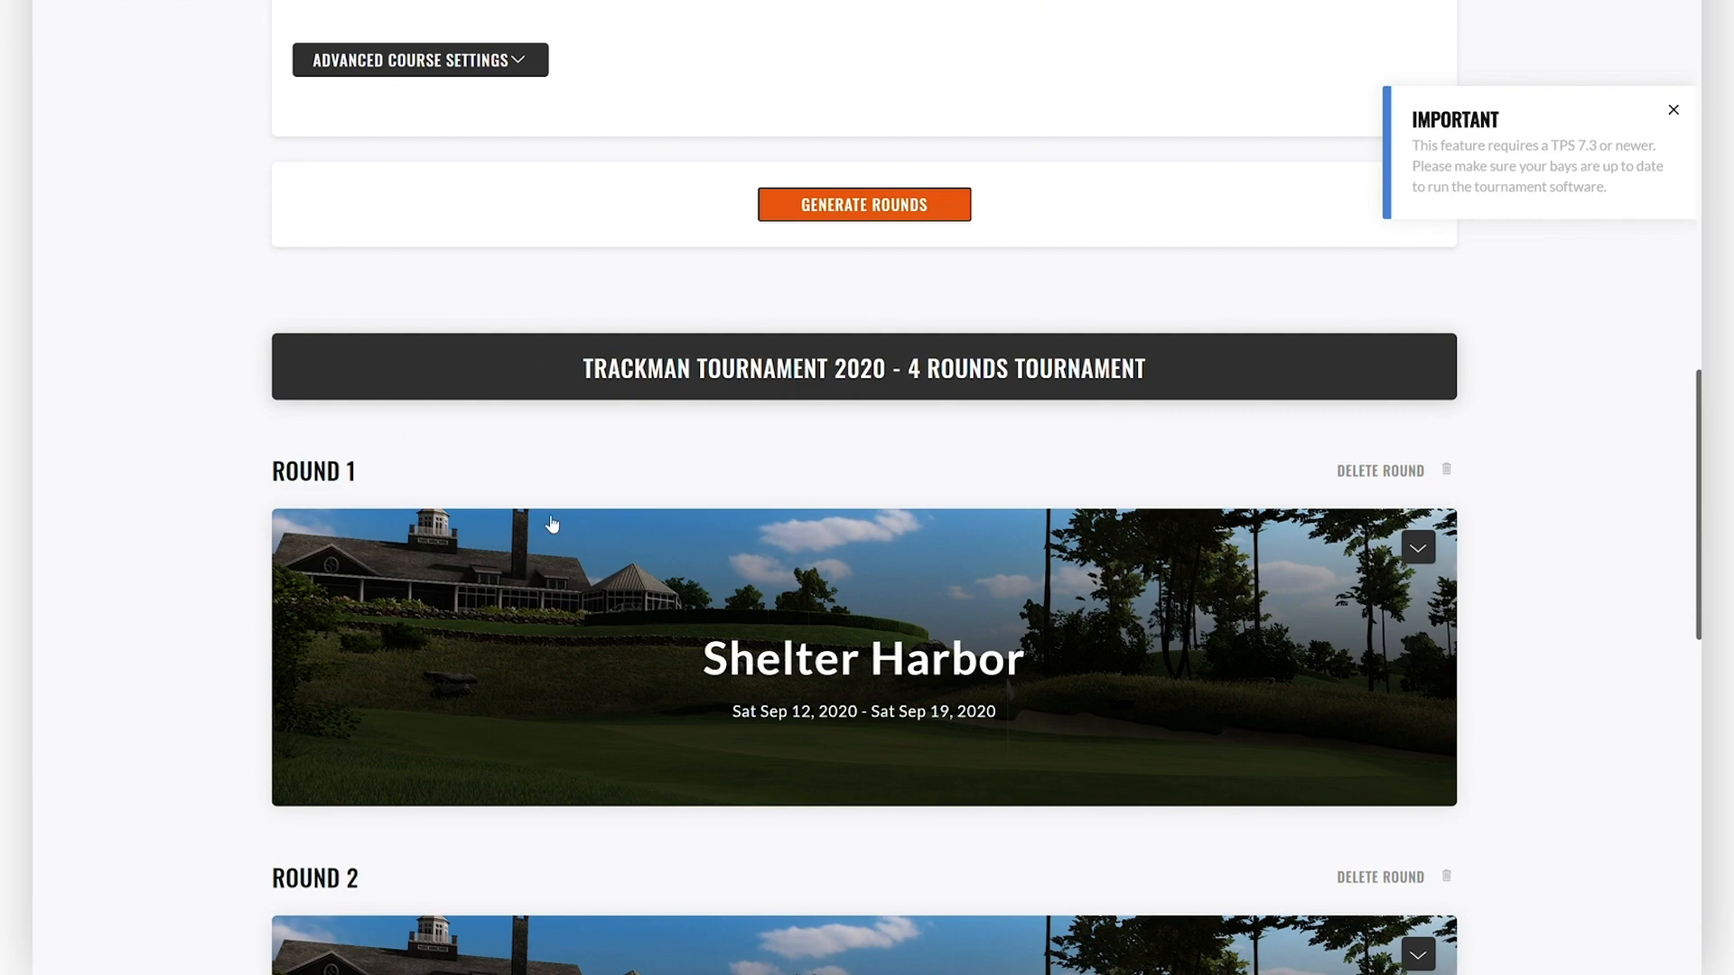
scroll("down", 3)
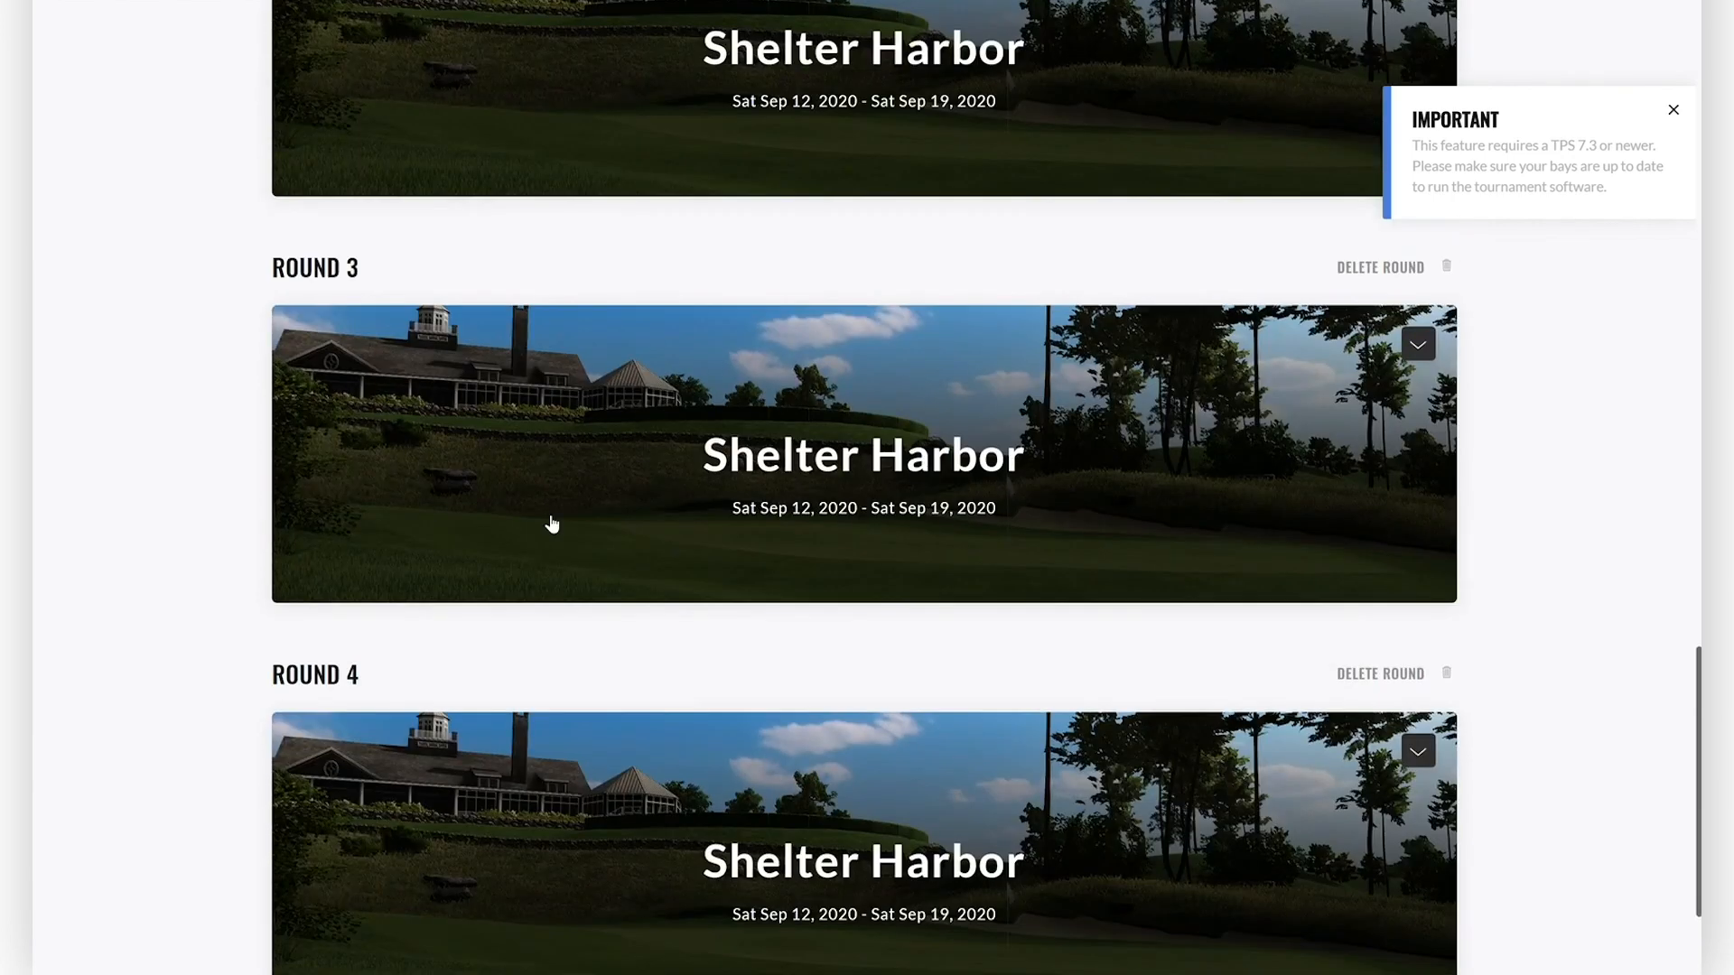
Scroll through Round 1's Sep 12–19 schedule, Shelter Harbor course selector and Round Settings.
scroll("up", 3)
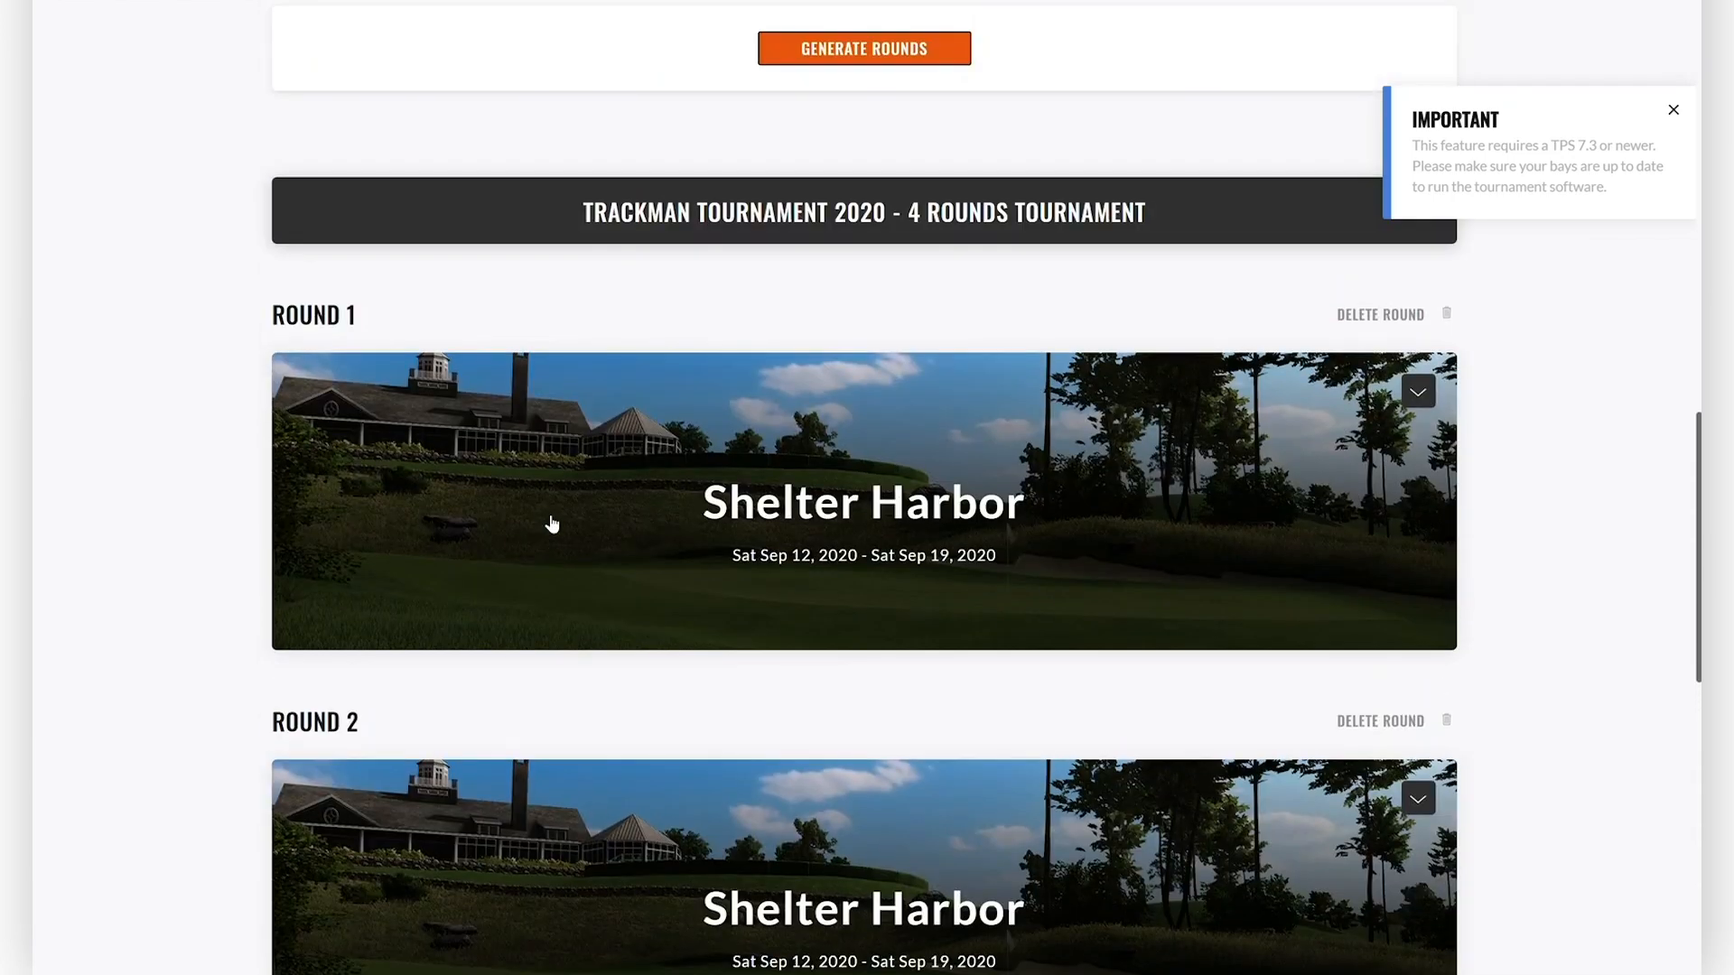
scroll("down", 3)
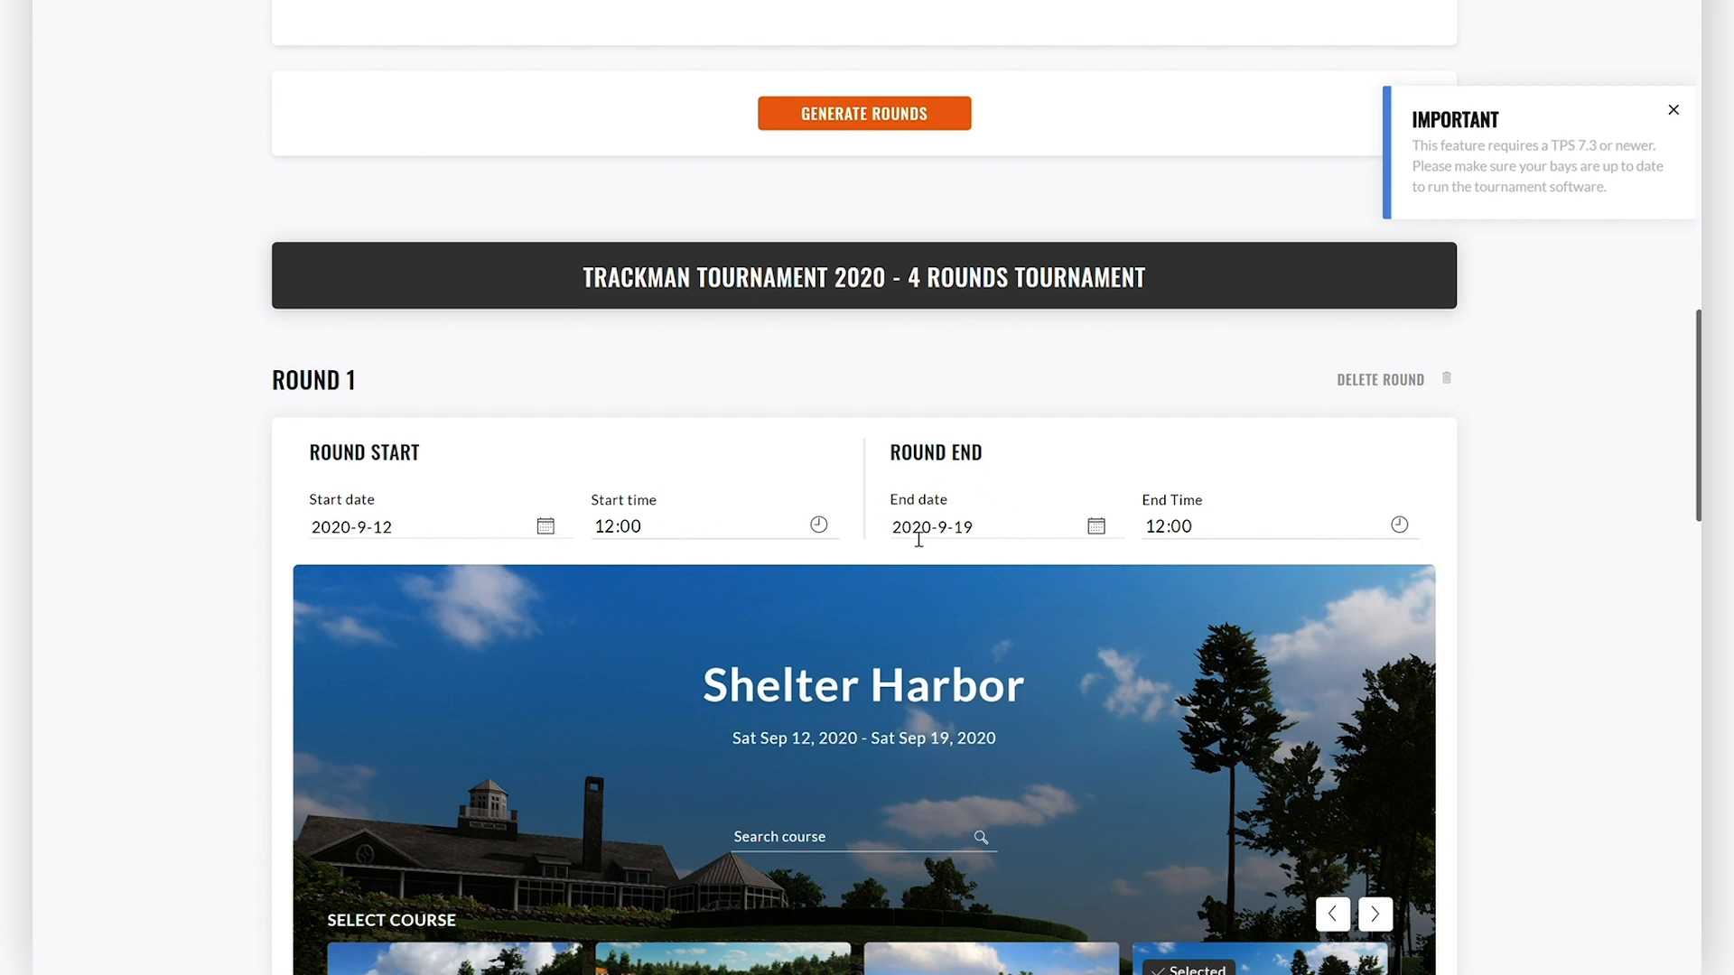
mouse_move(571, 537)
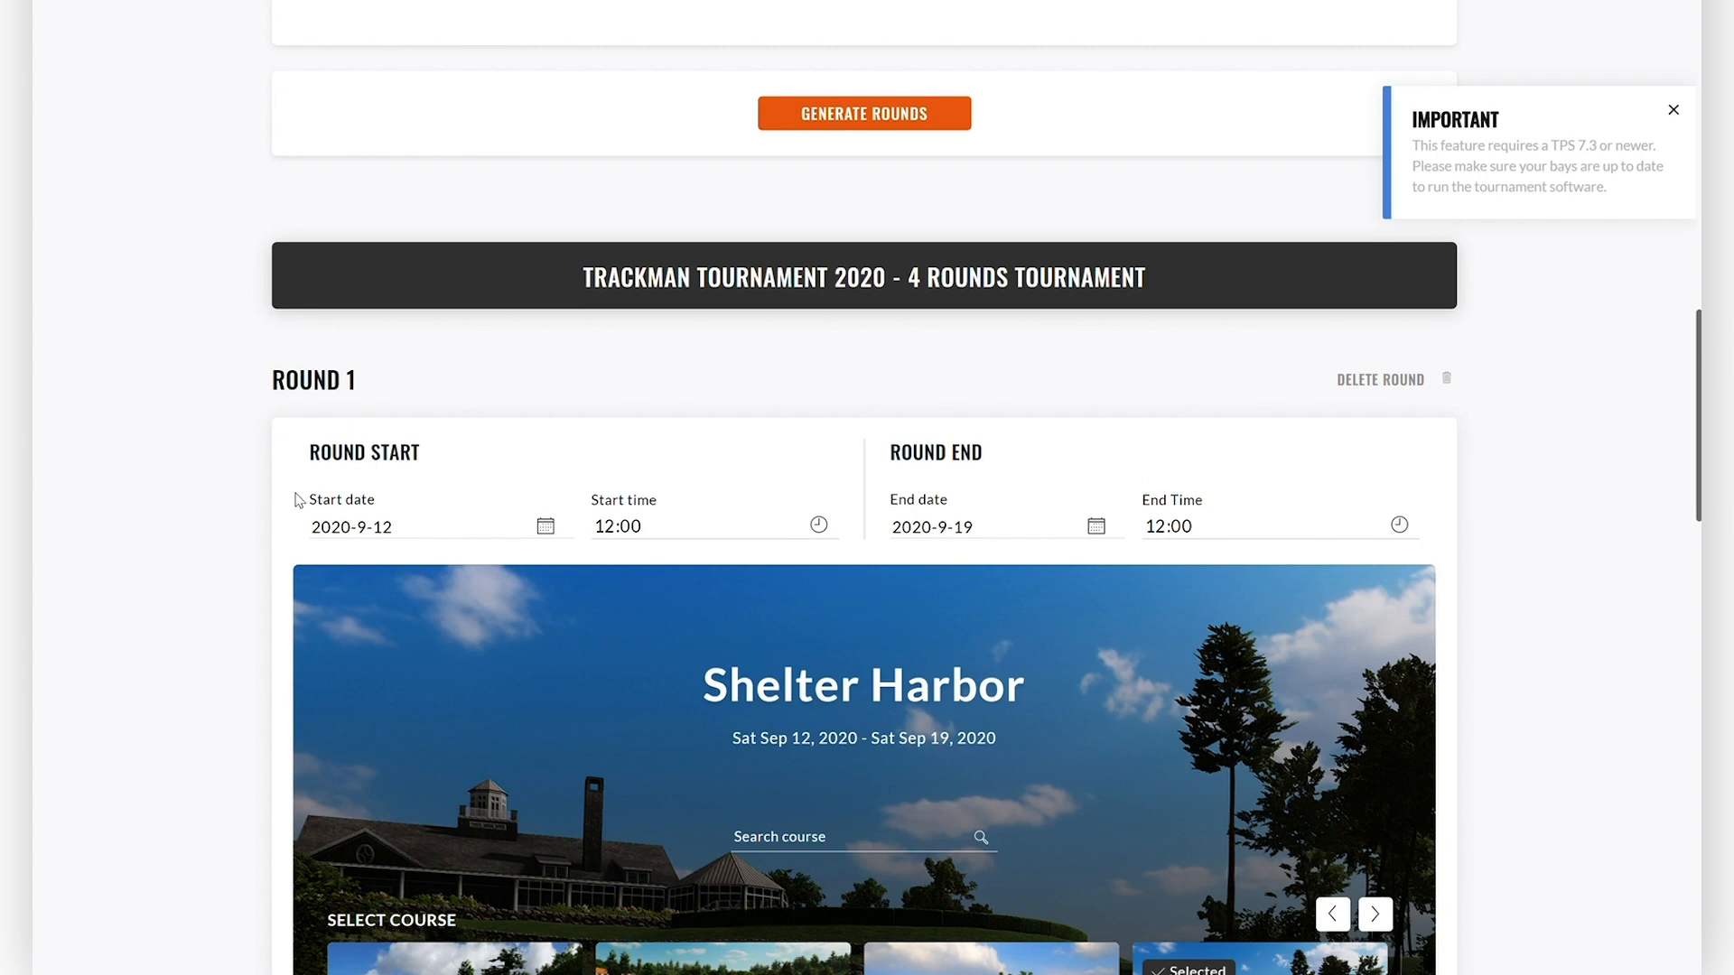
scroll("down", 3)
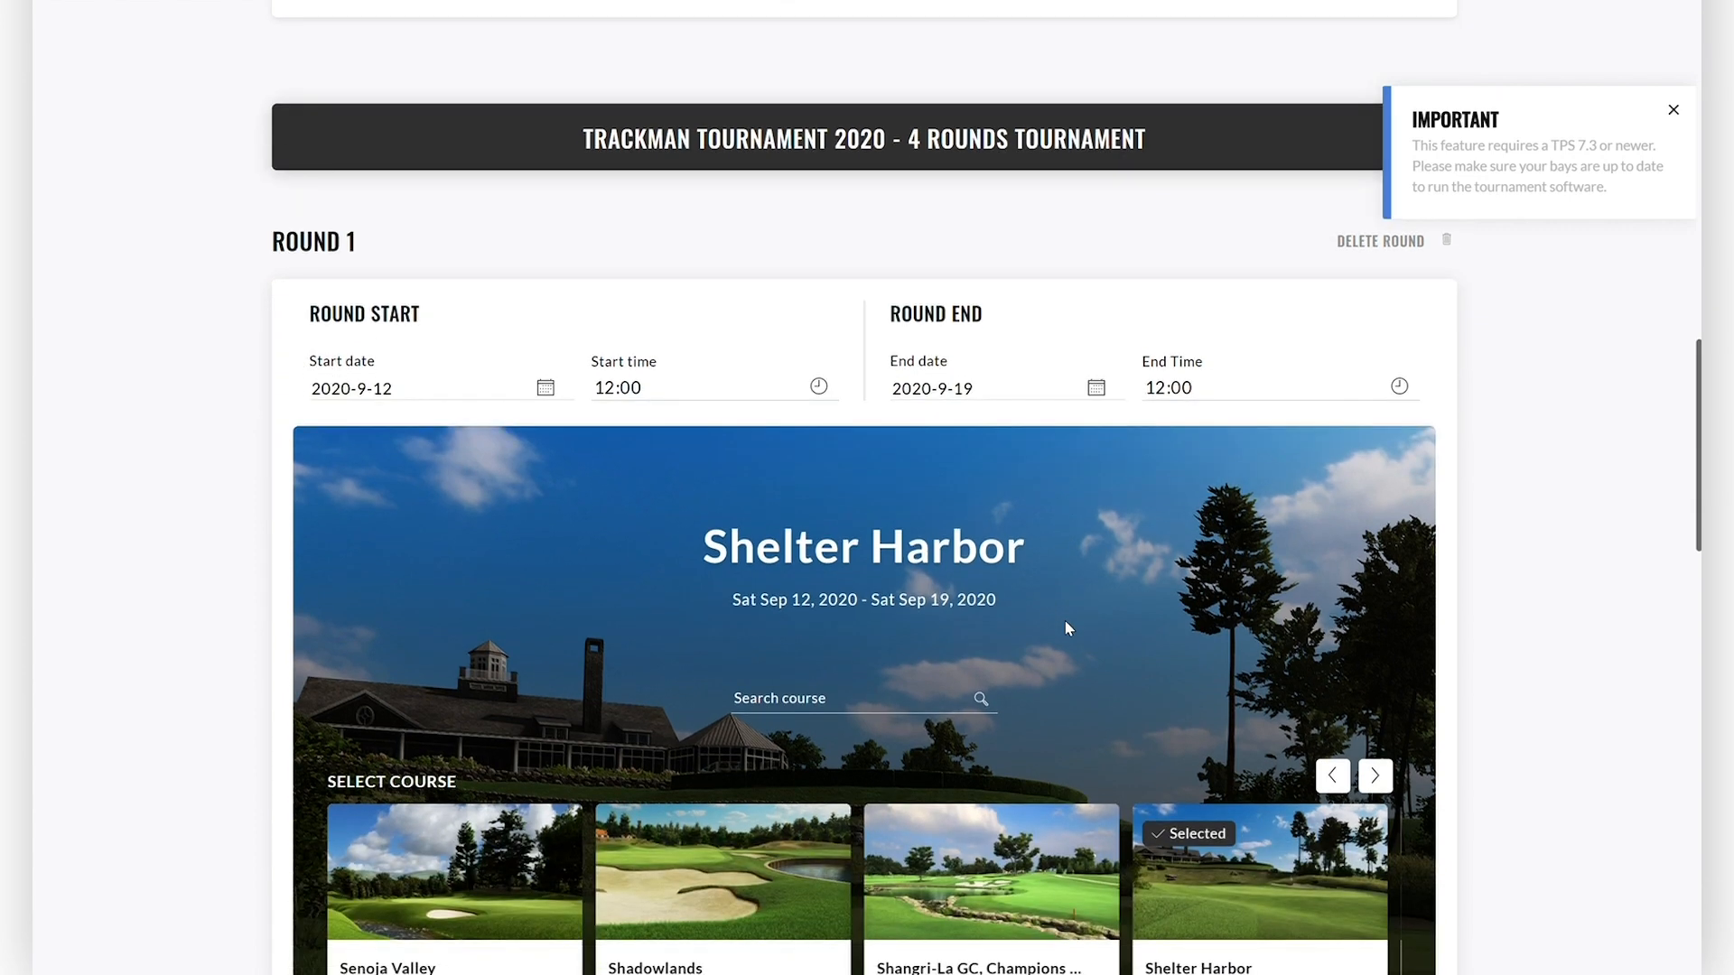
scroll("down", 3)
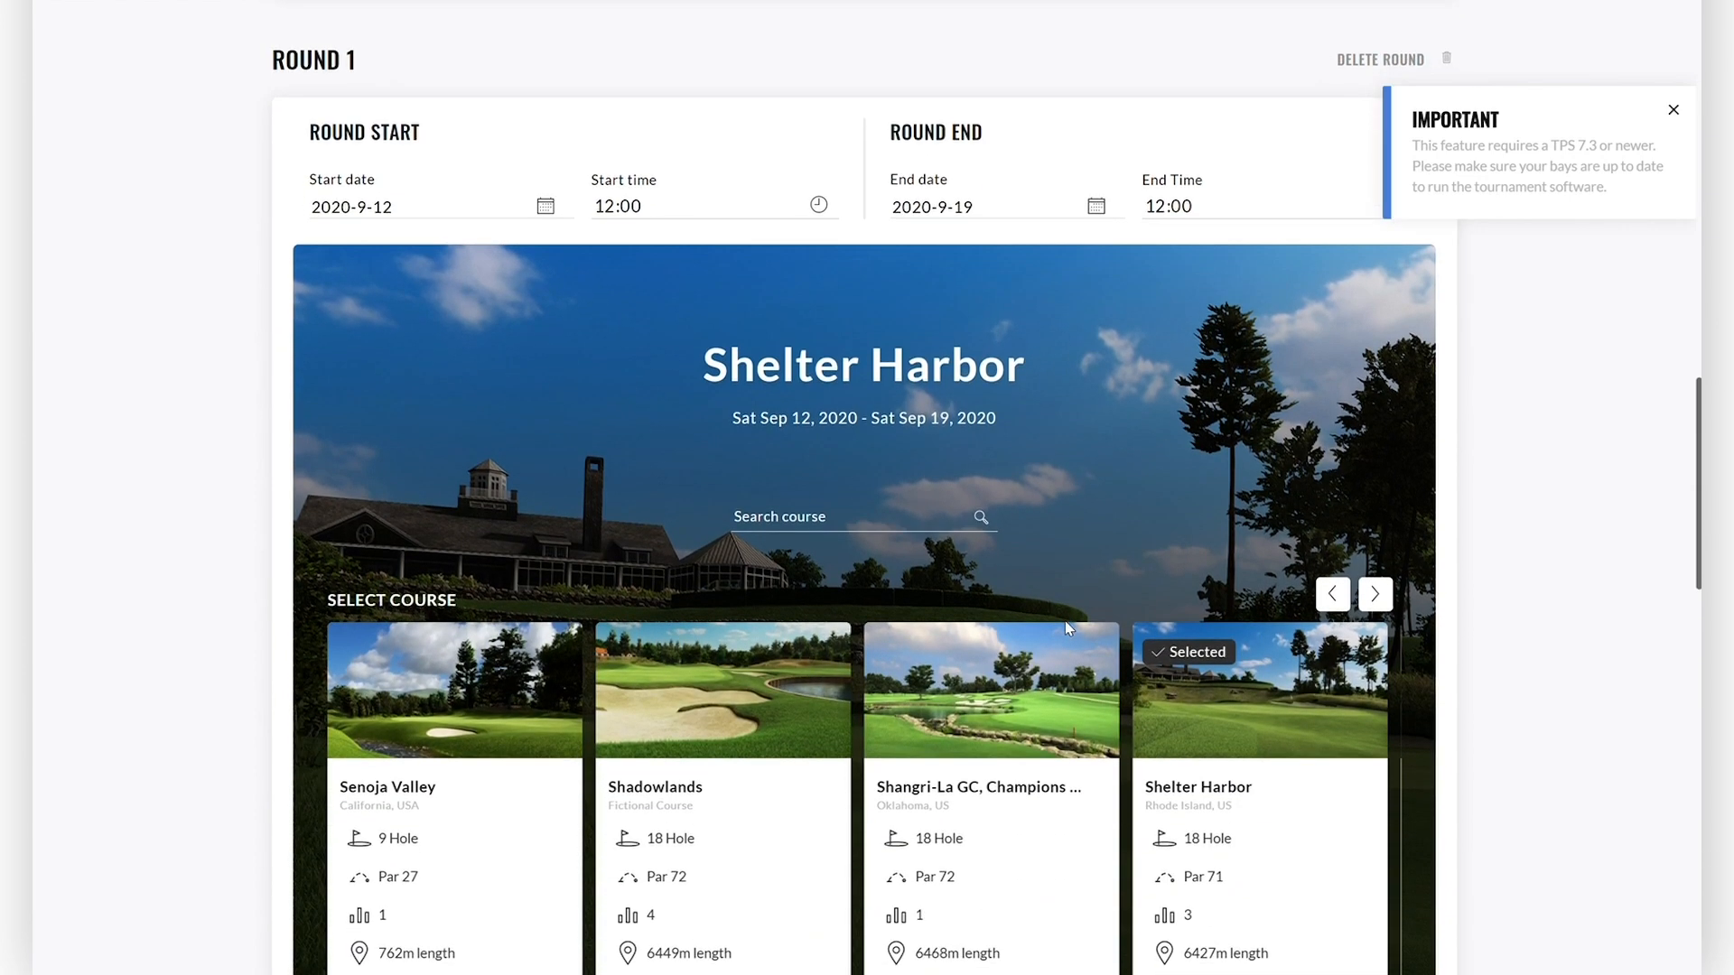
scroll("down", 3)
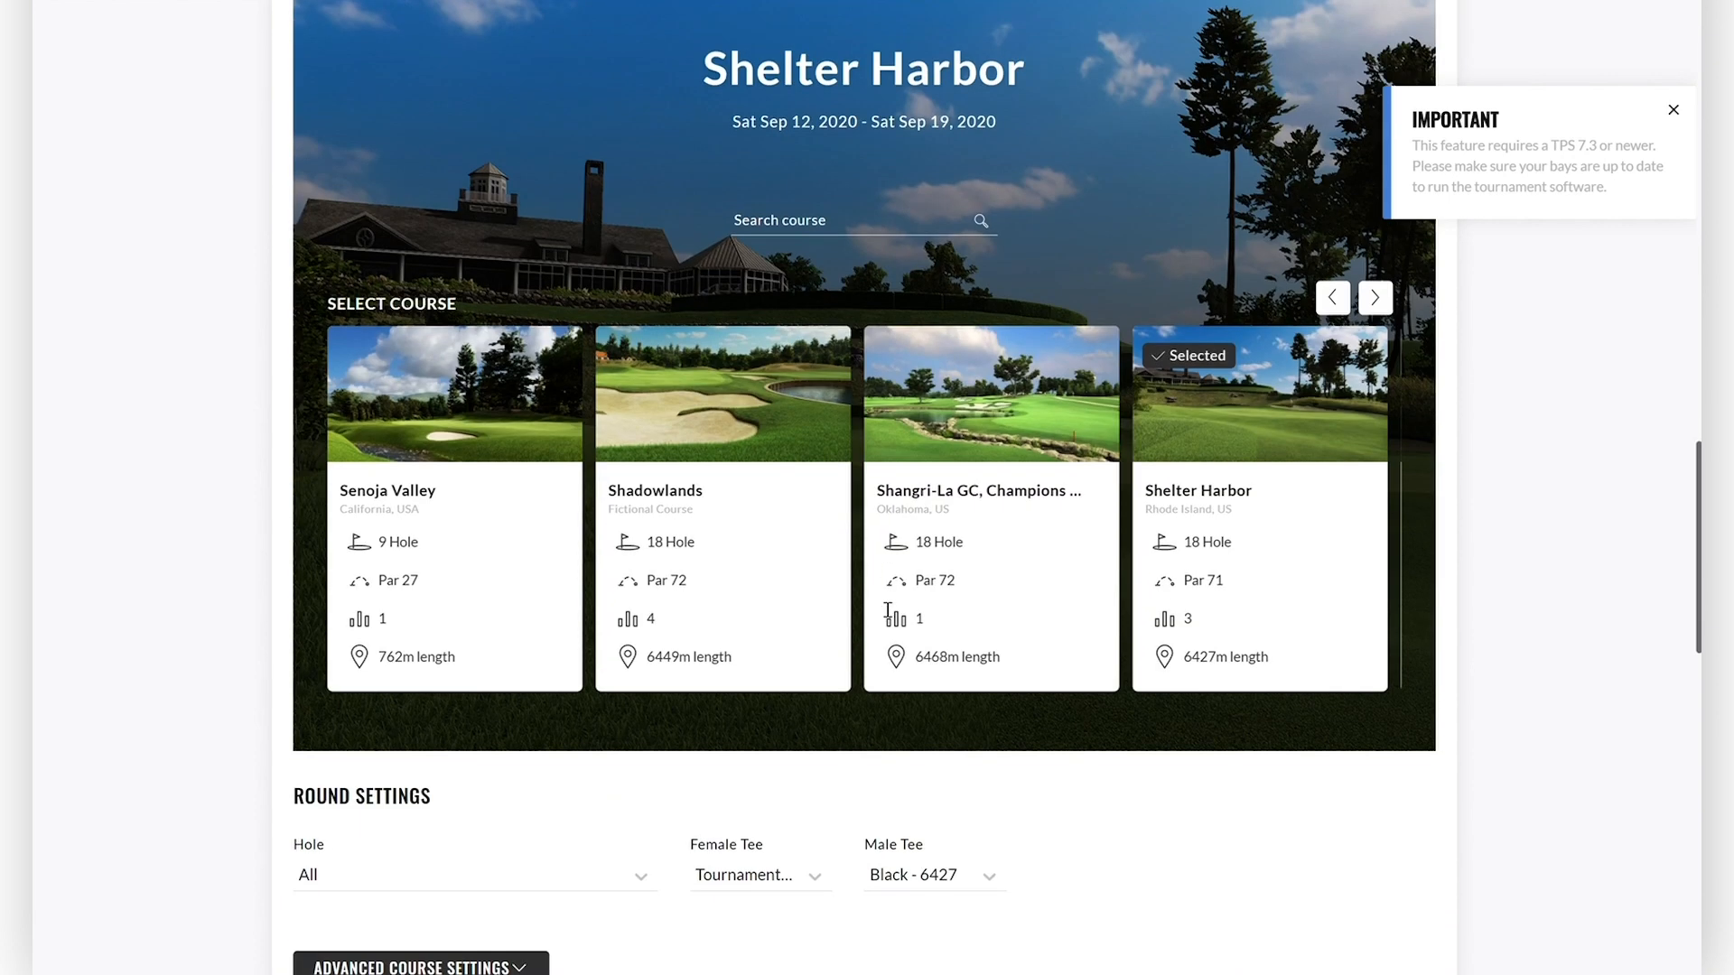
scroll("up", 3)
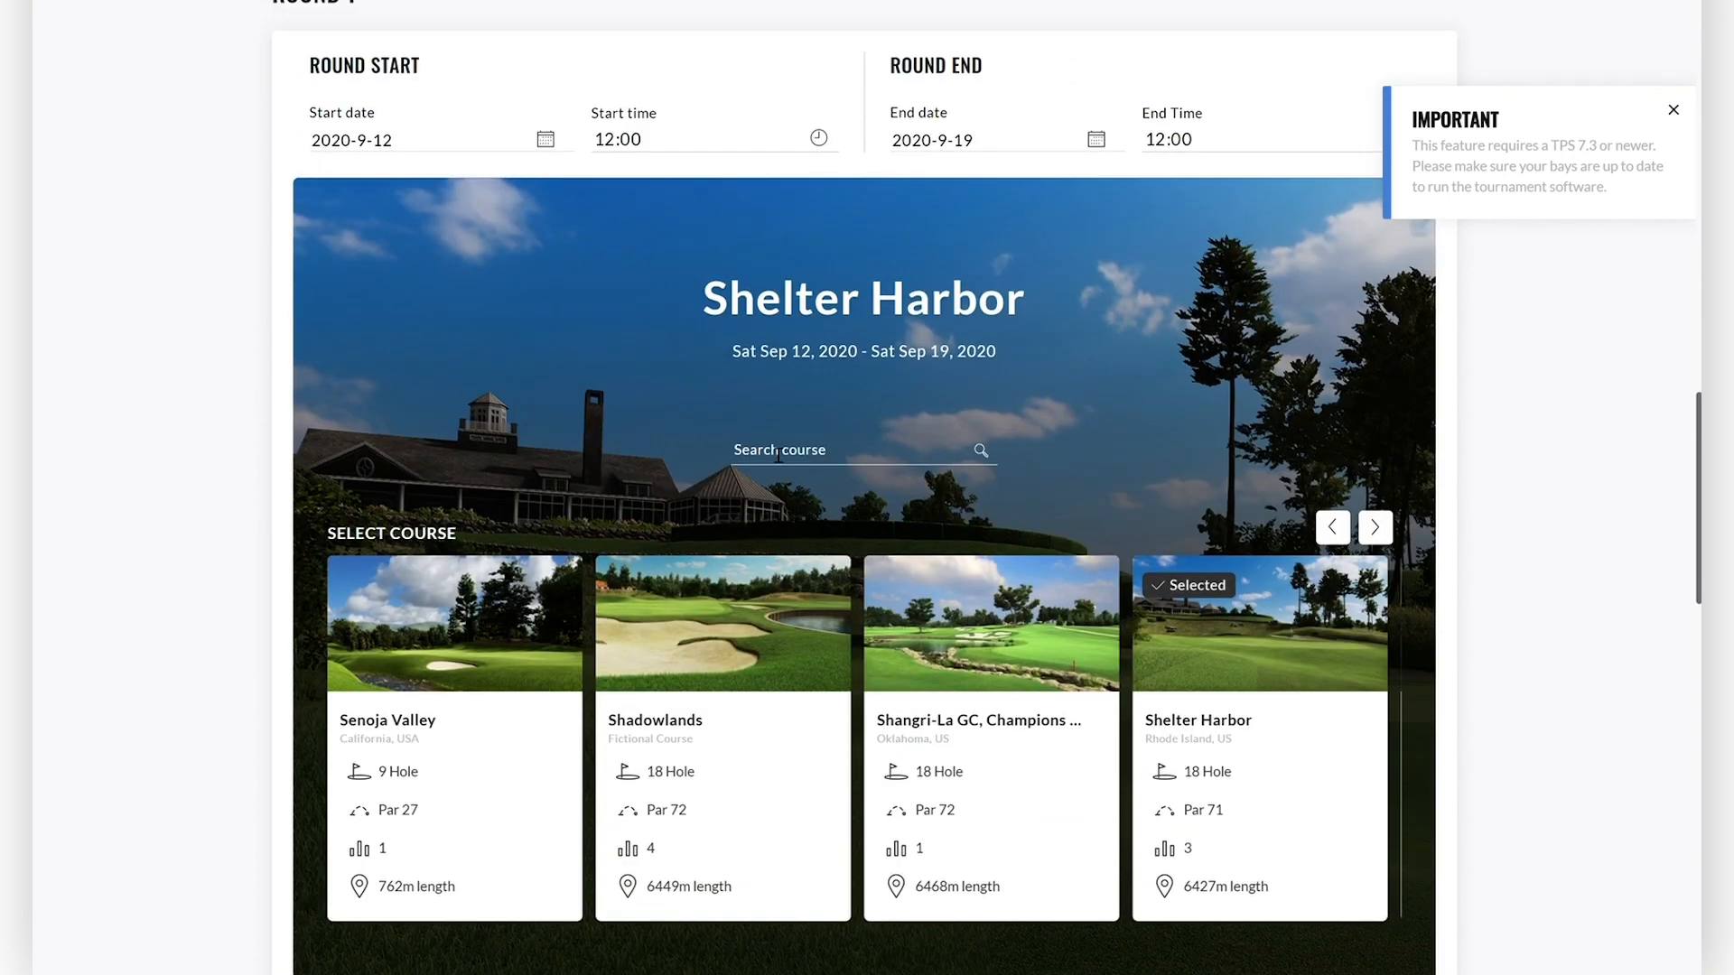
Pick Silverleaf Club from the course carousel as Round 1's course.
left_click(1374, 527)
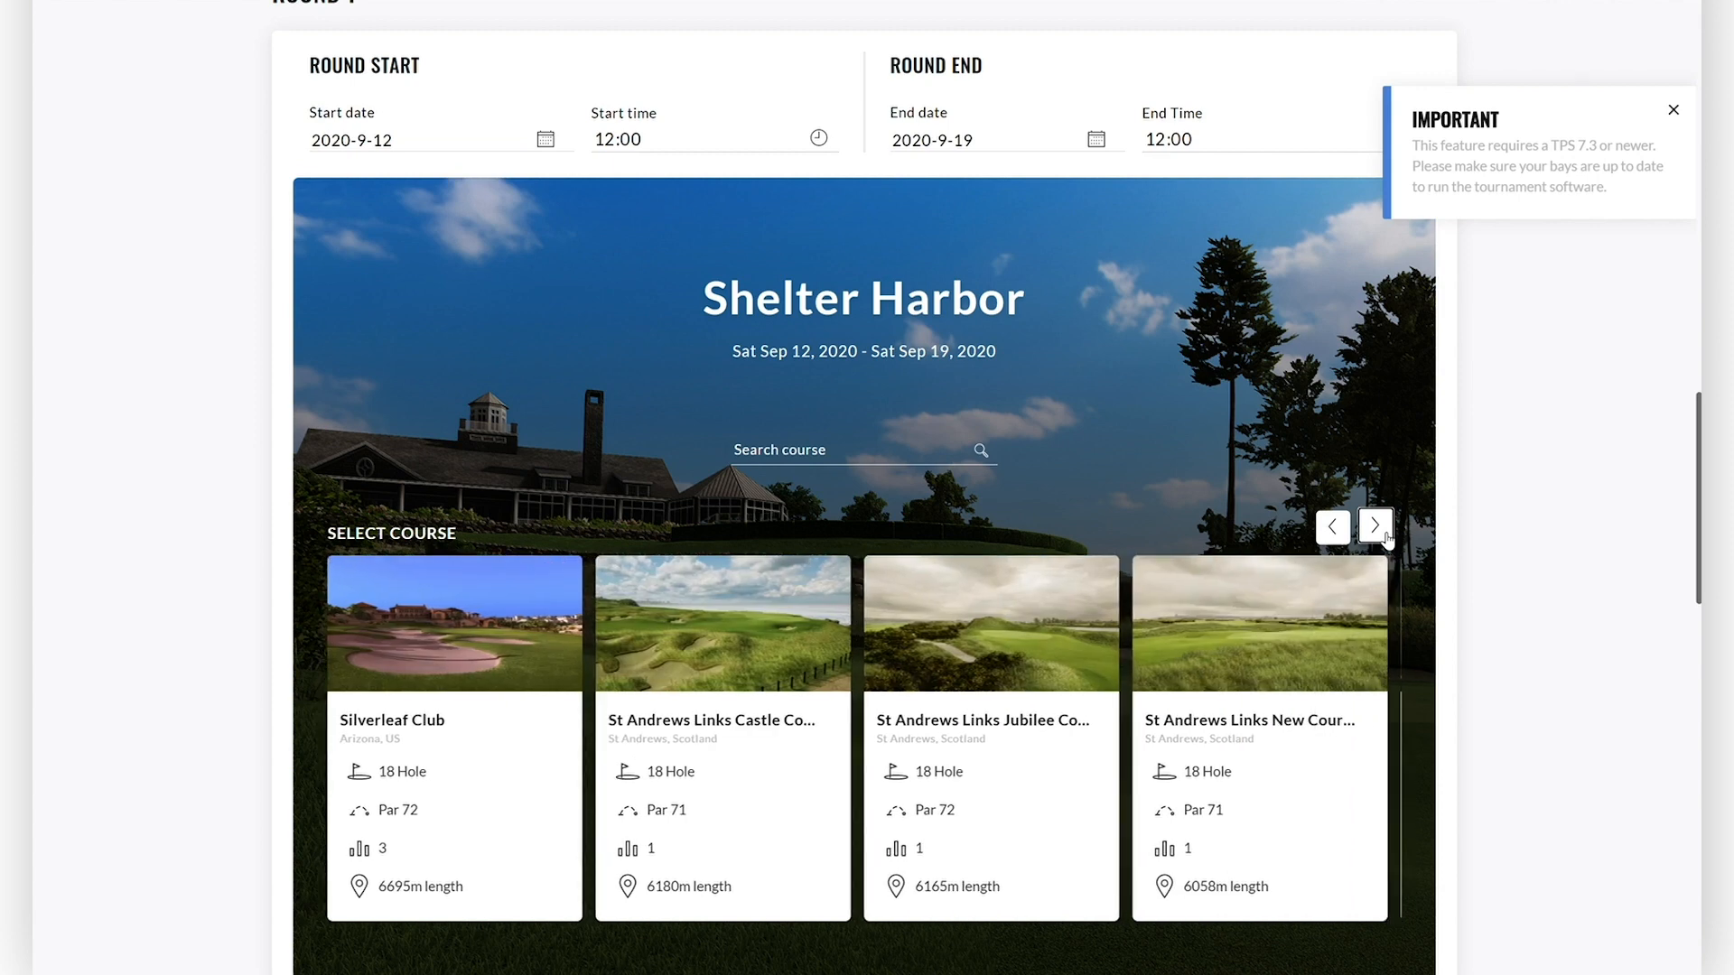
mouse_move(468, 641)
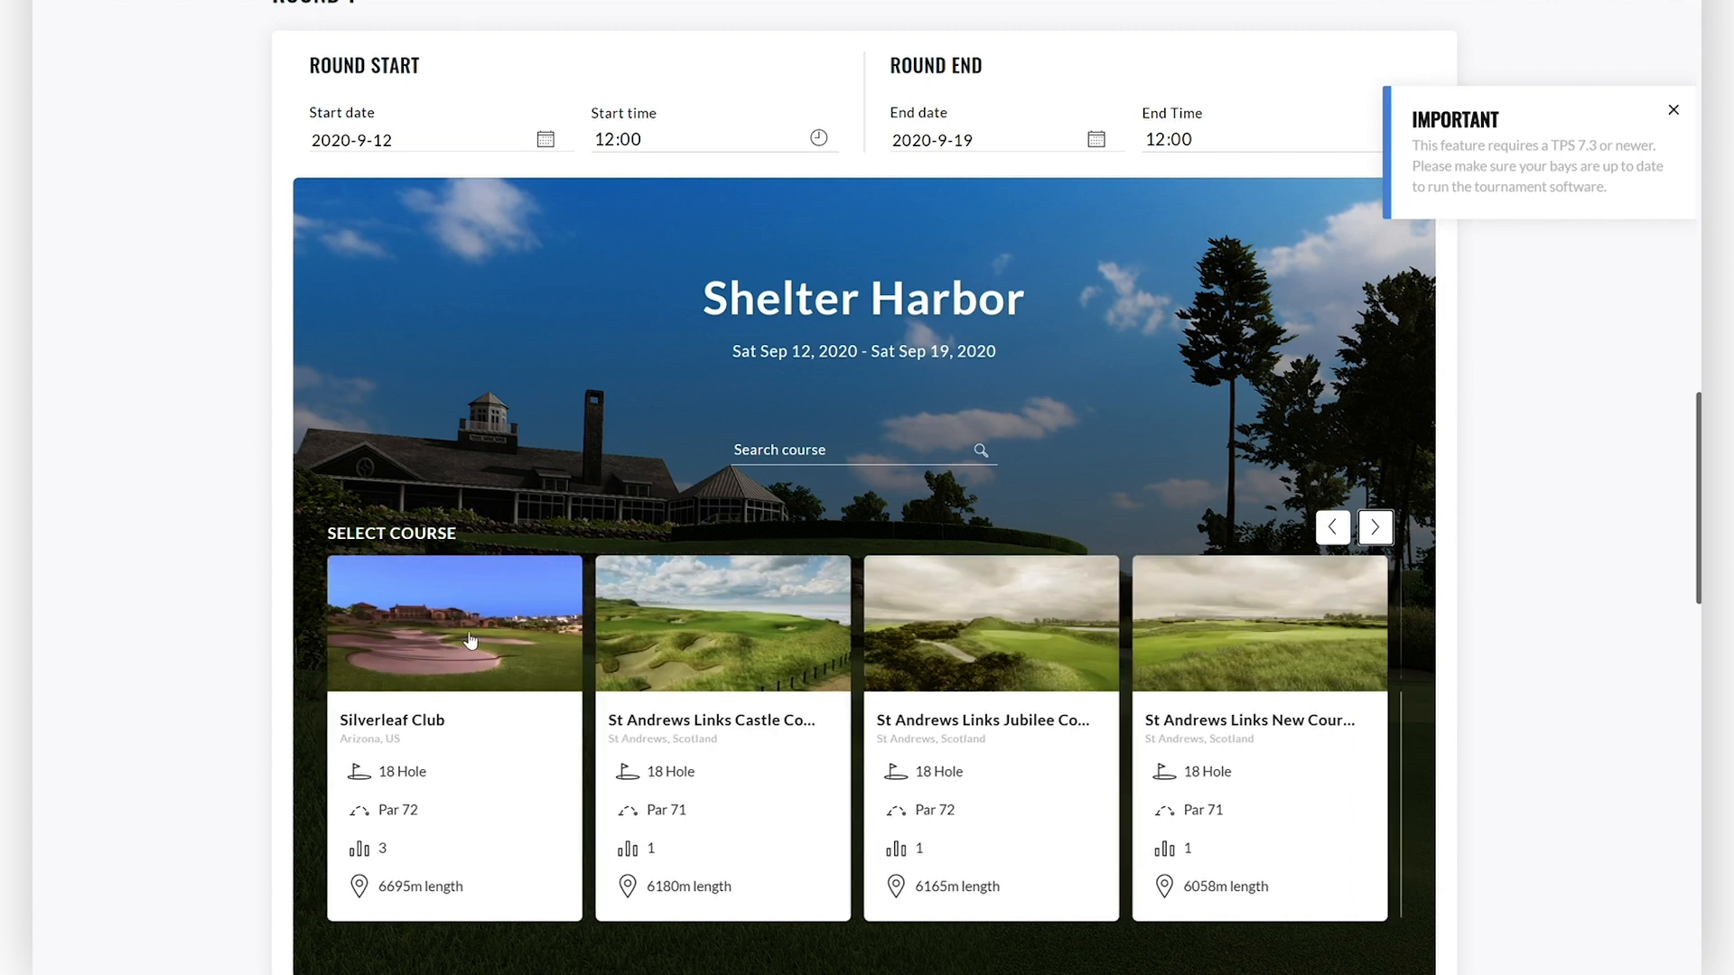
left_click(453, 623)
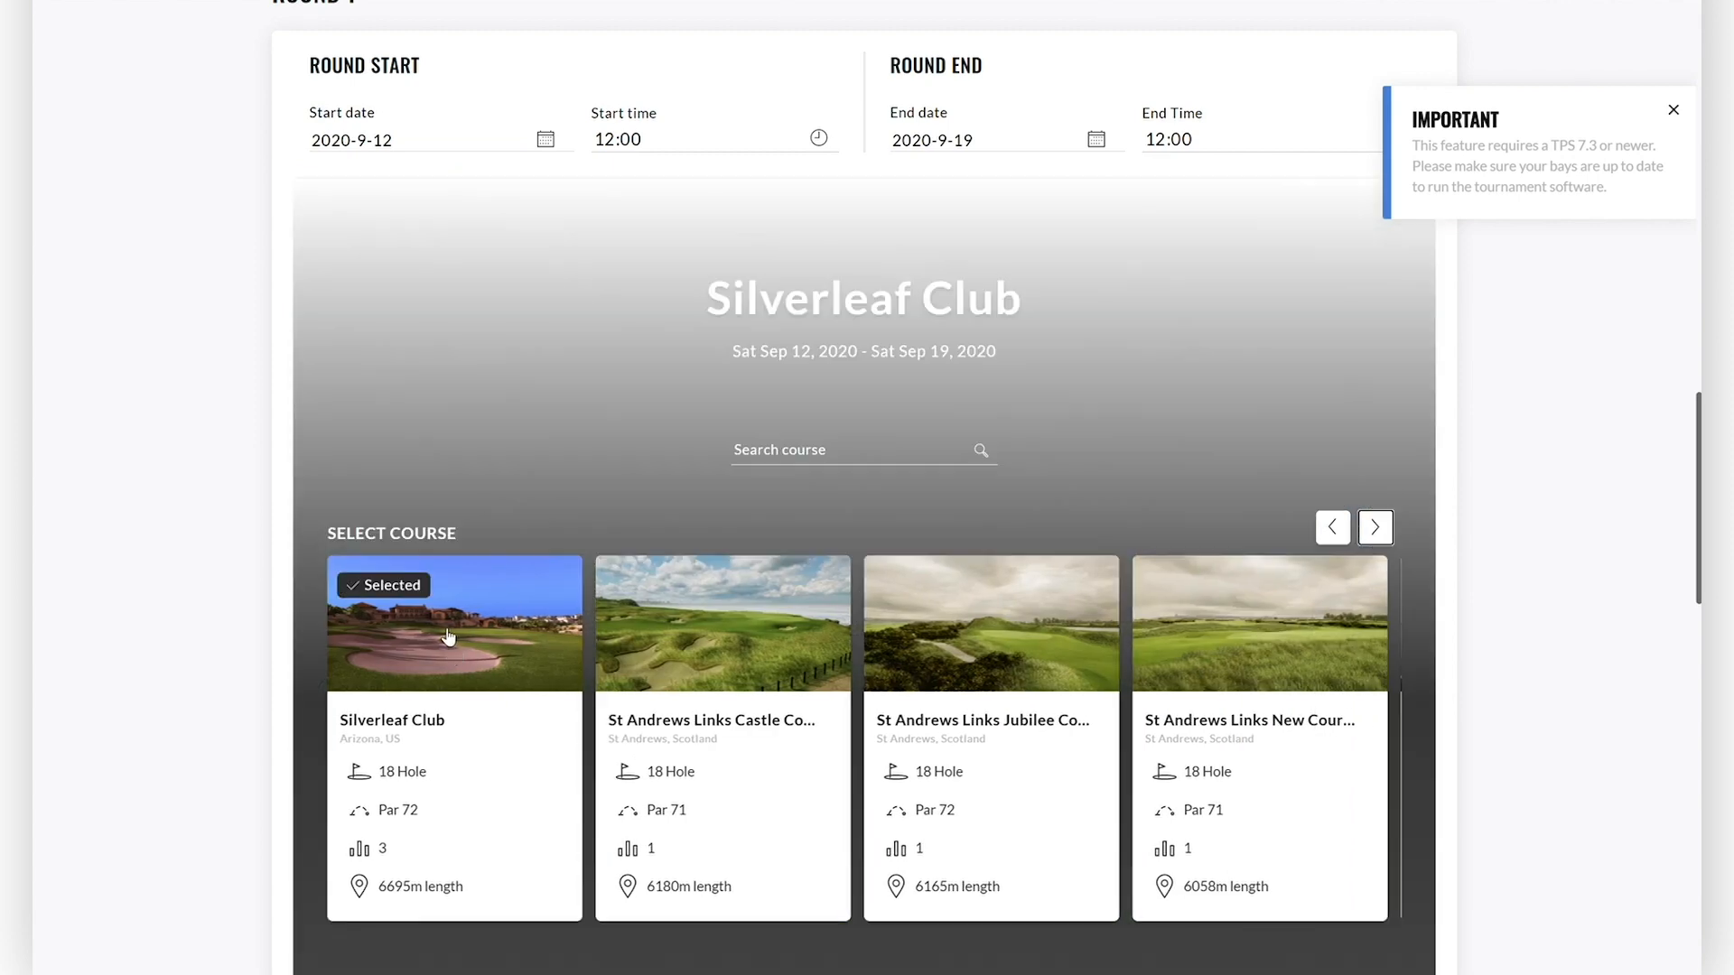
scroll("down", 3)
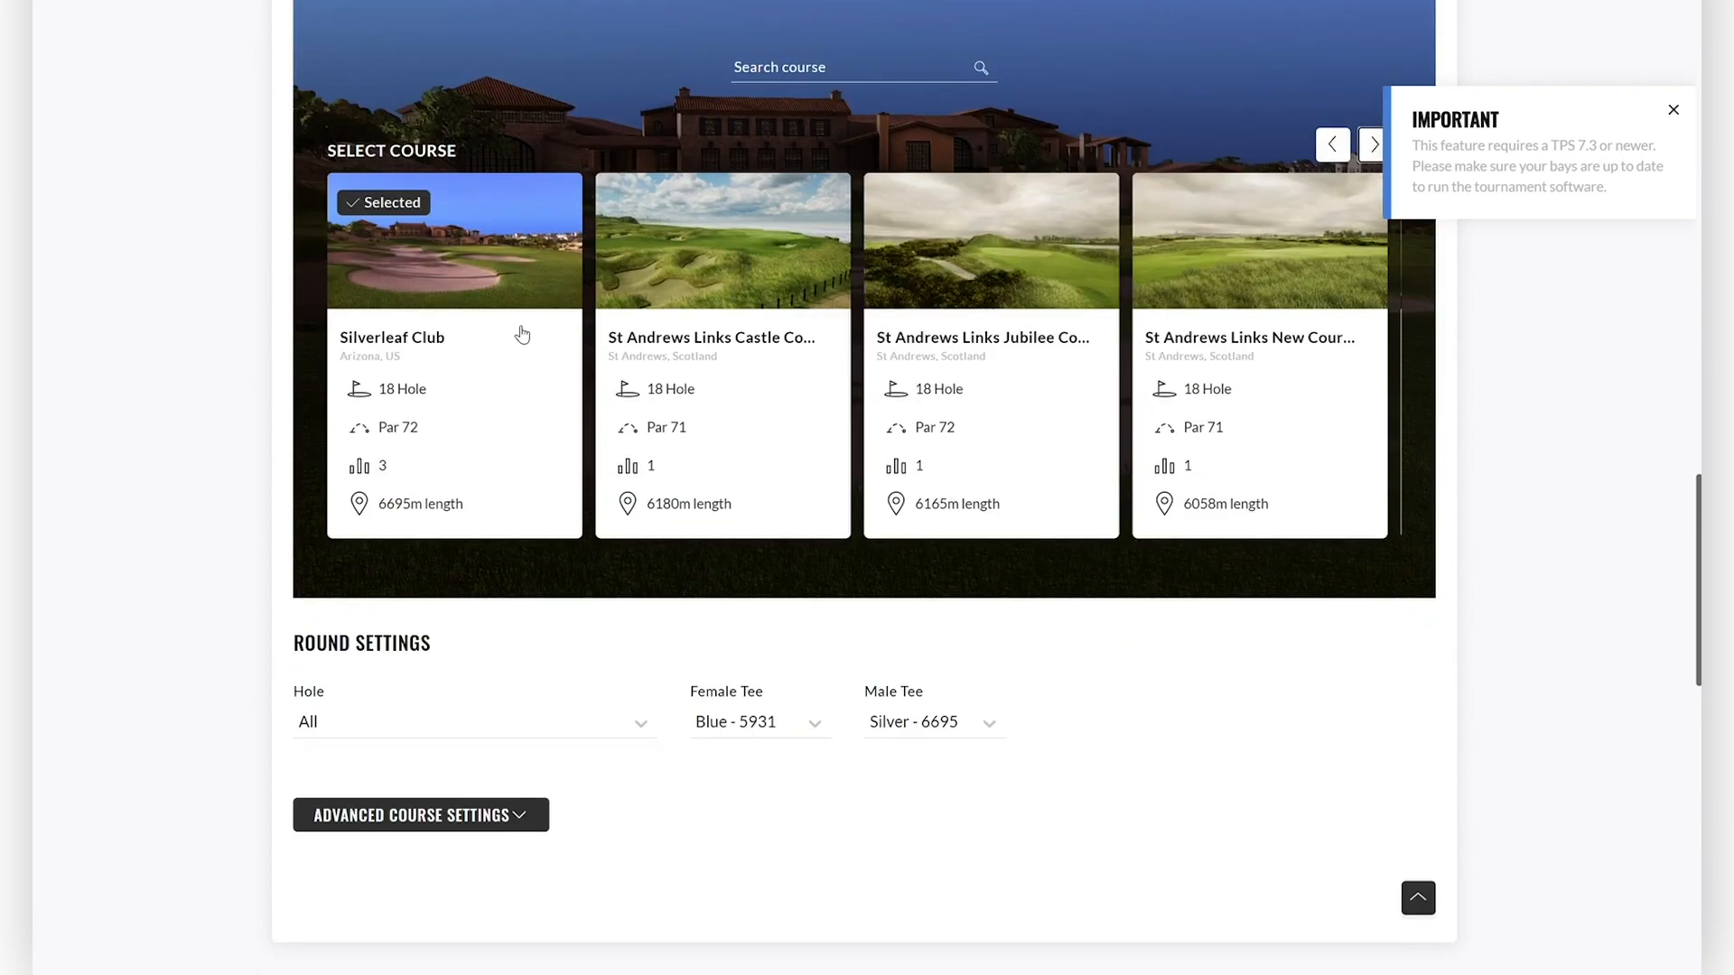
scroll("down", 3)
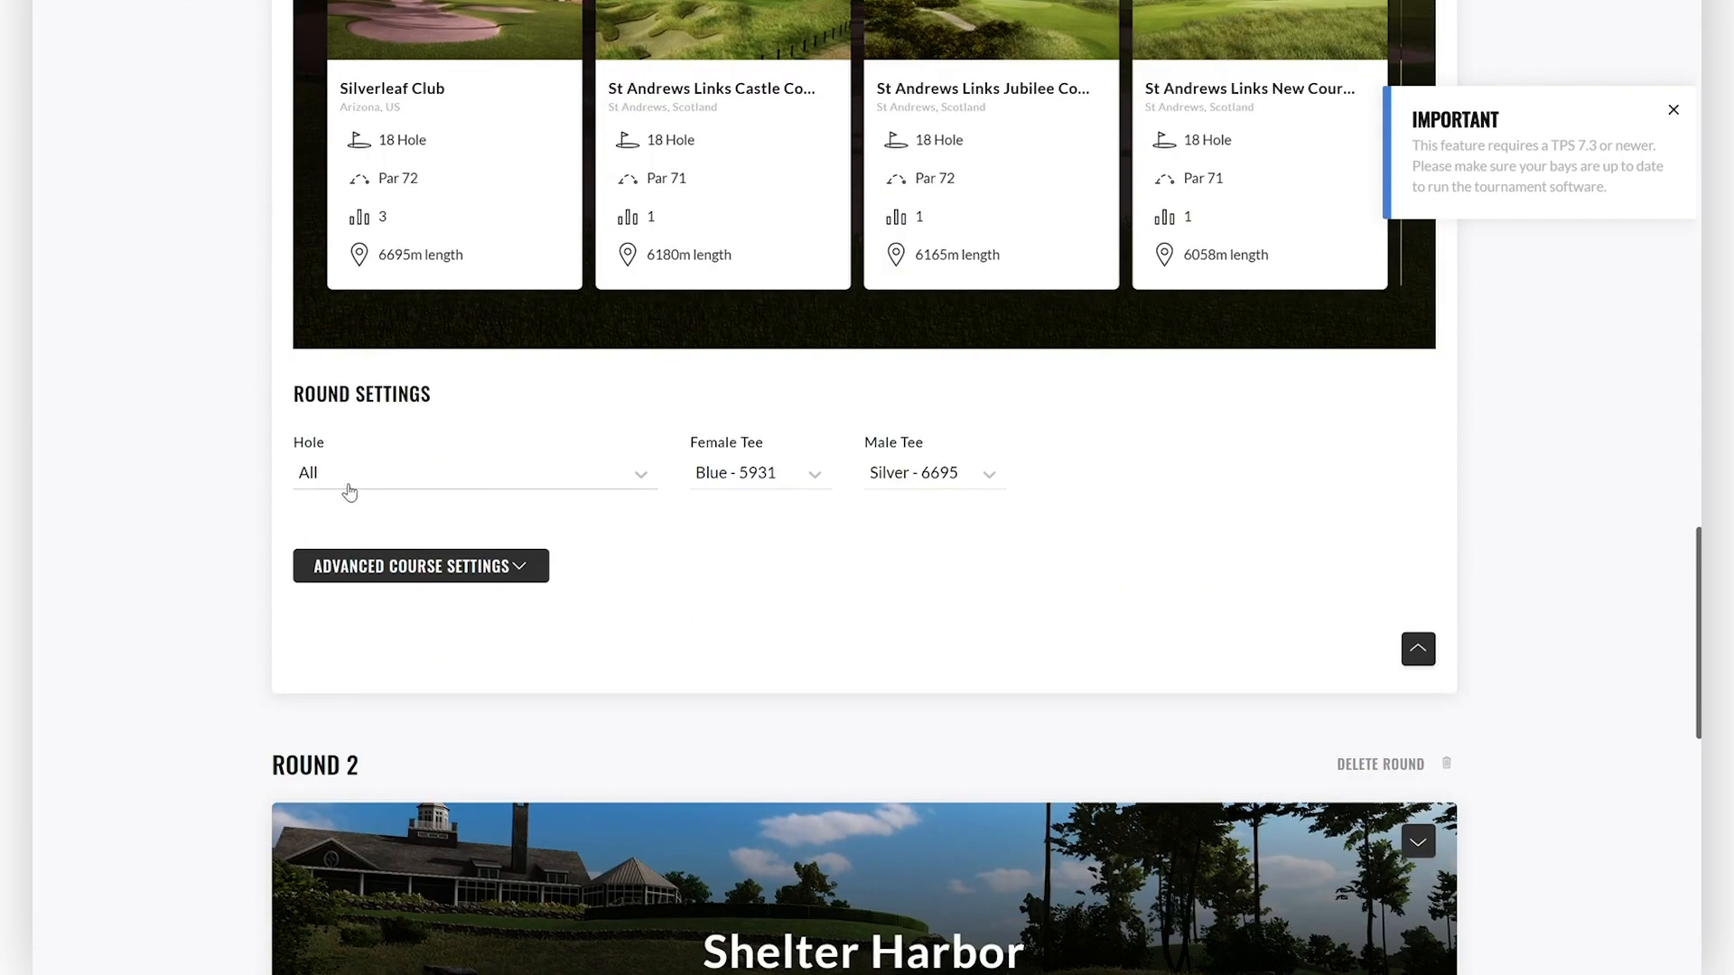
mouse_move(327, 483)
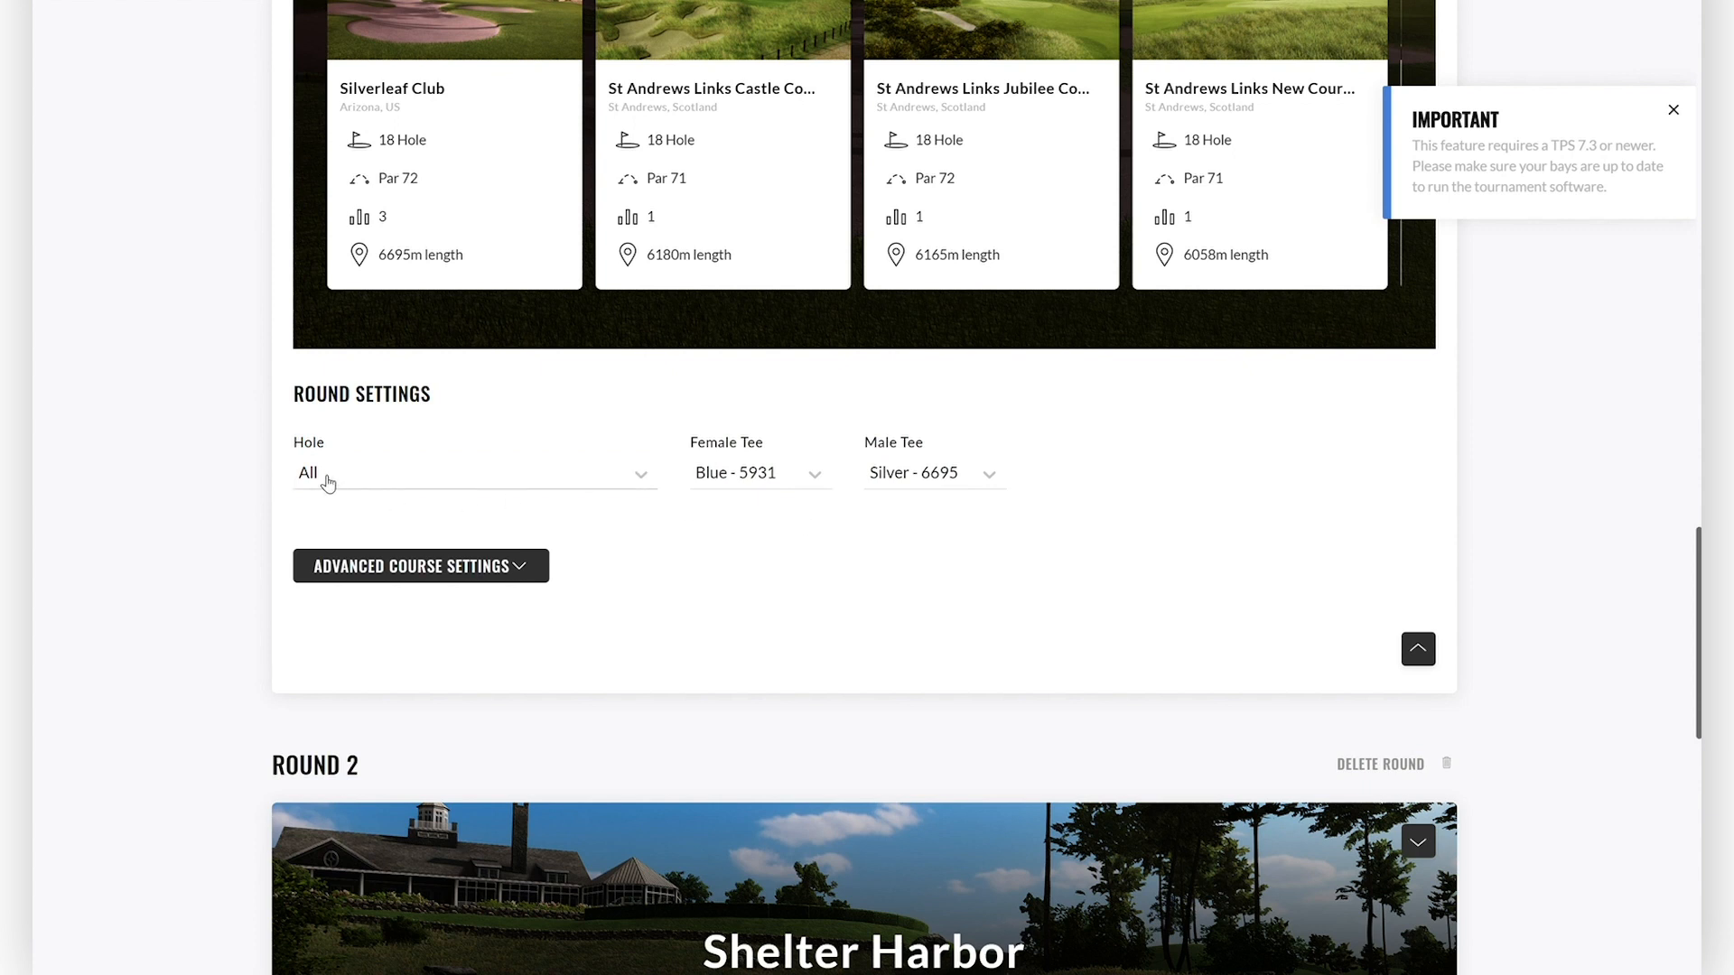
Keep Round 1's holes on All and expand its Advanced Course Settings for review.
left_click(473, 473)
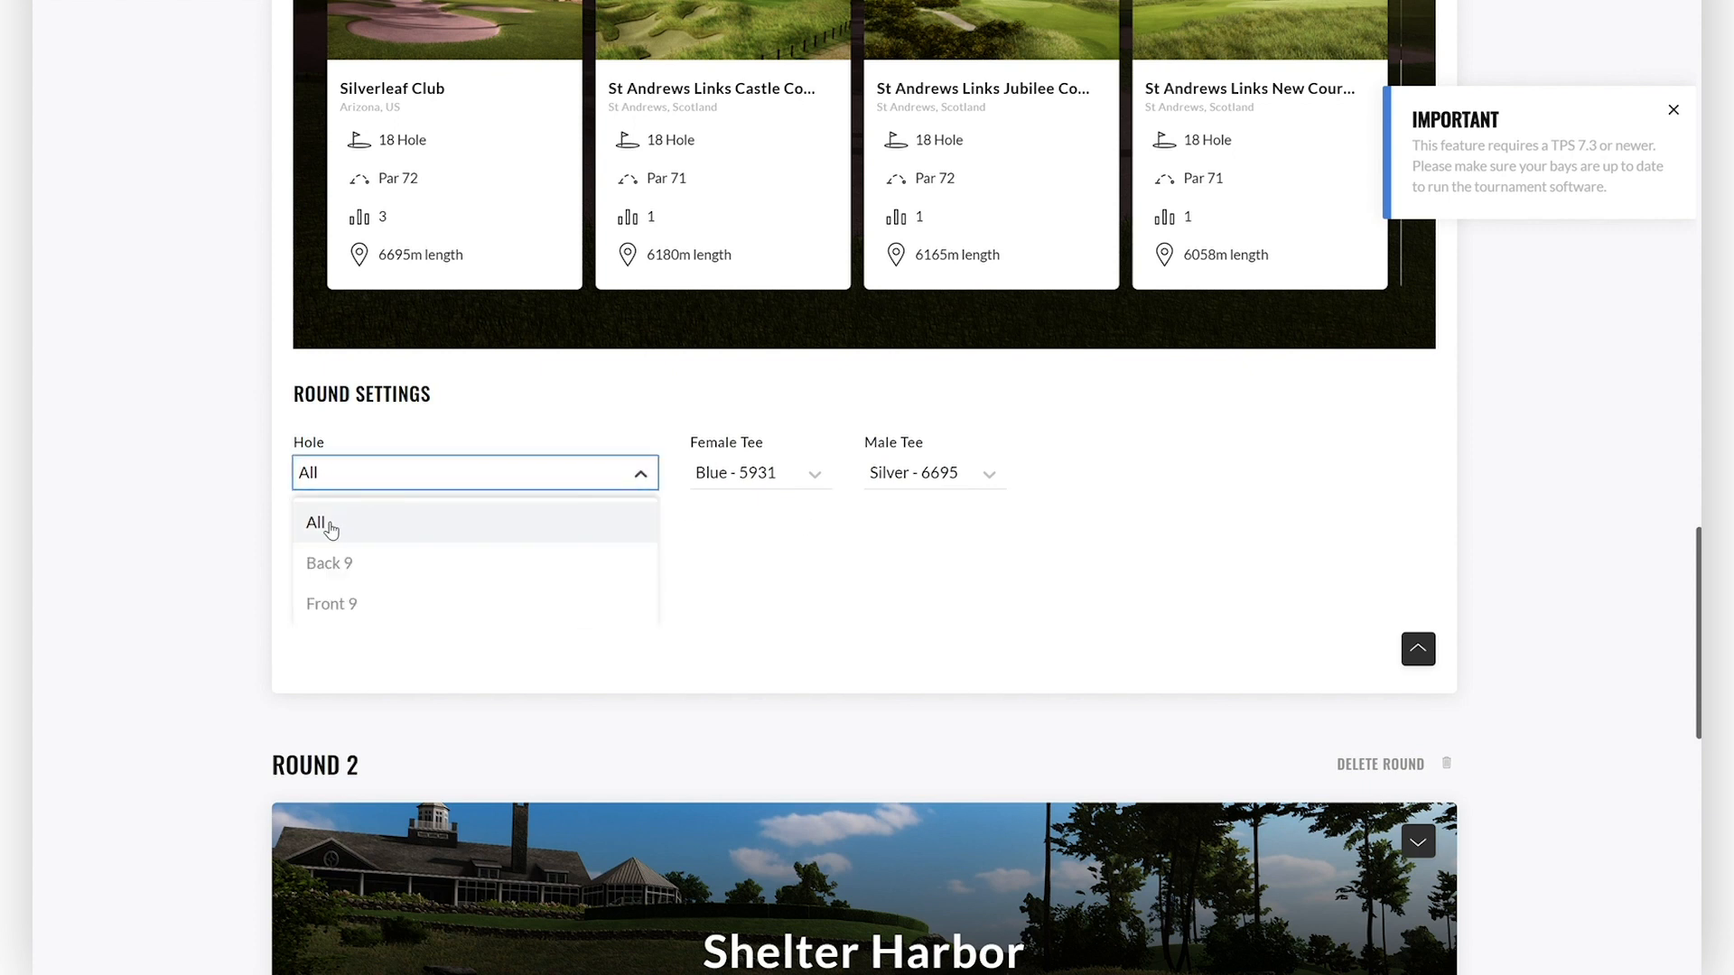
mouse_move(374, 605)
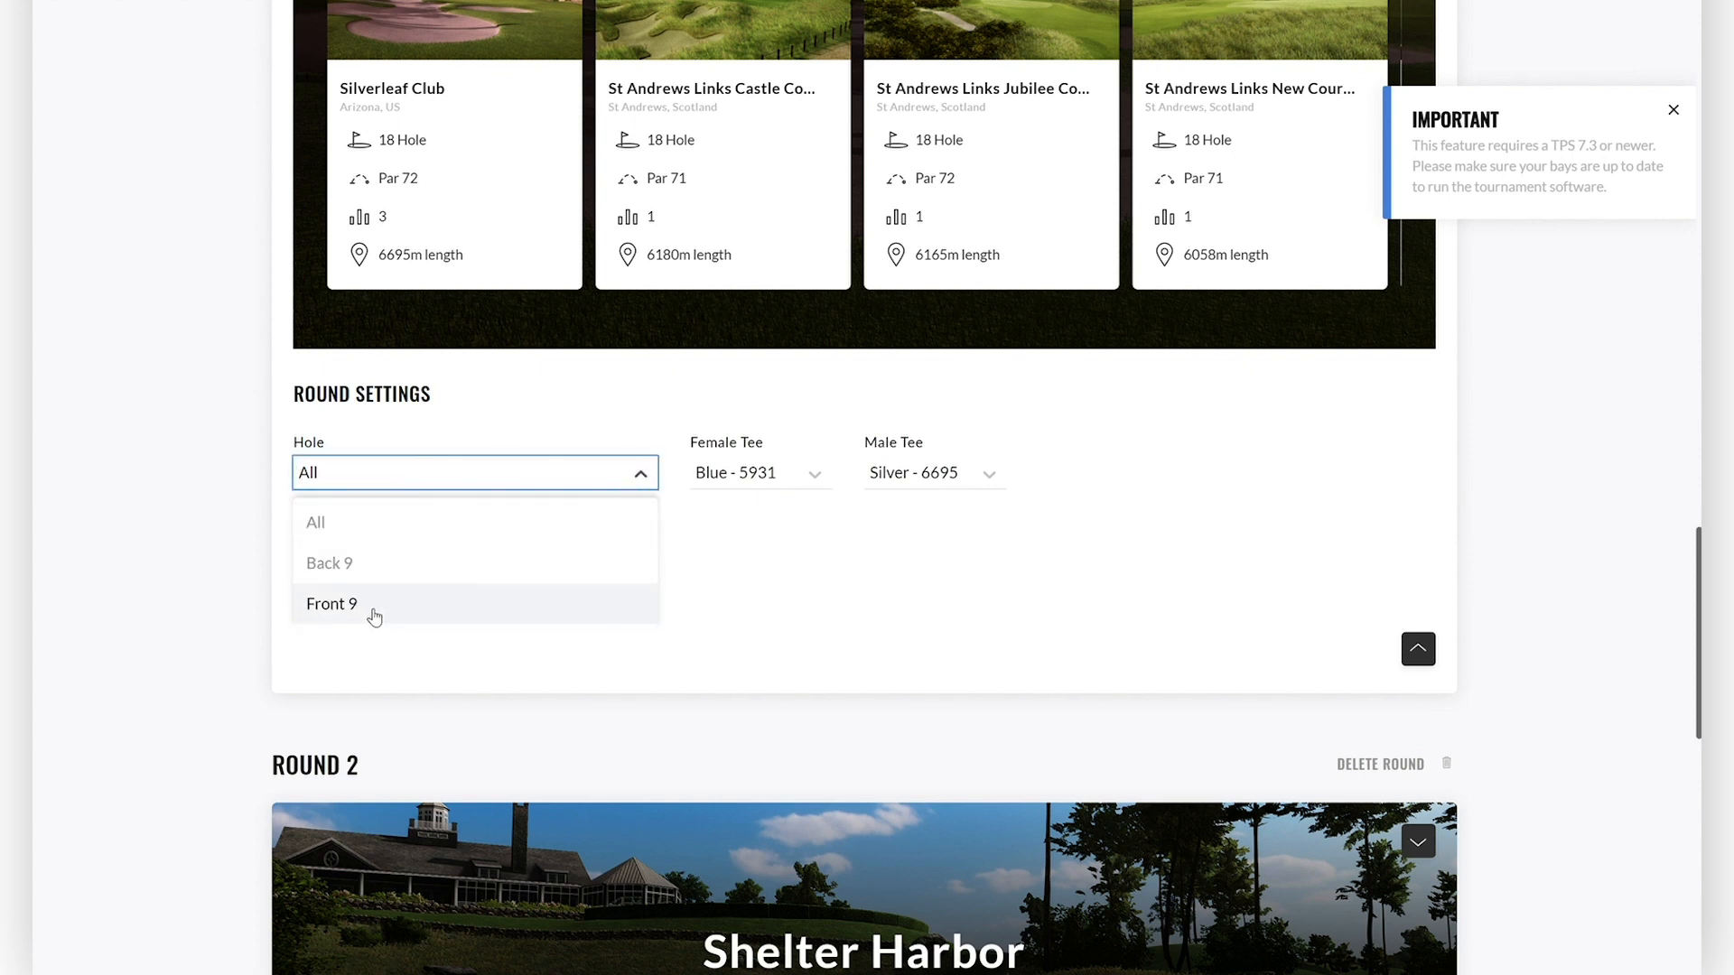
left_click(315, 522)
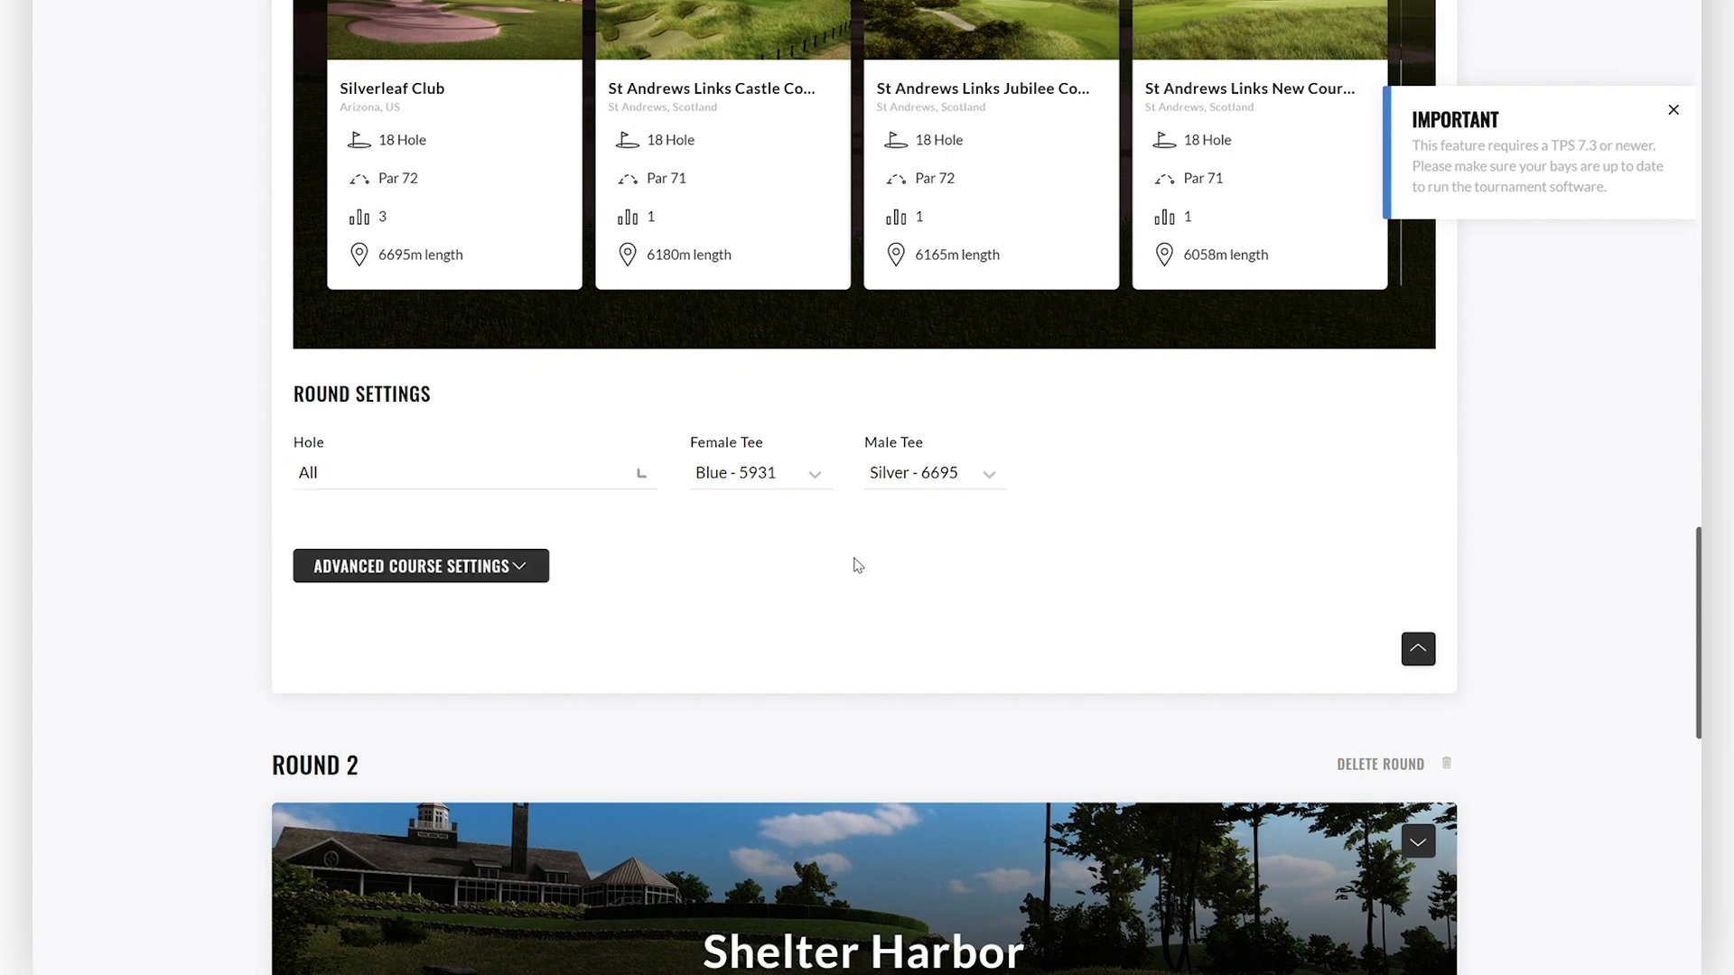
left_click(760, 473)
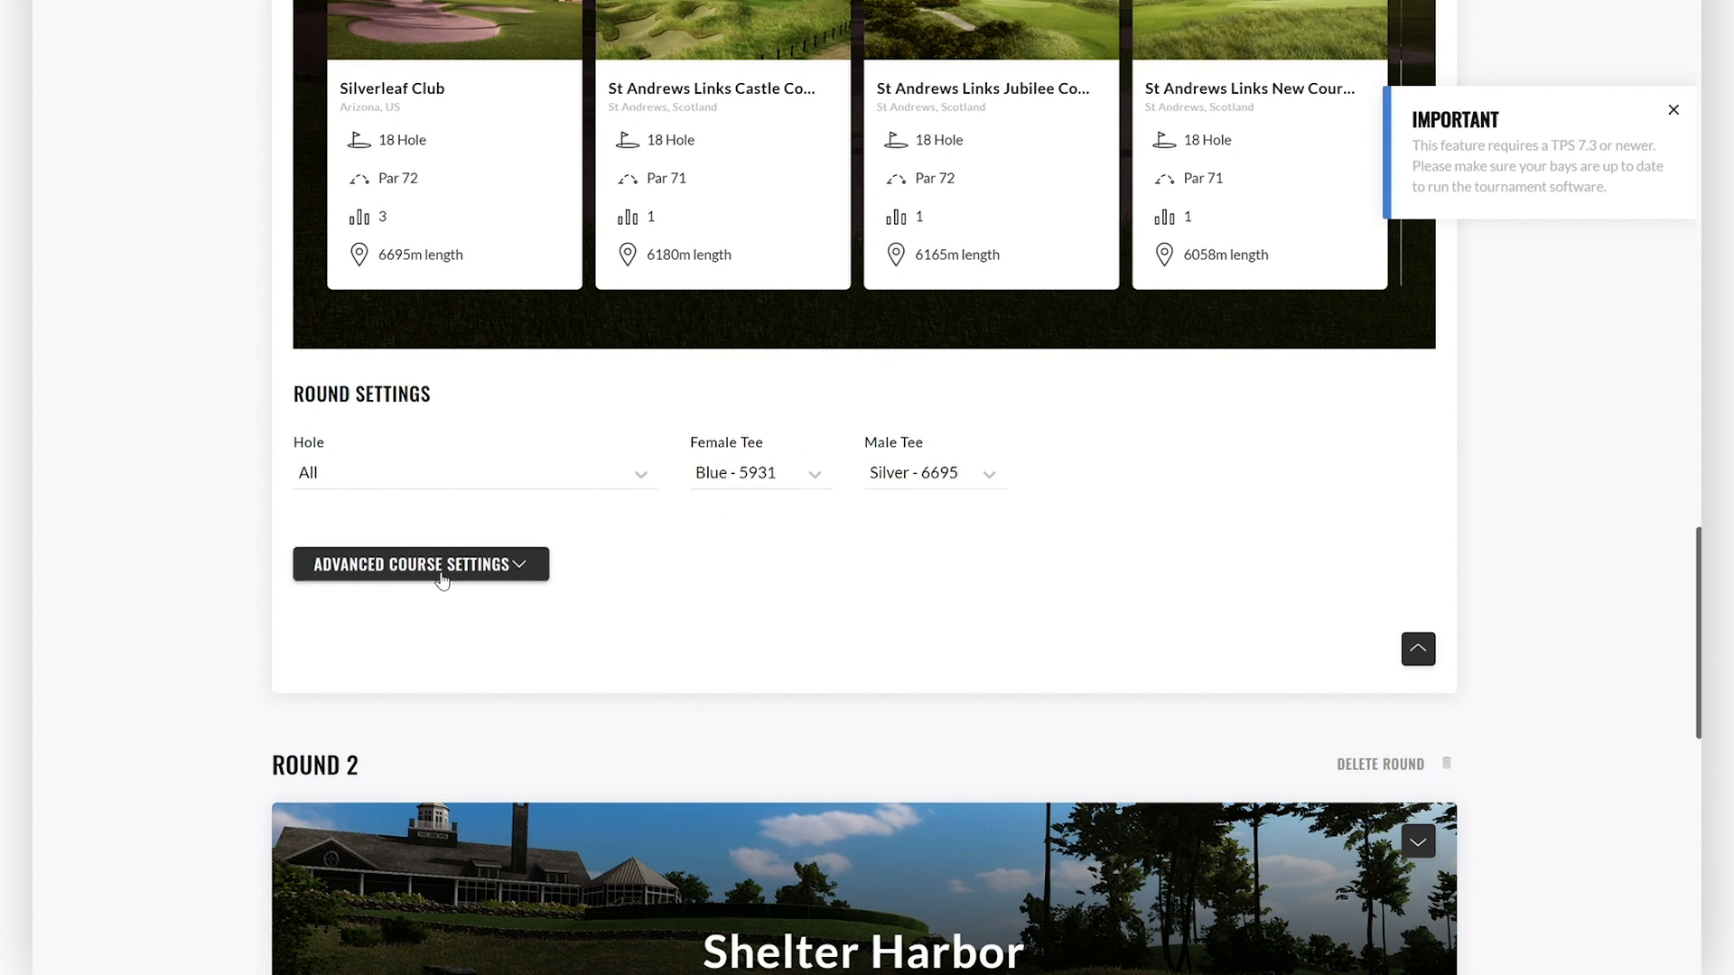
left_click(420, 564)
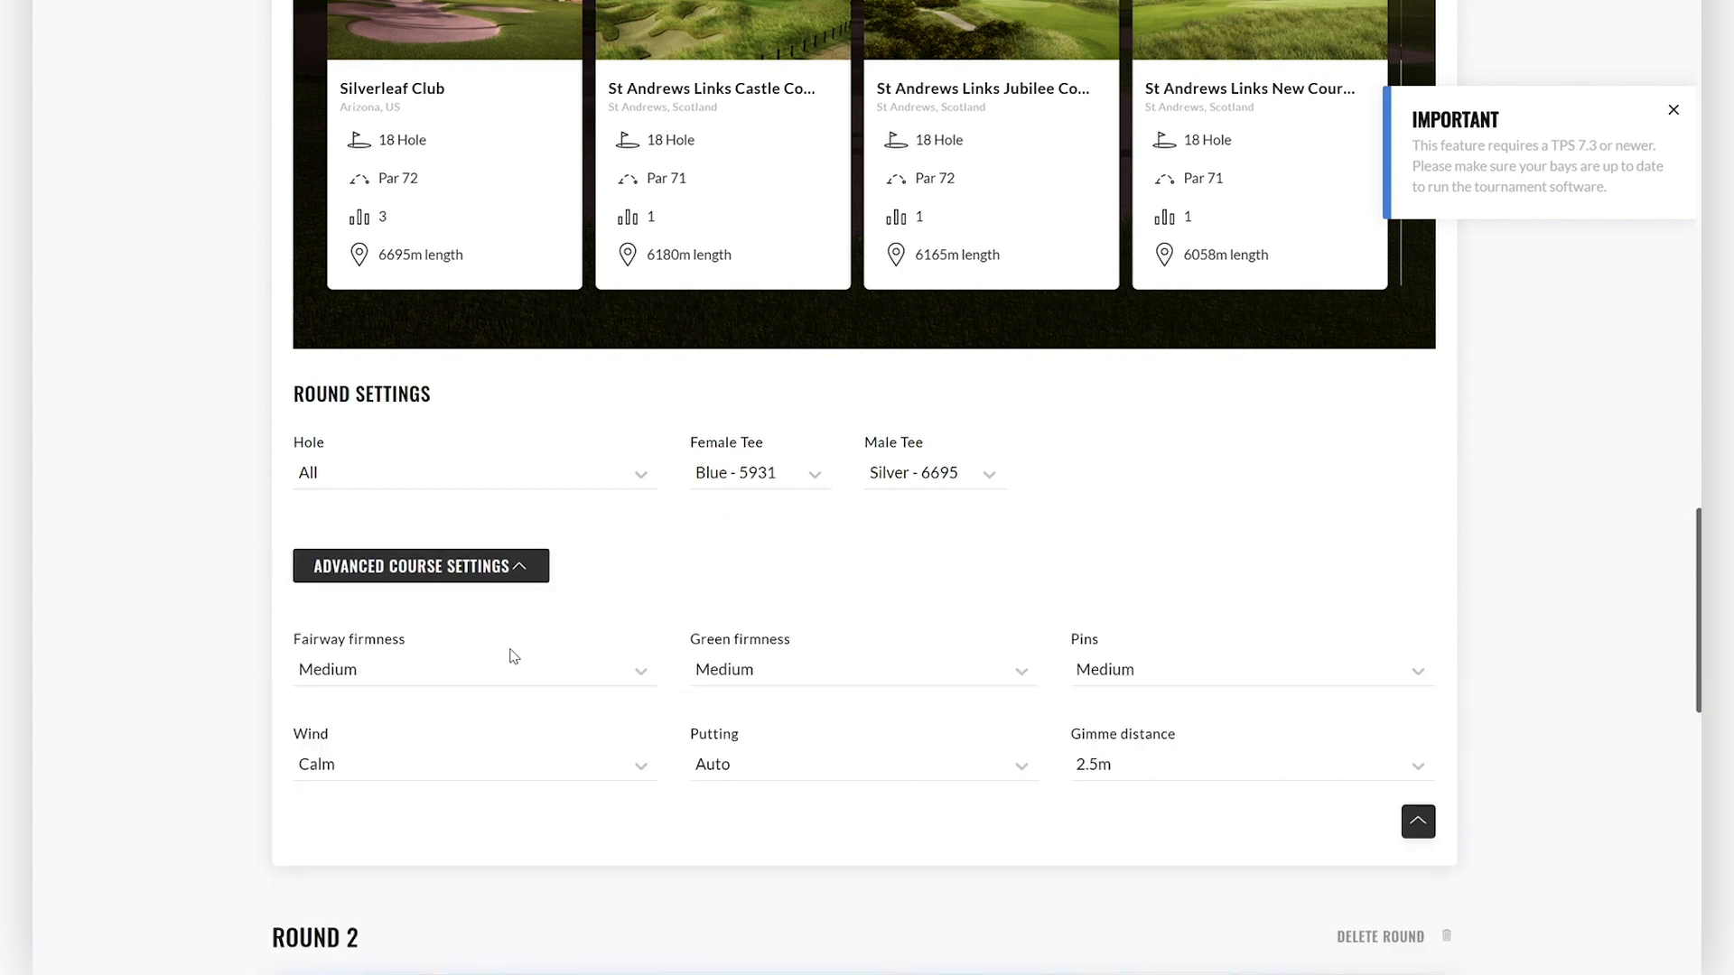
scroll("down", 3)
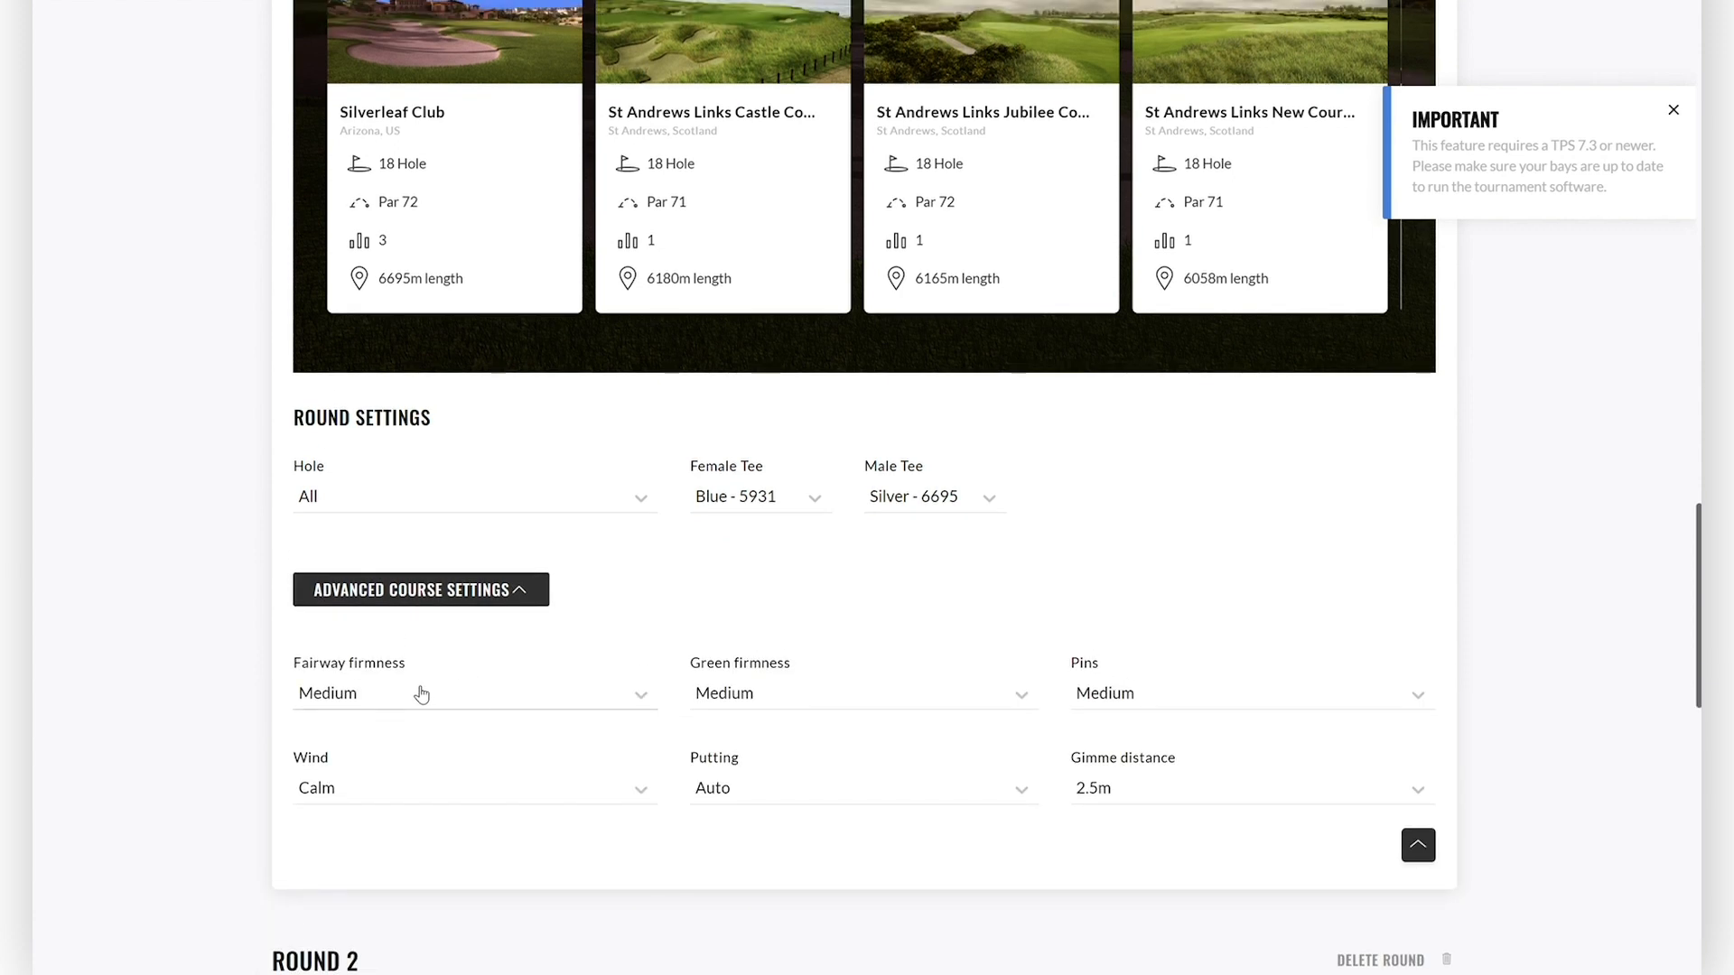
mouse_move(1087, 728)
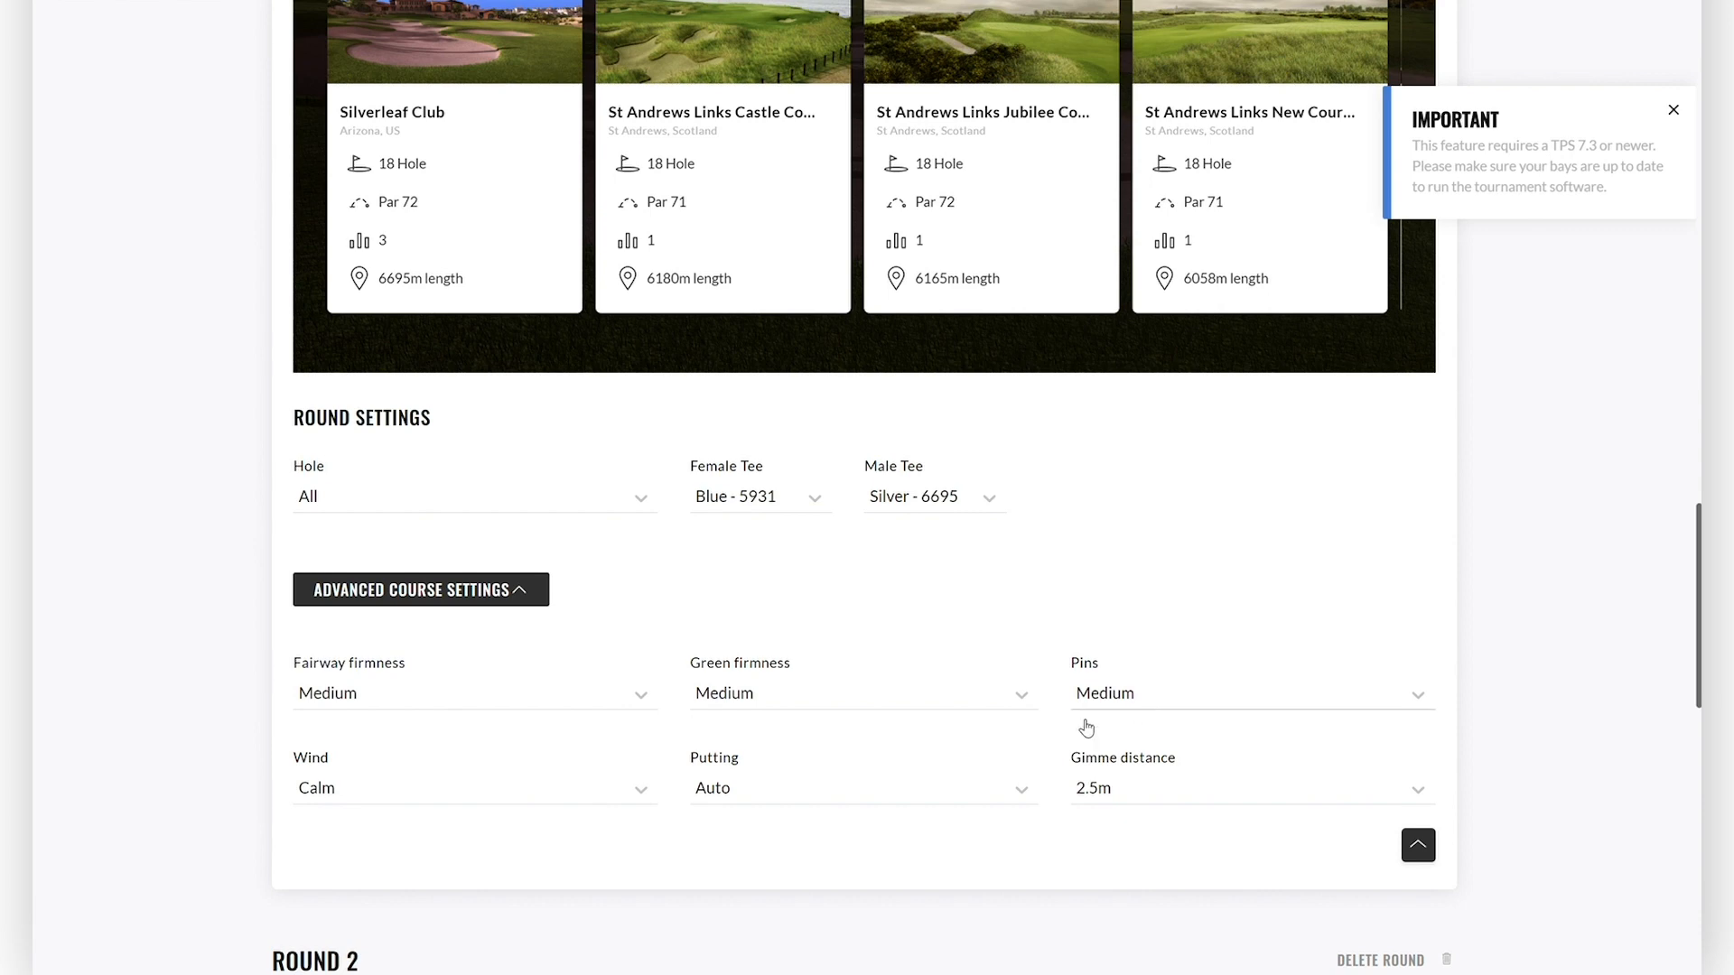
scroll("up", 3)
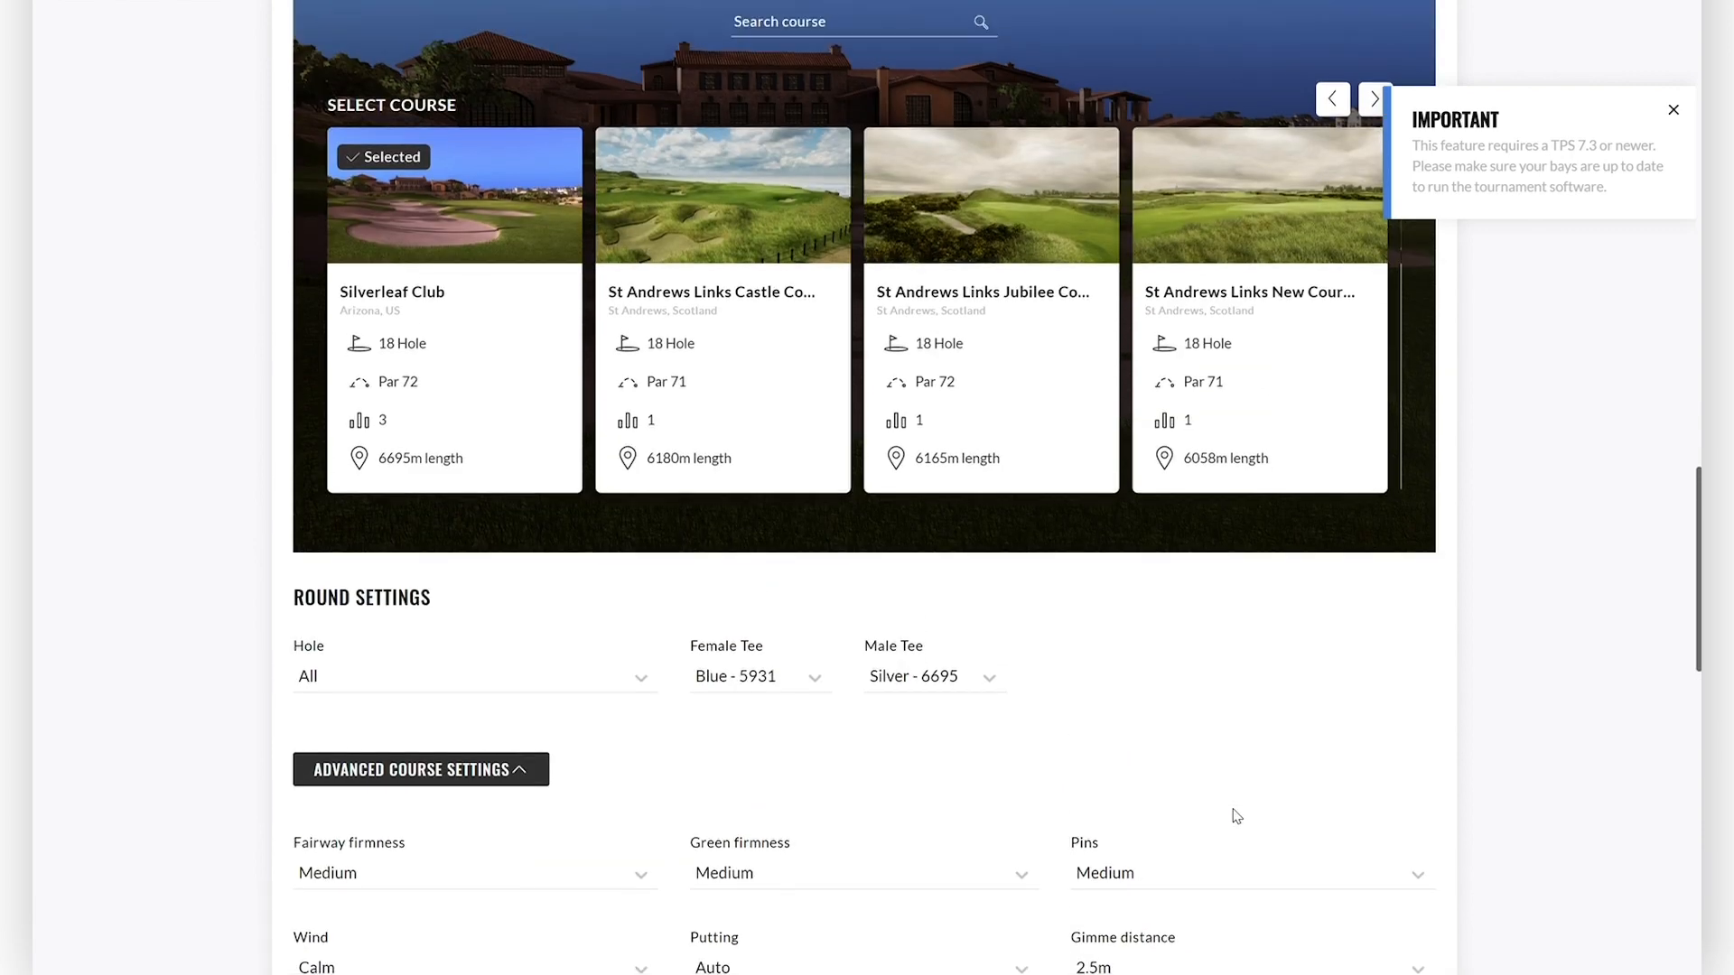
scroll("down", 3)
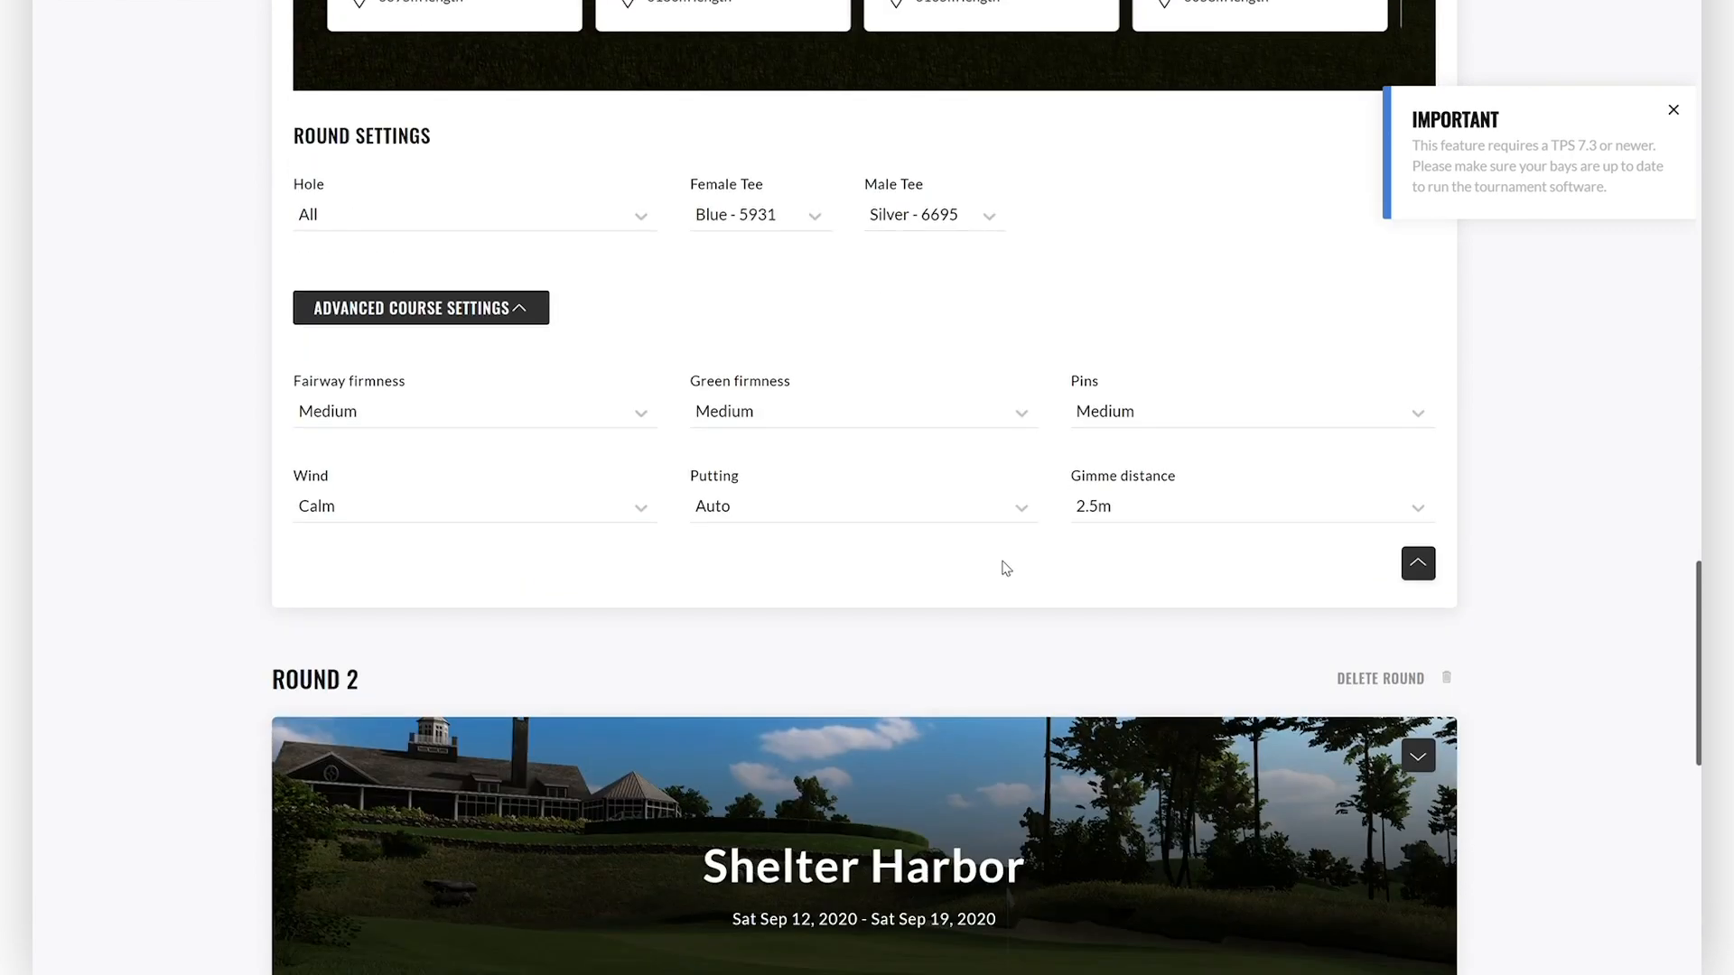
scroll("down", 3)
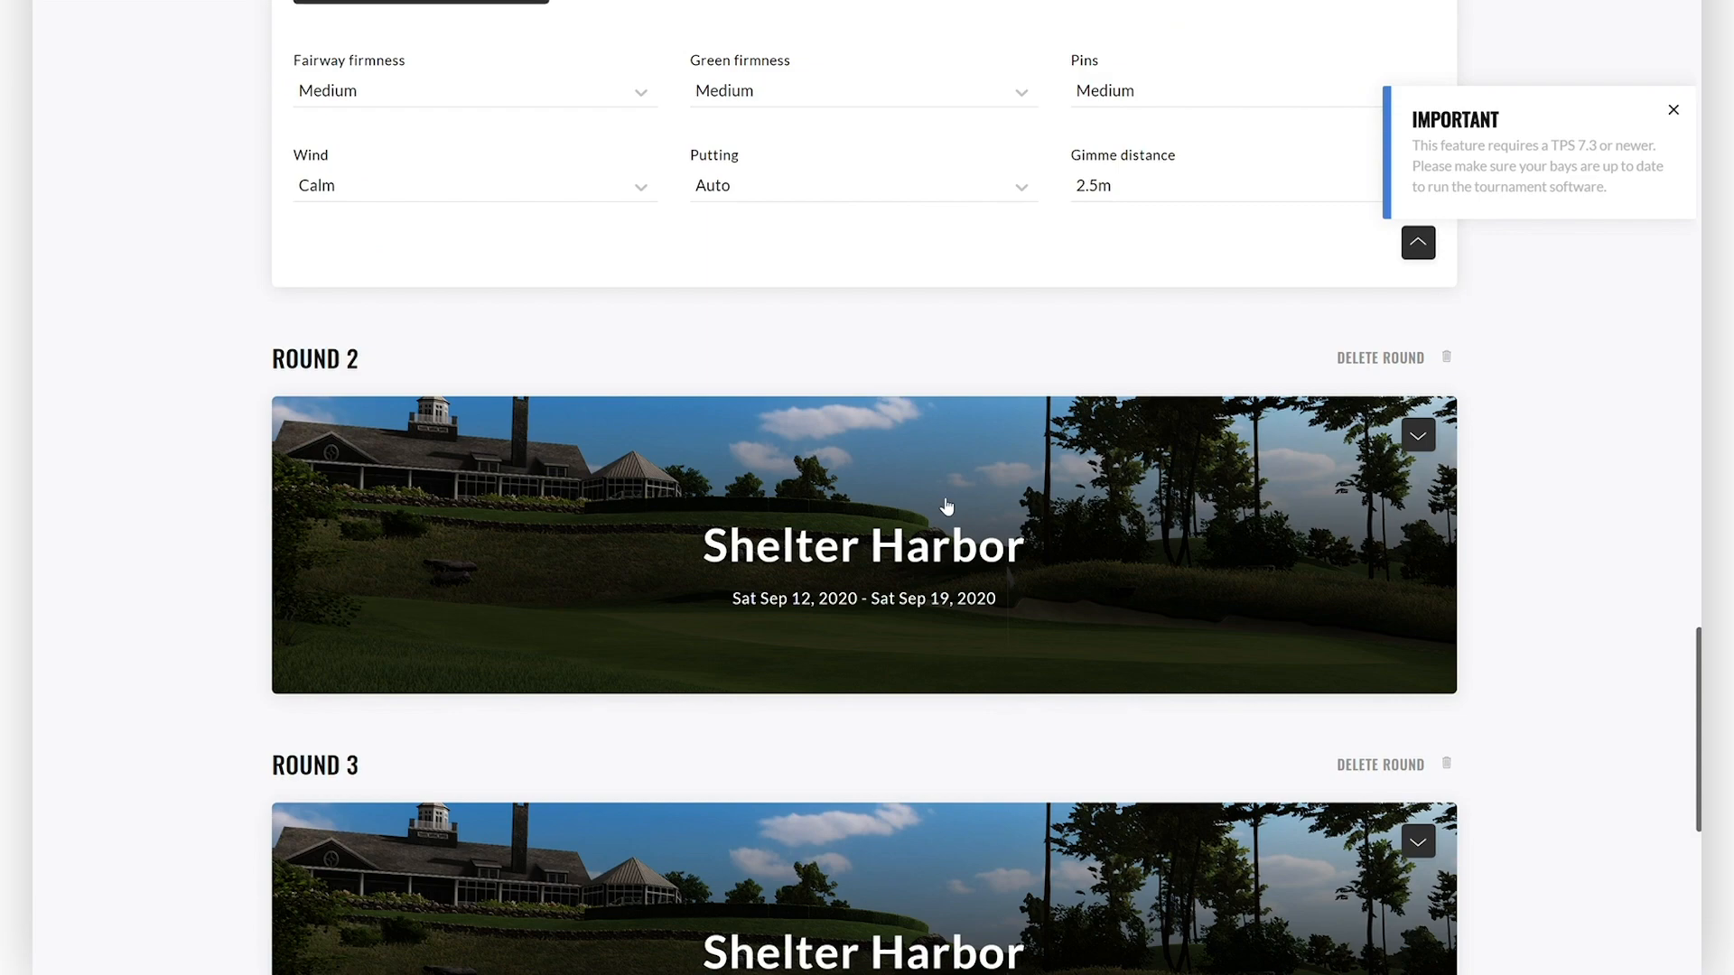
Put round 2 on Shangri-La GC with hard fairway firmness.
left_click(1418, 435)
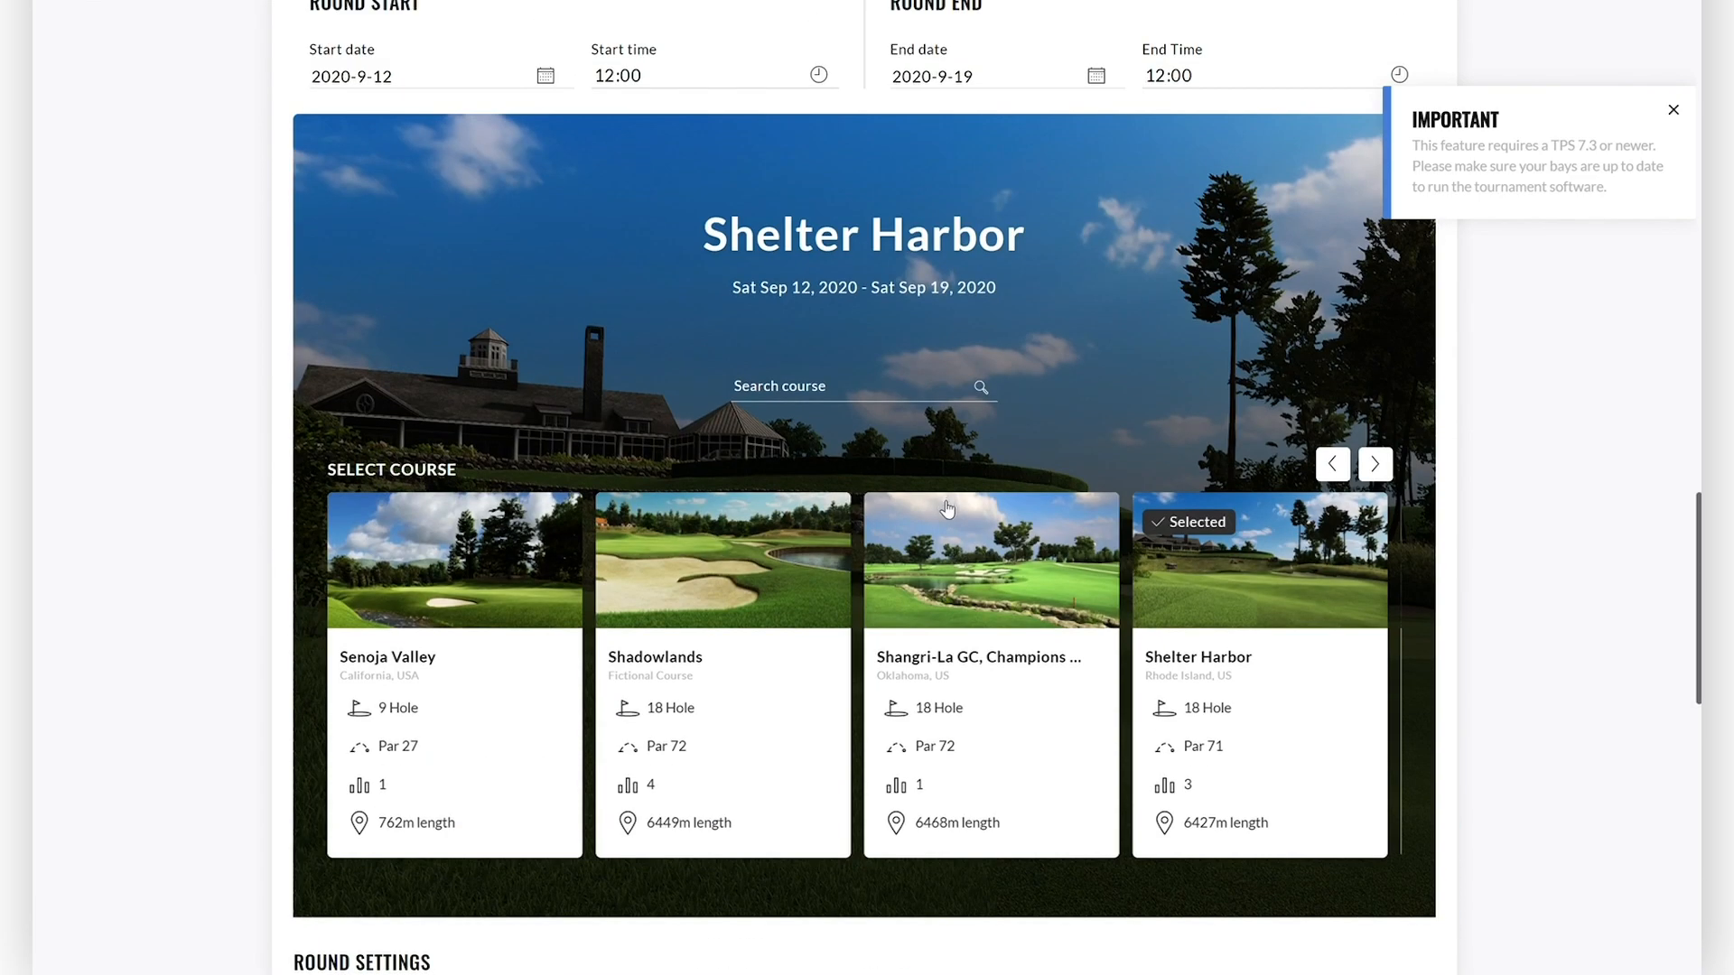
scroll("down", 3)
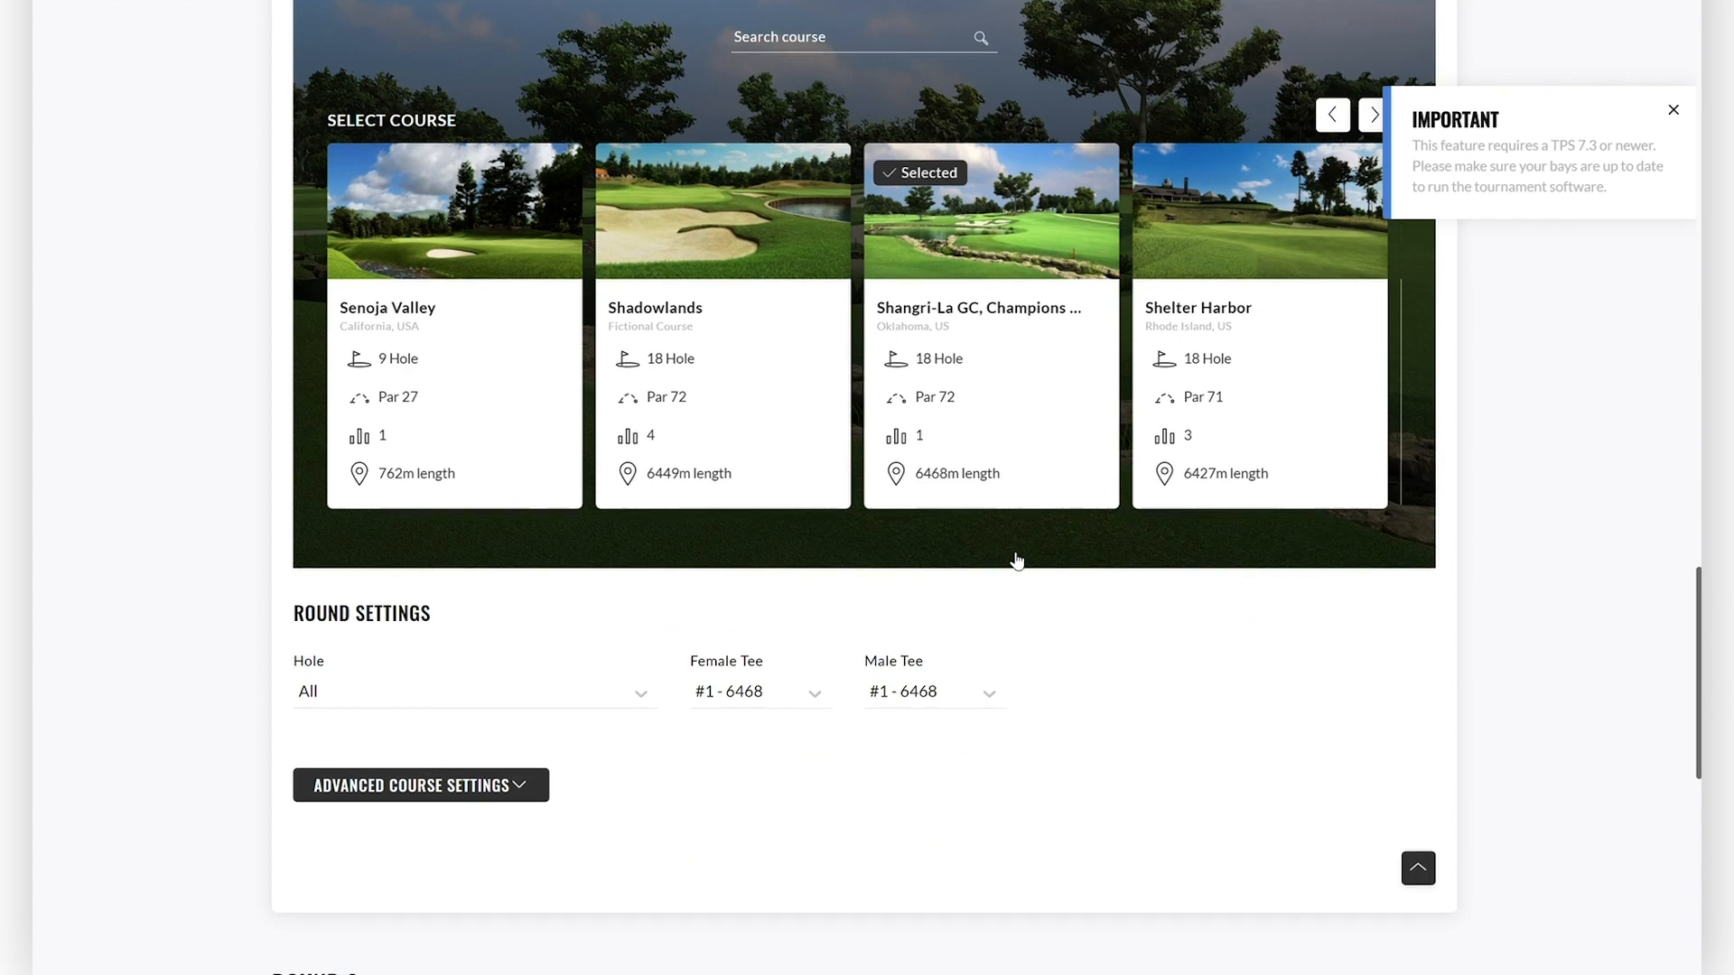
left_click(418, 784)
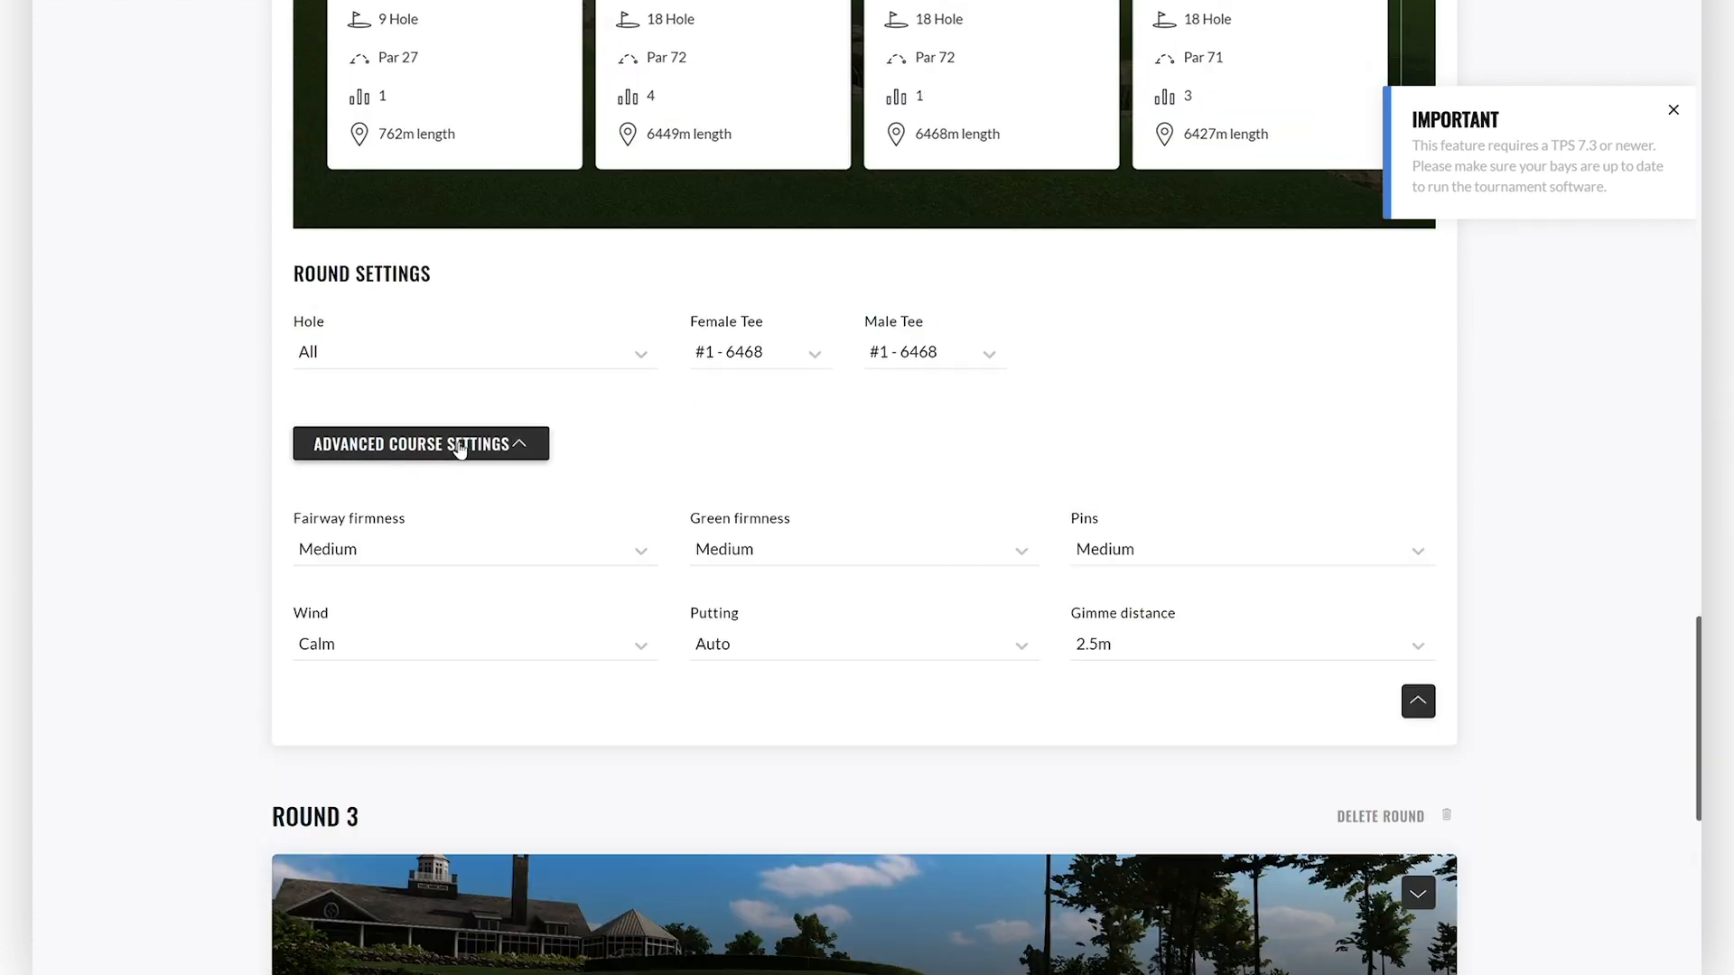
left_click(474, 549)
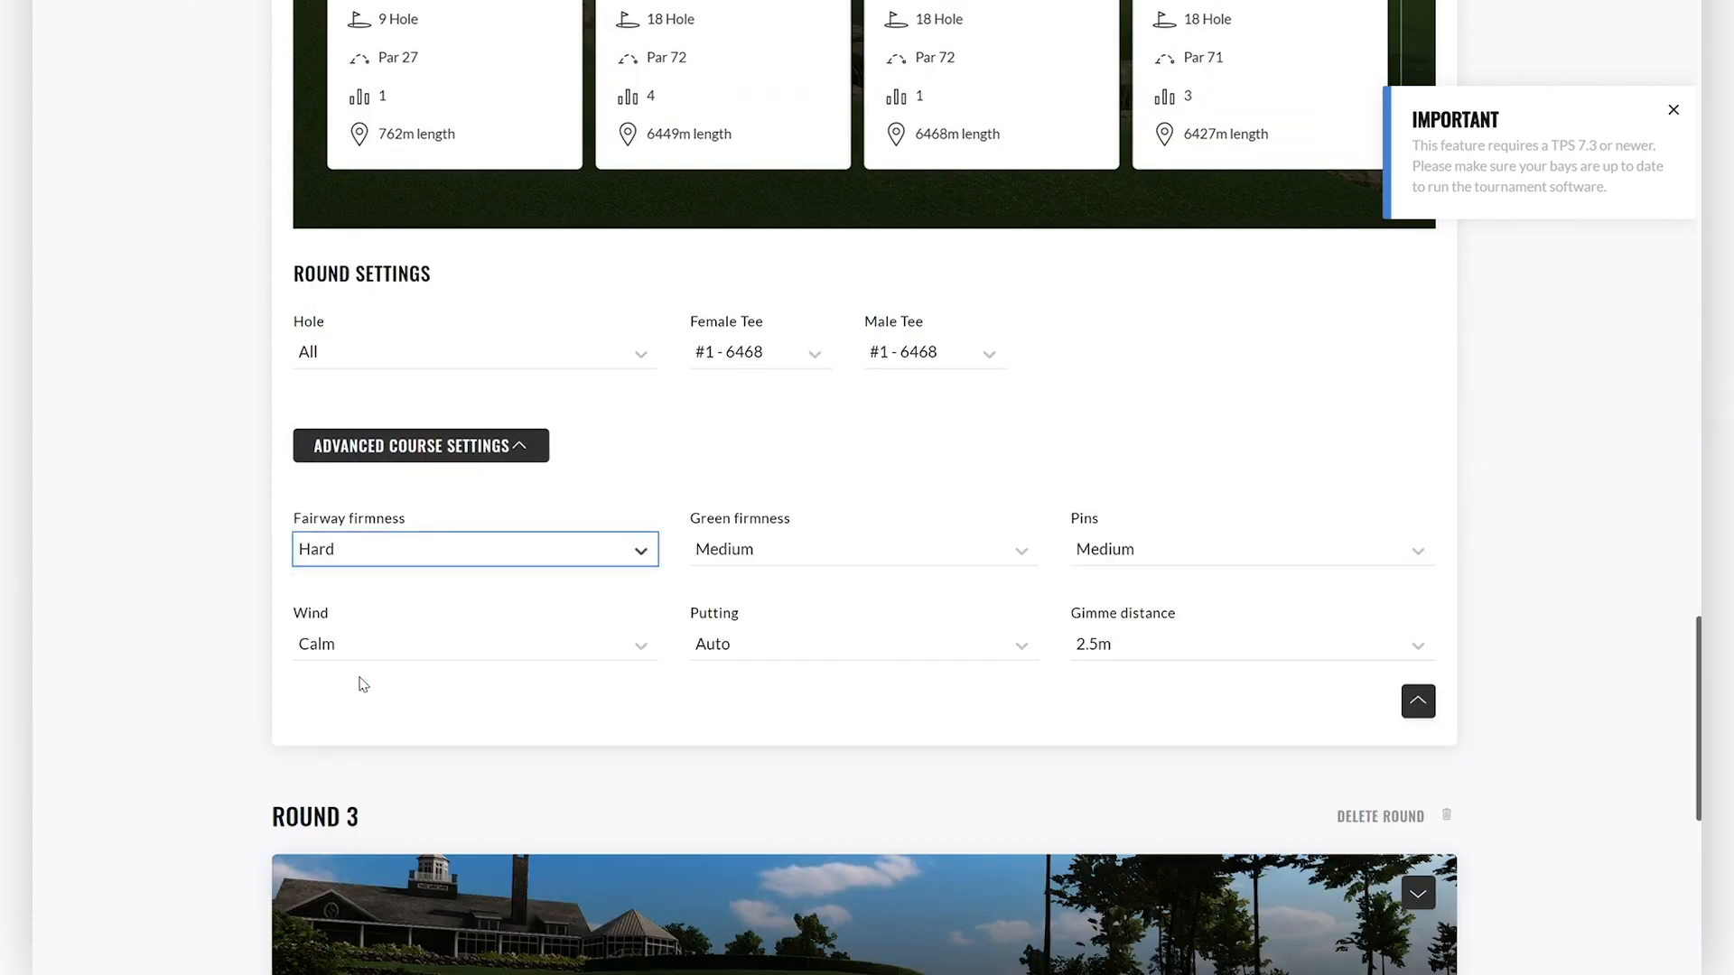
Set round 3 to Senoja Valley with Fox/Tiger tees.
scroll("down", 3)
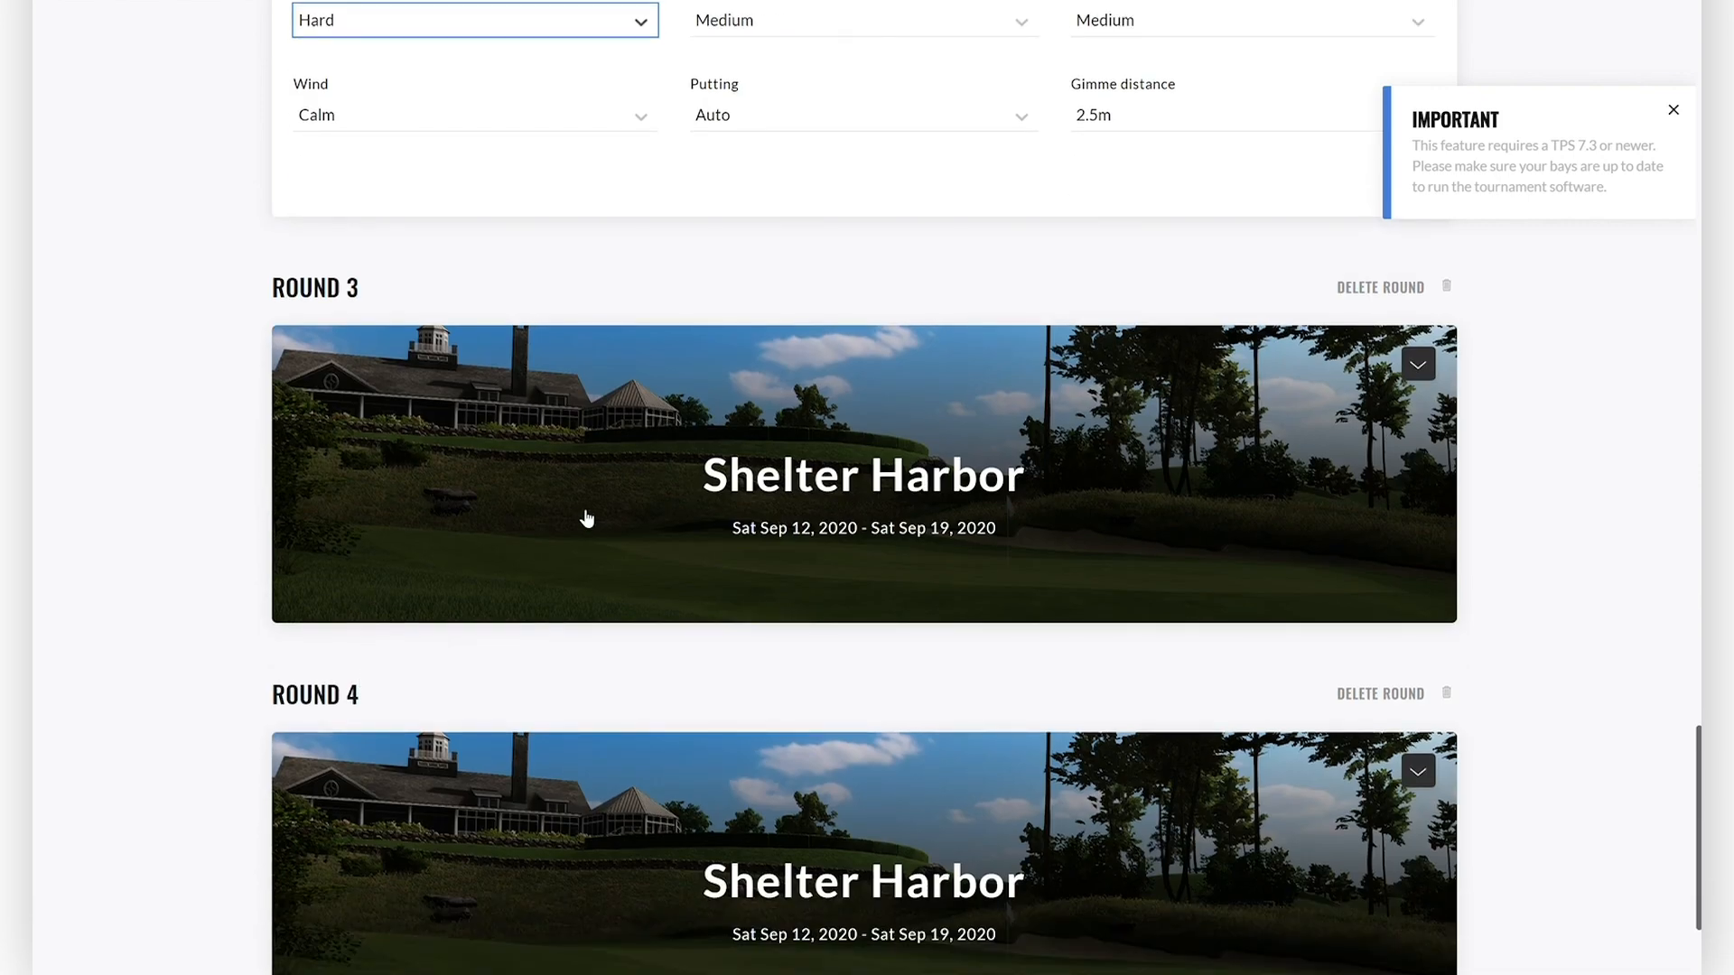
left_click(1417, 364)
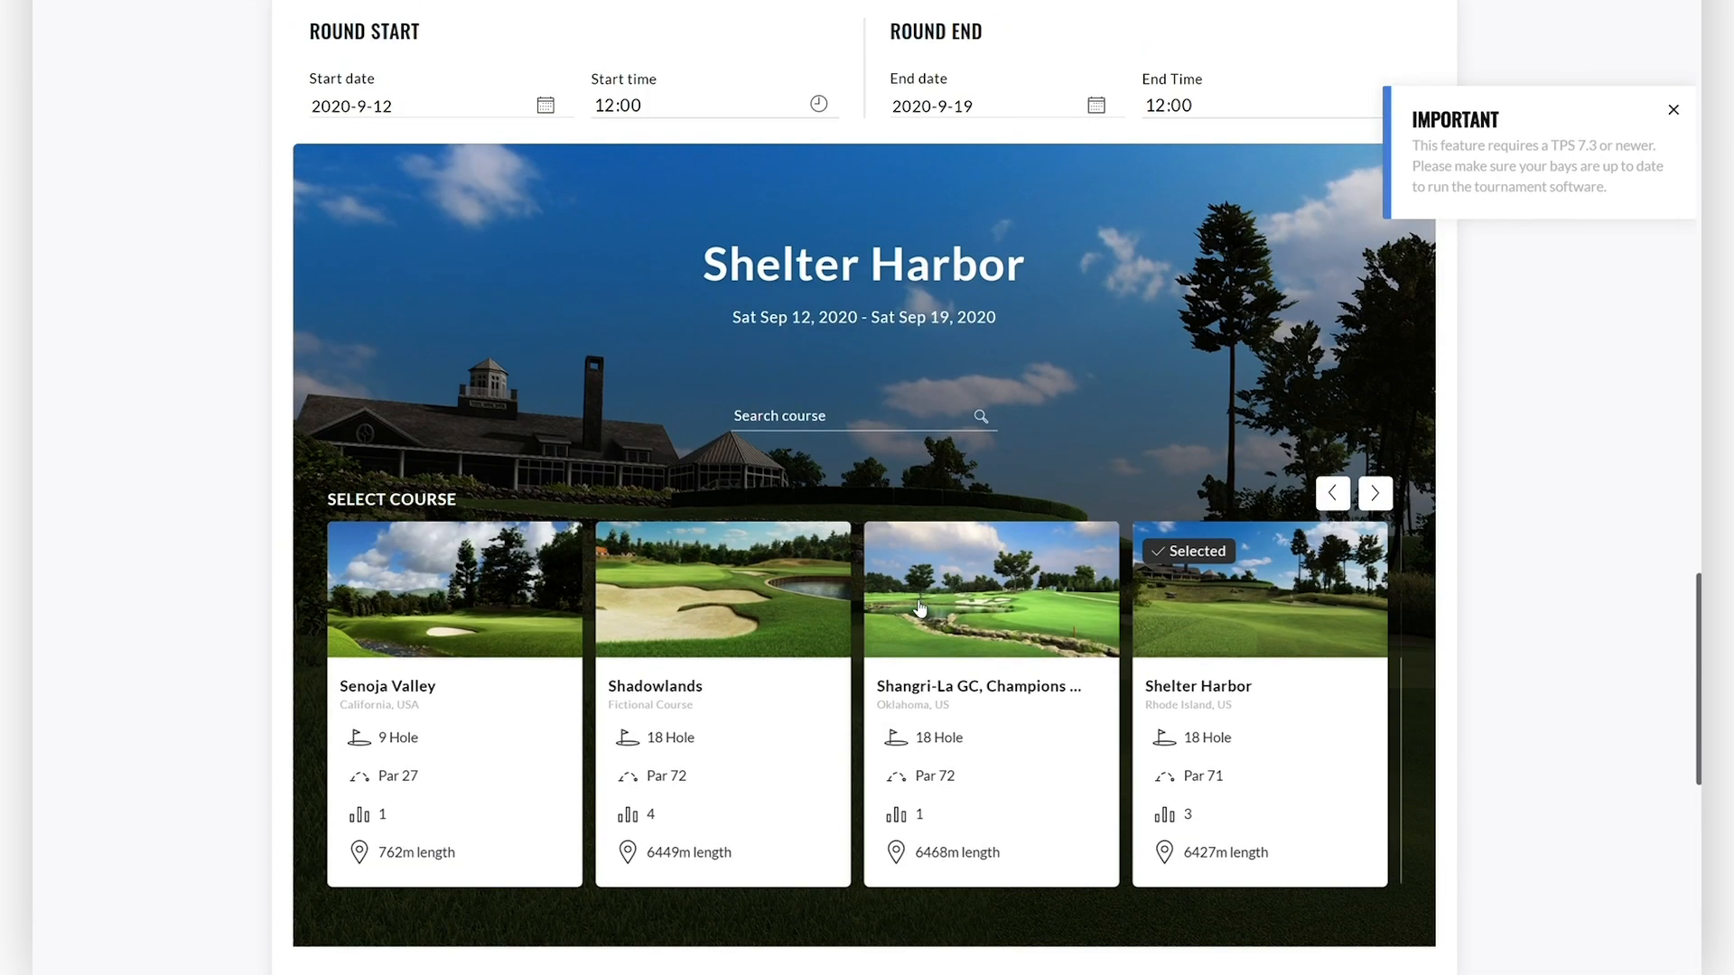
mouse_move(661, 585)
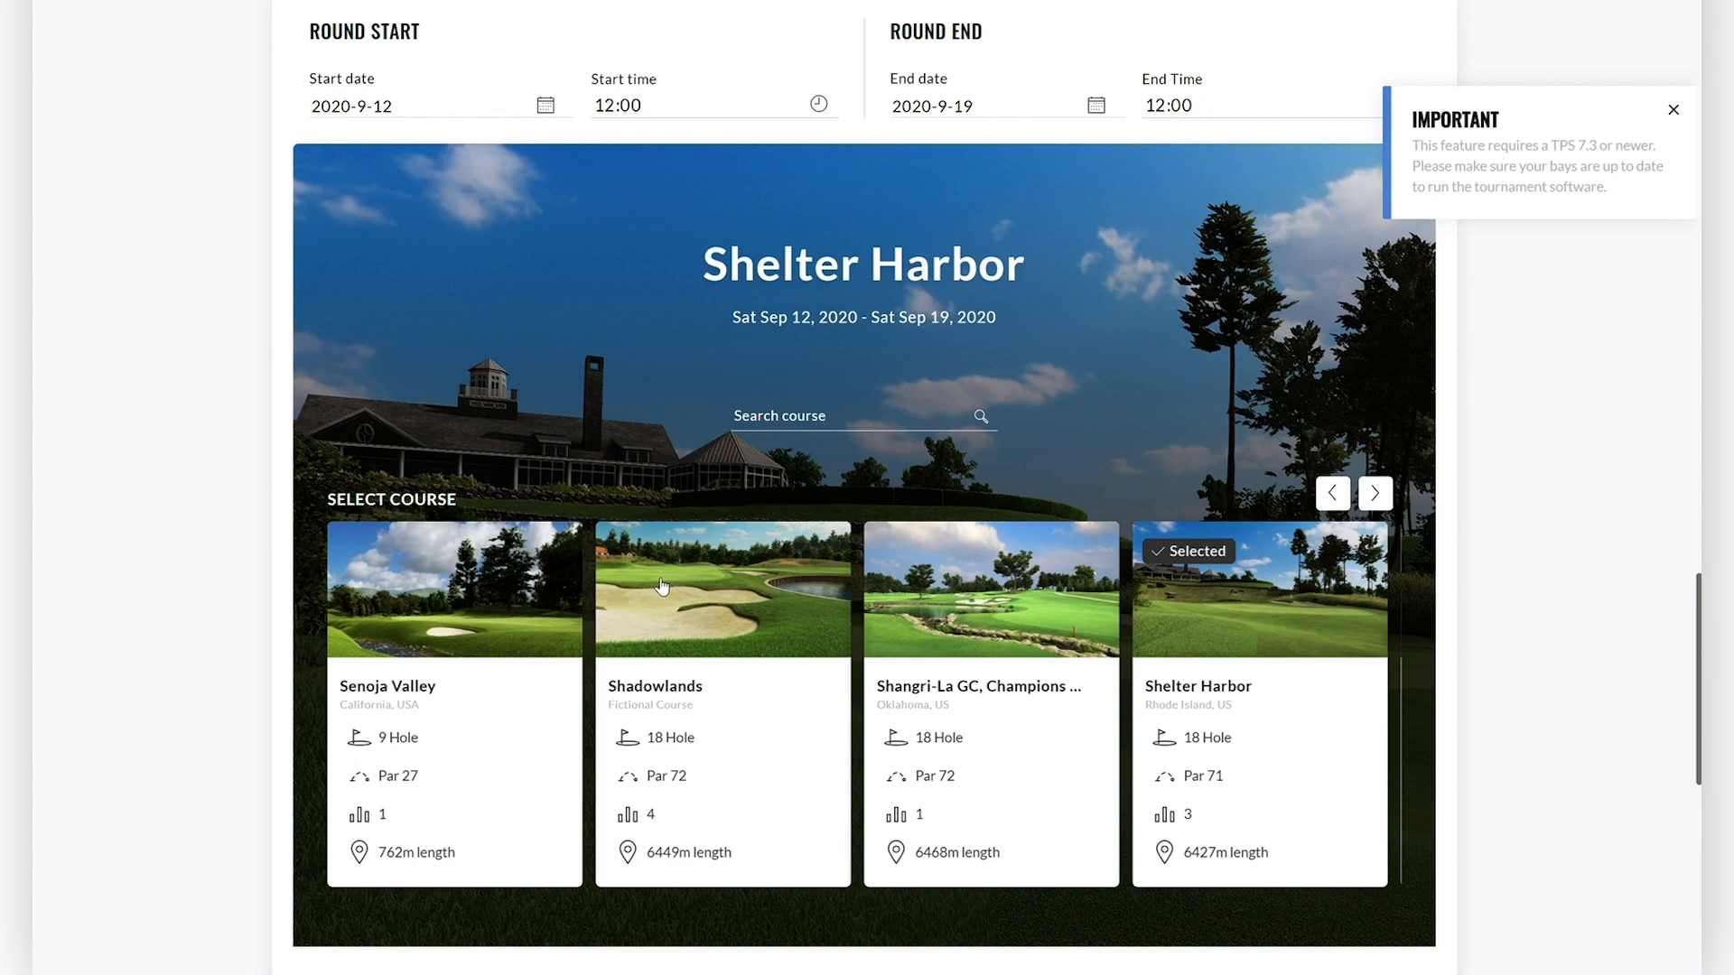
scroll("down", 3)
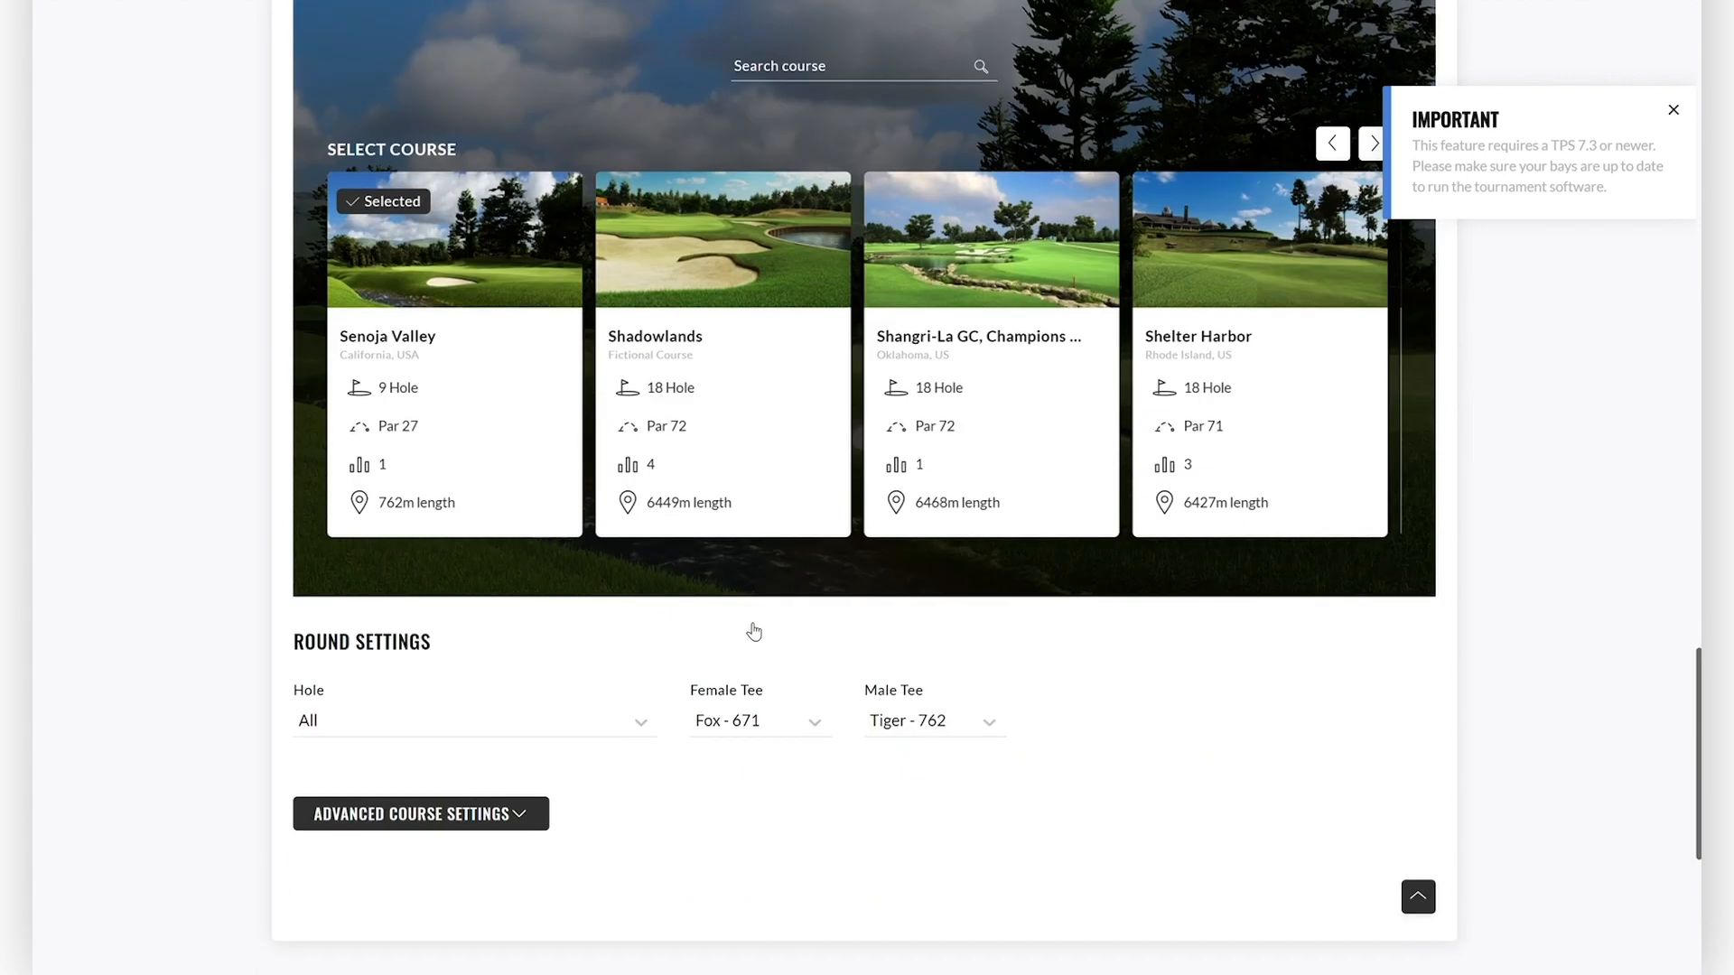
scroll("down", 3)
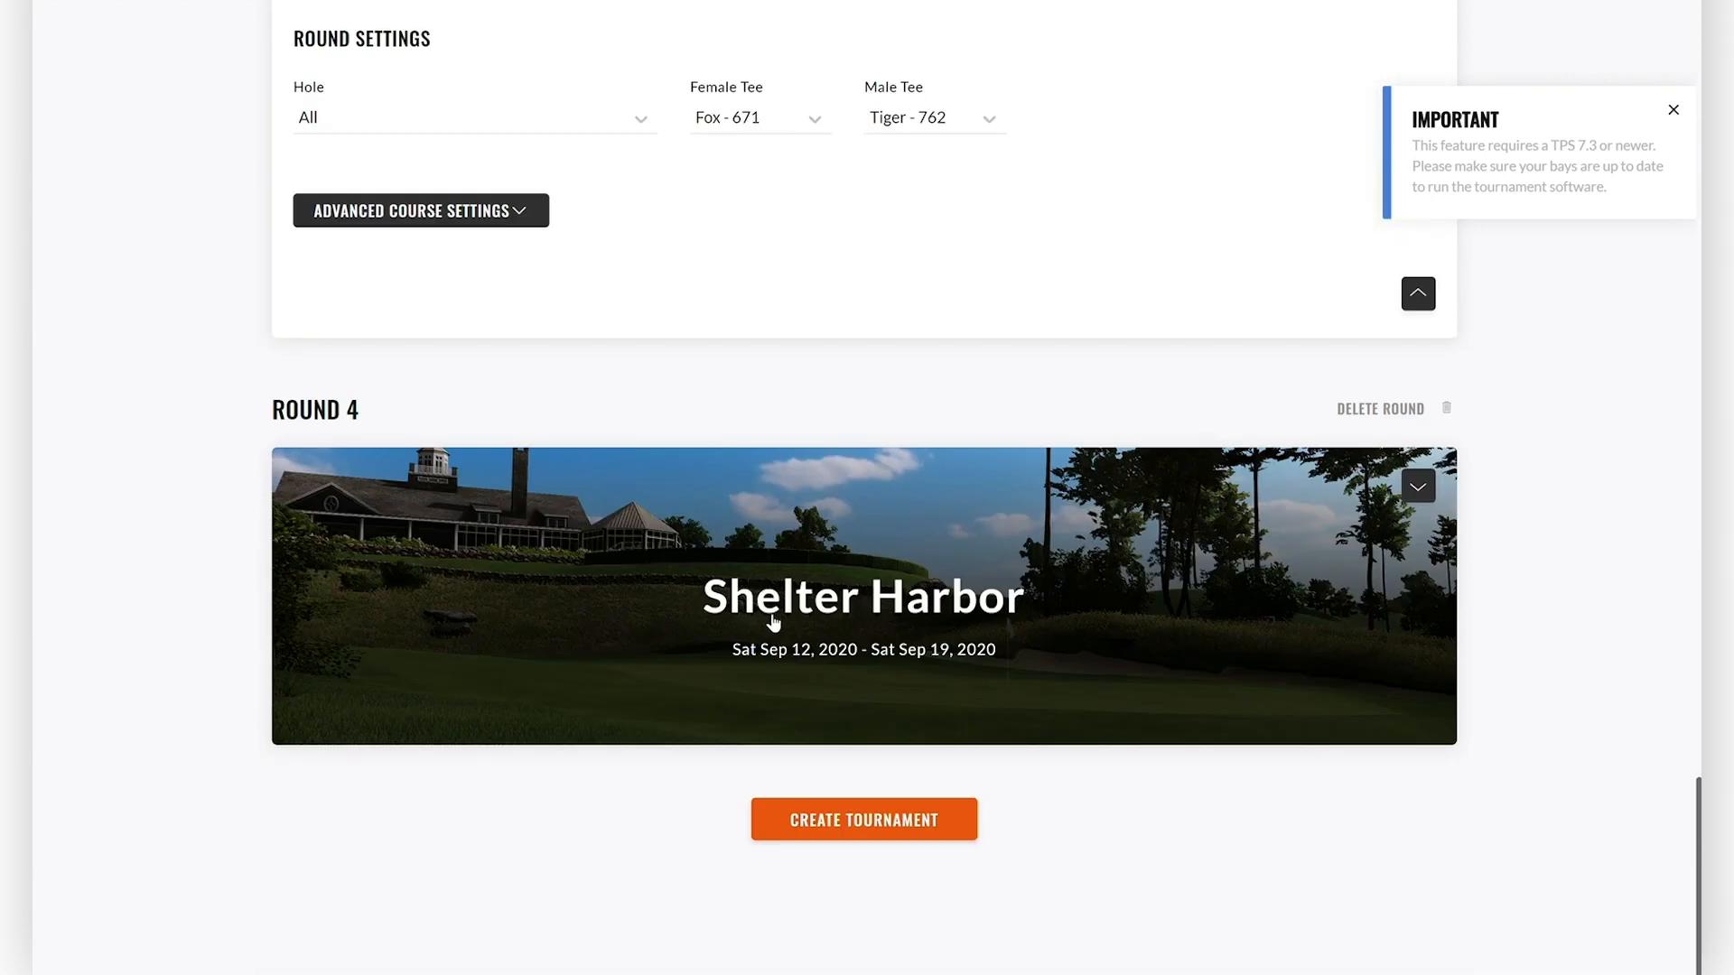
Give round 4 St Andrews Links Jubilee with Yellow/White tees and stormy wind.
left_click(863, 597)
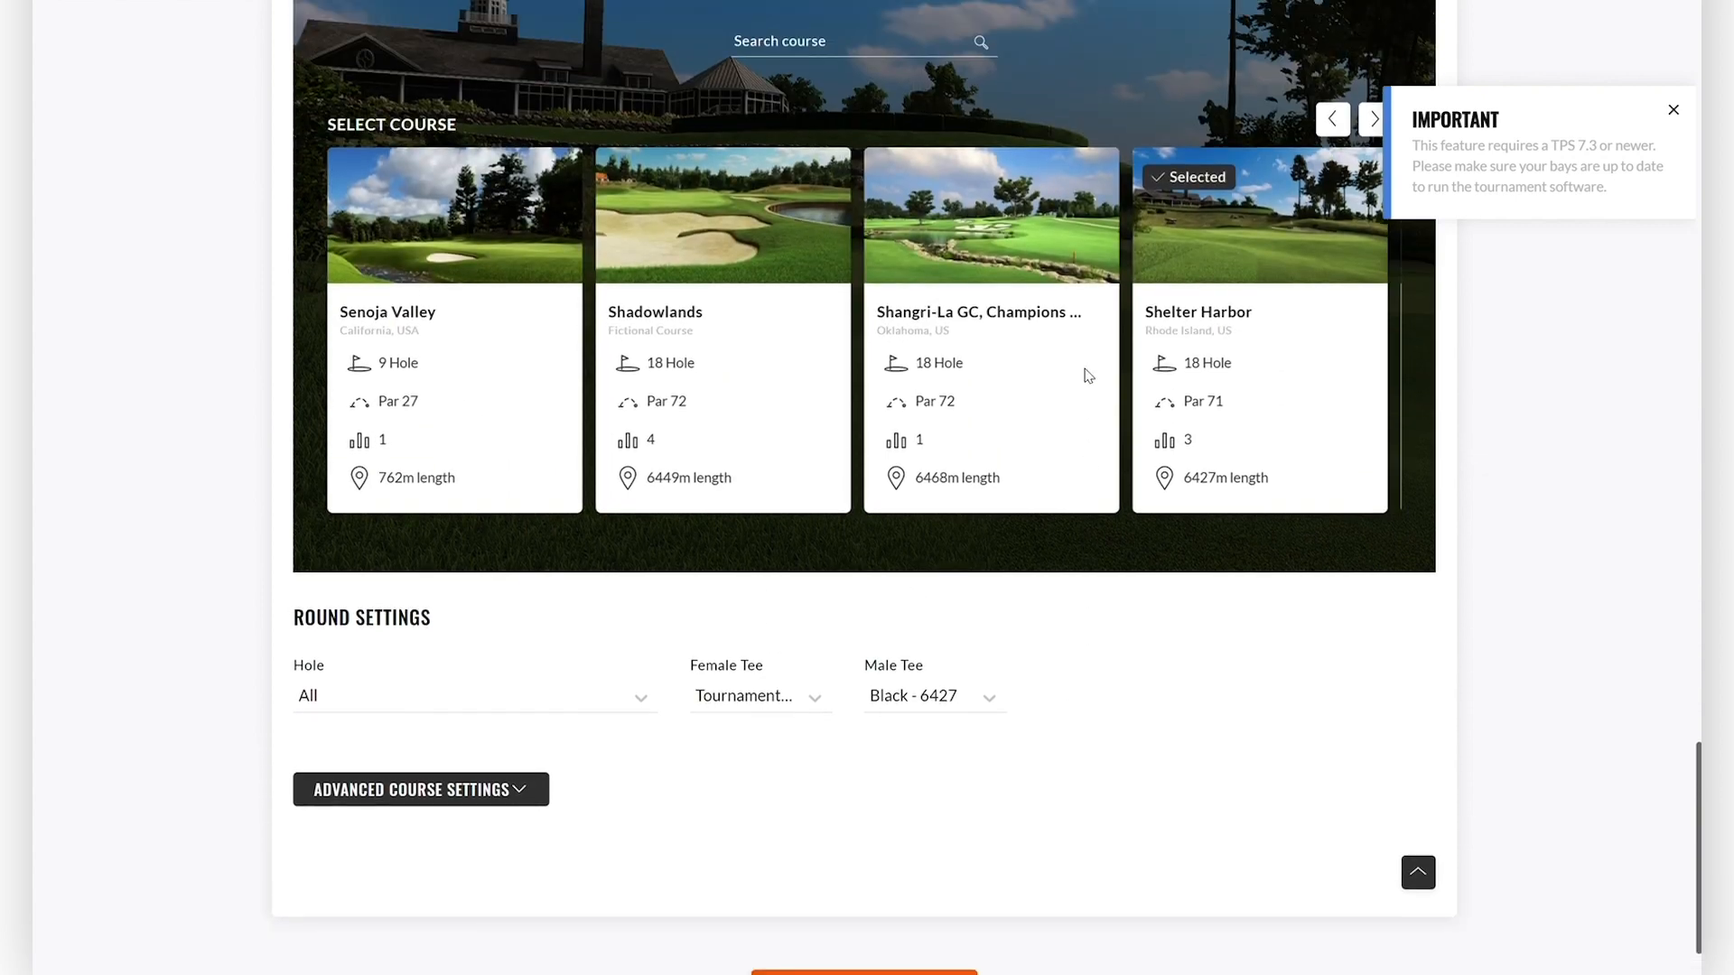
left_click(1371, 144)
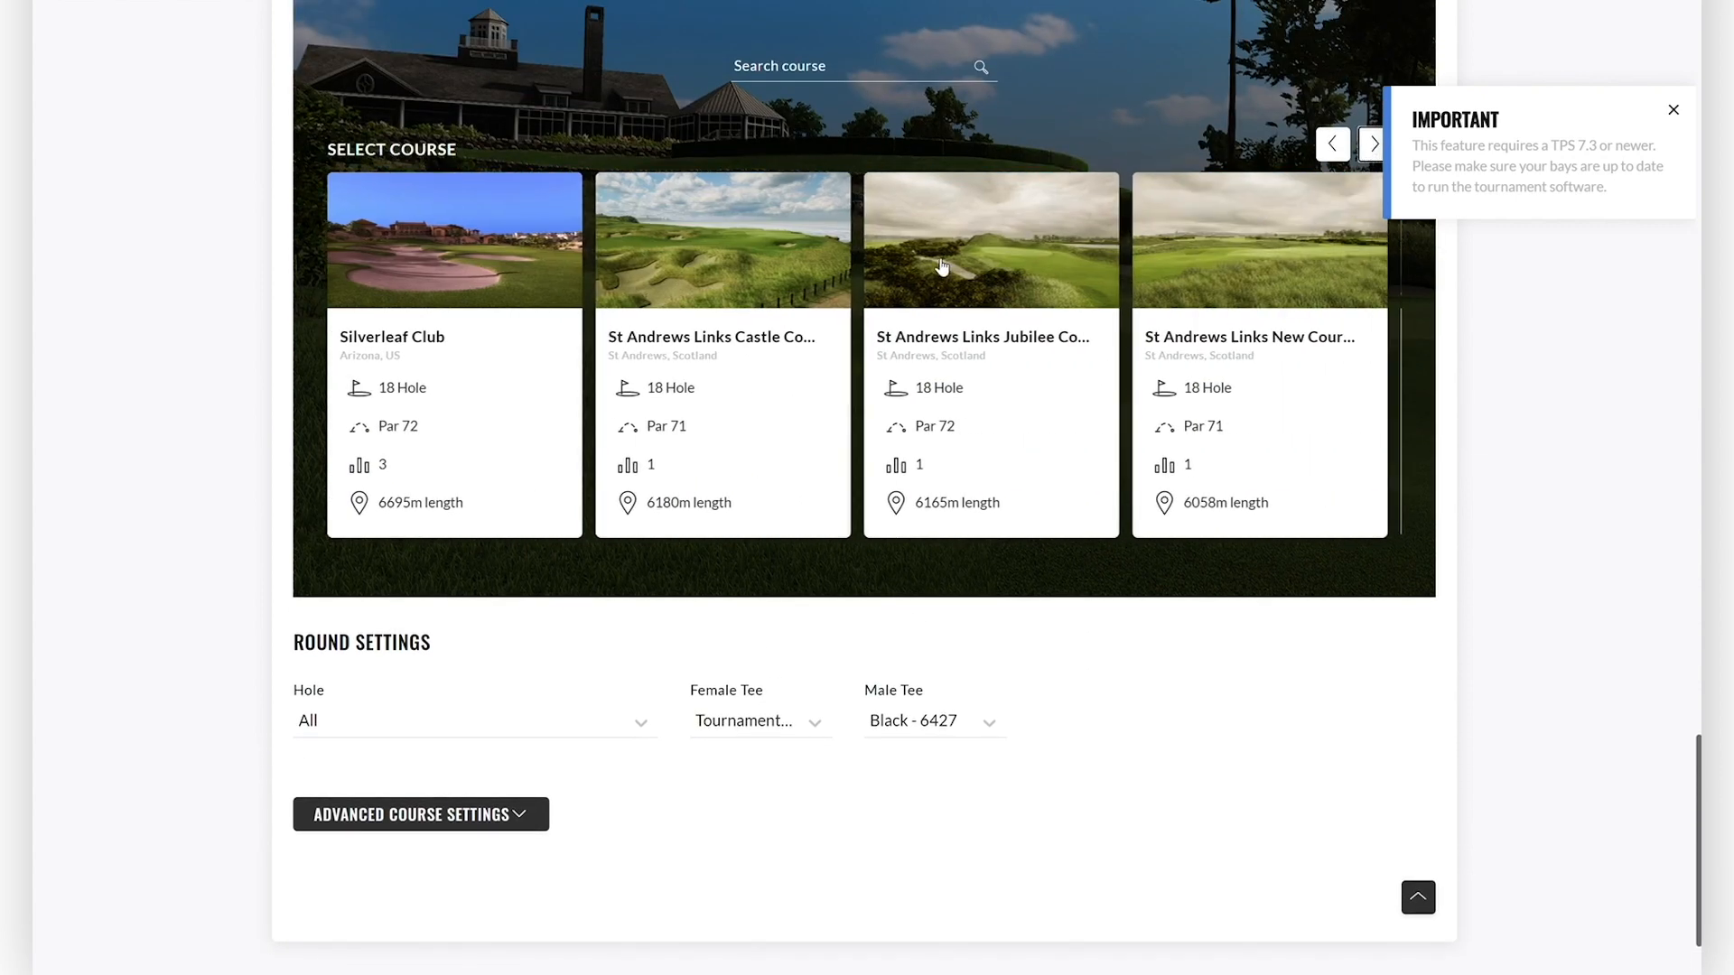
left_click(989, 238)
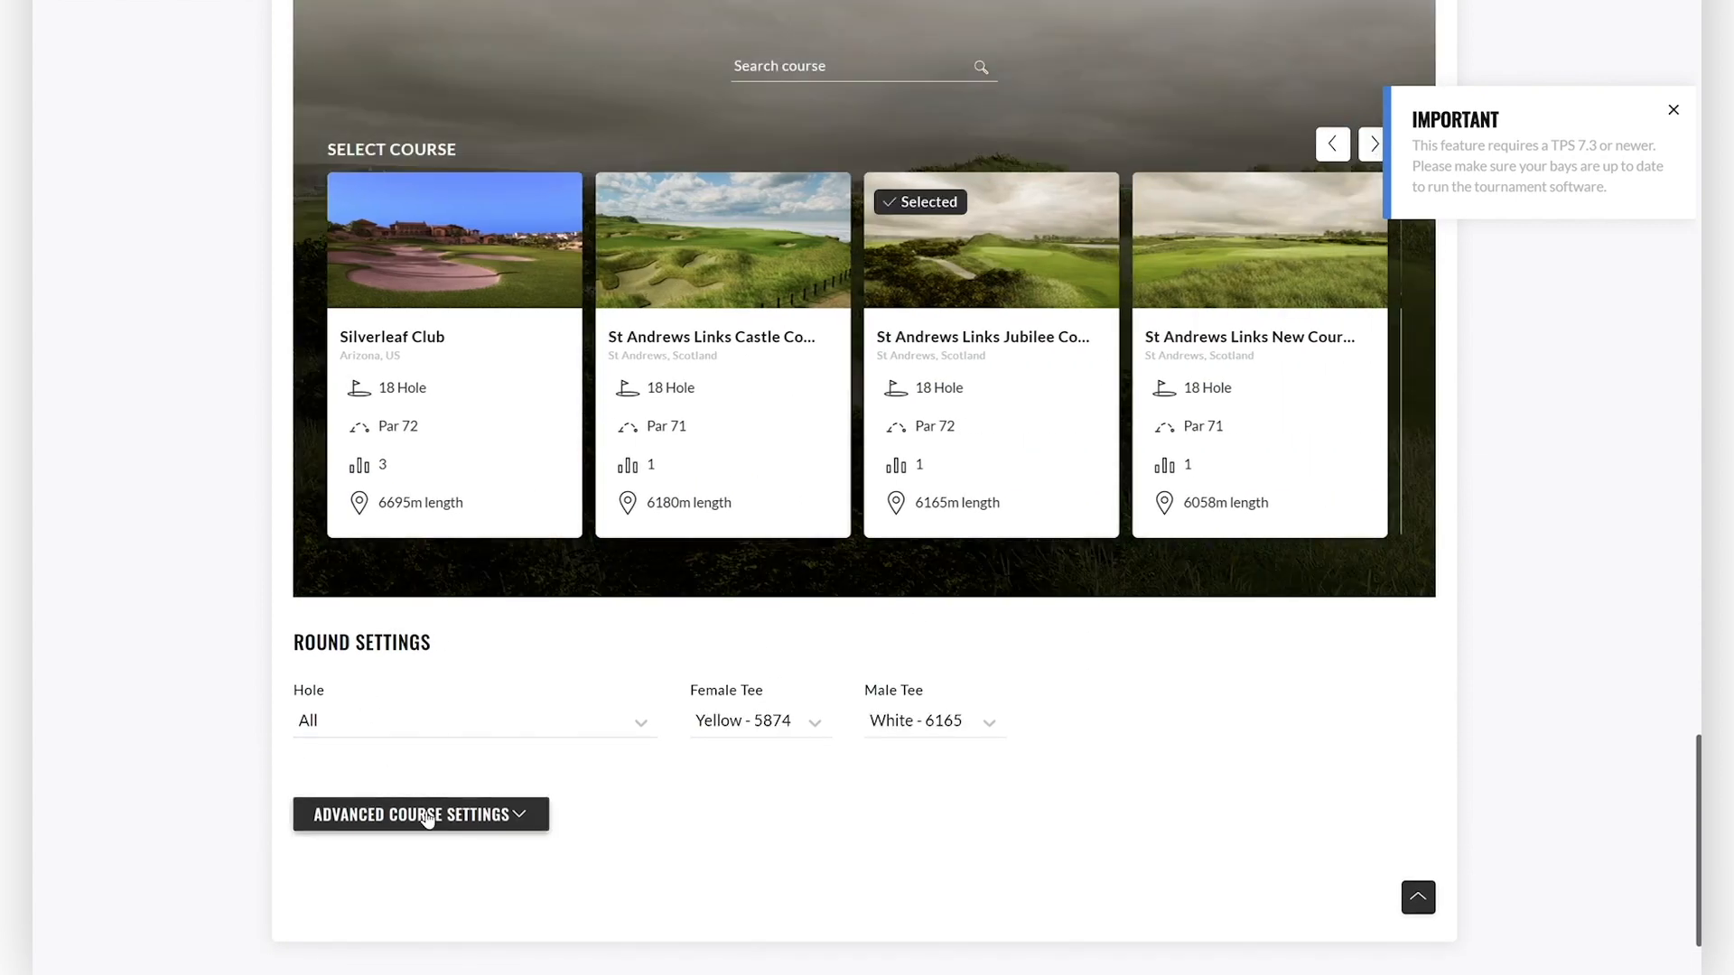
left_click(420, 814)
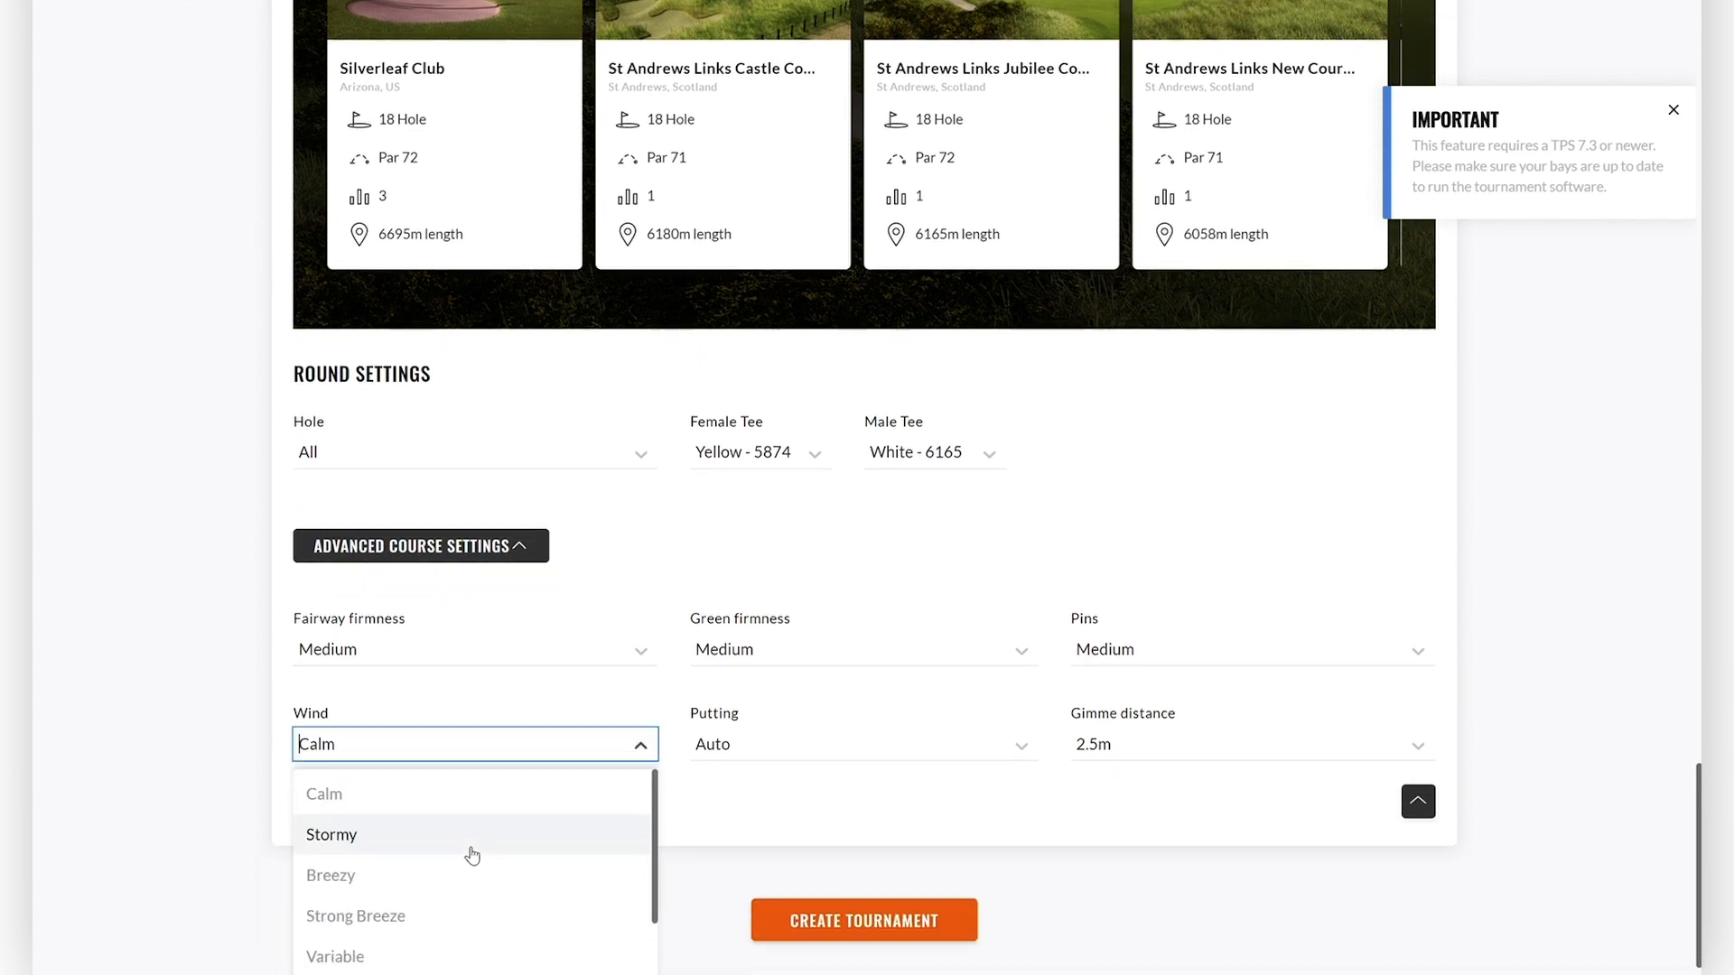
left_click(330, 833)
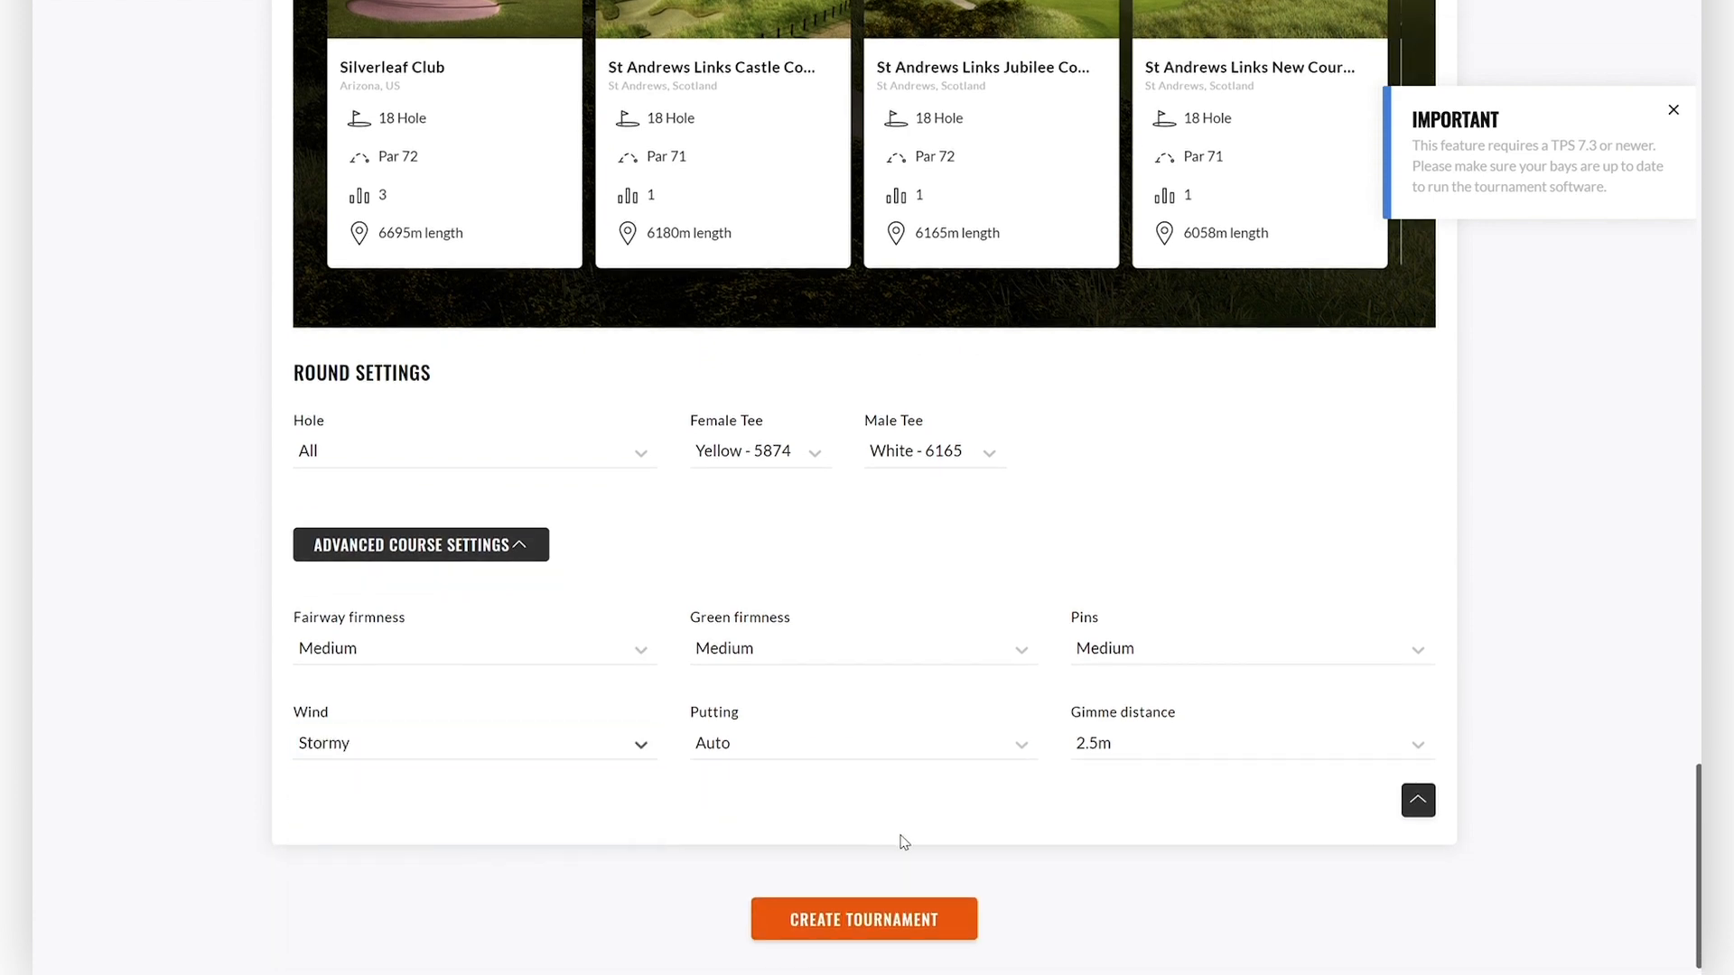
scroll("down", 3)
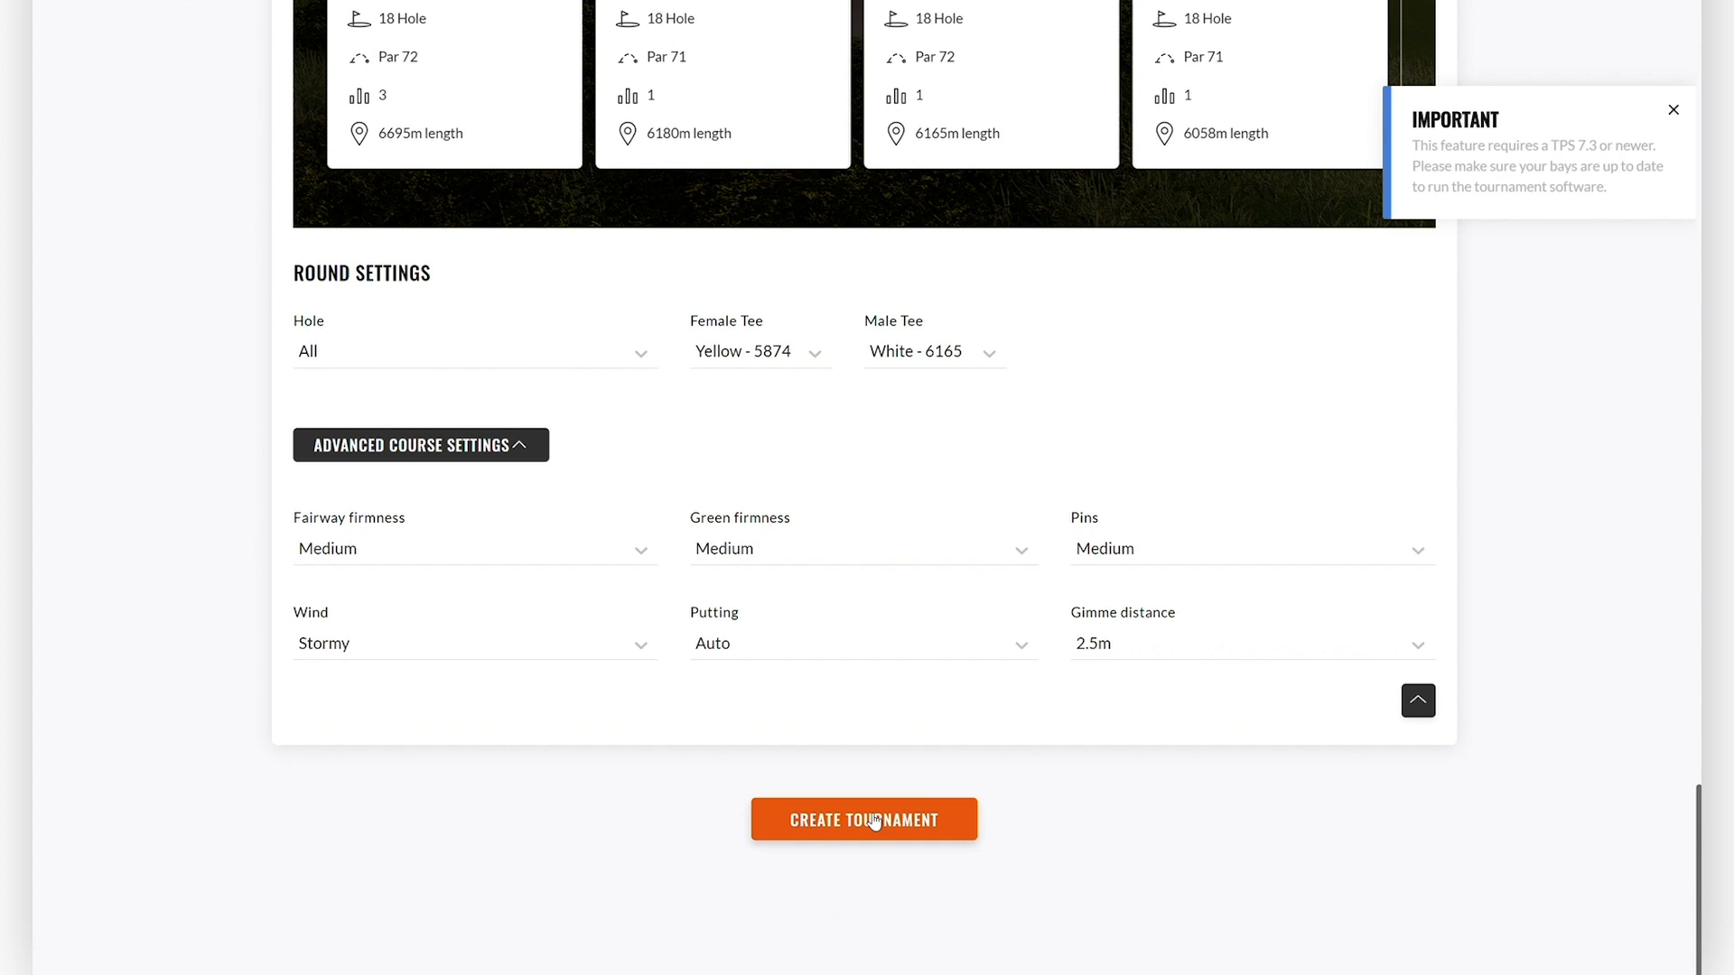